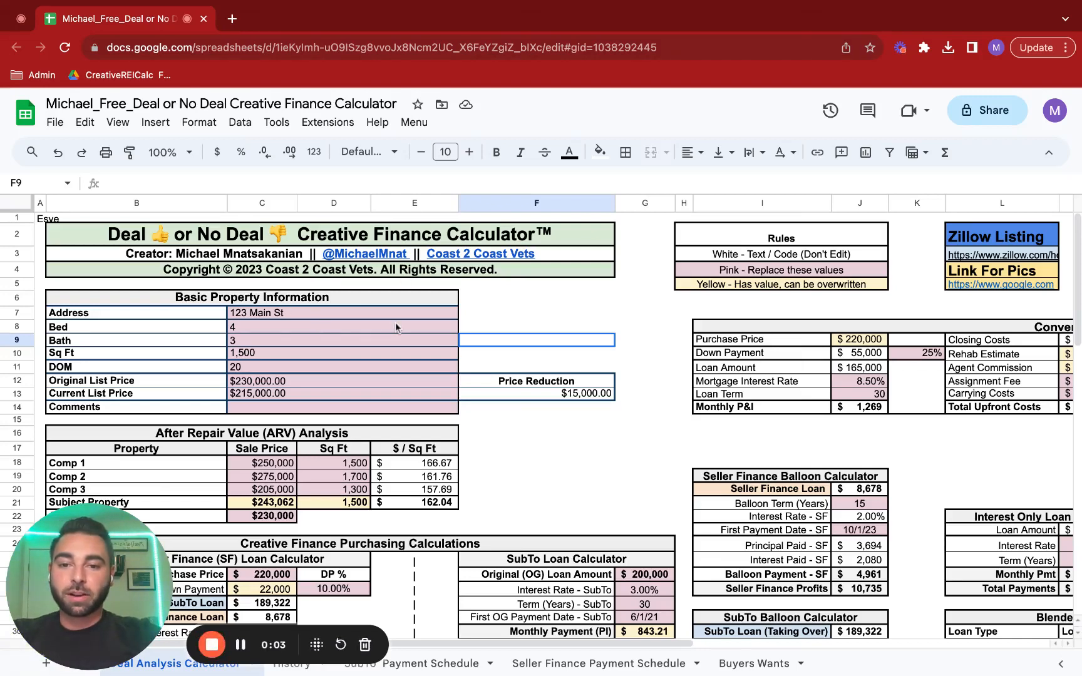
mouse_move(652, 351)
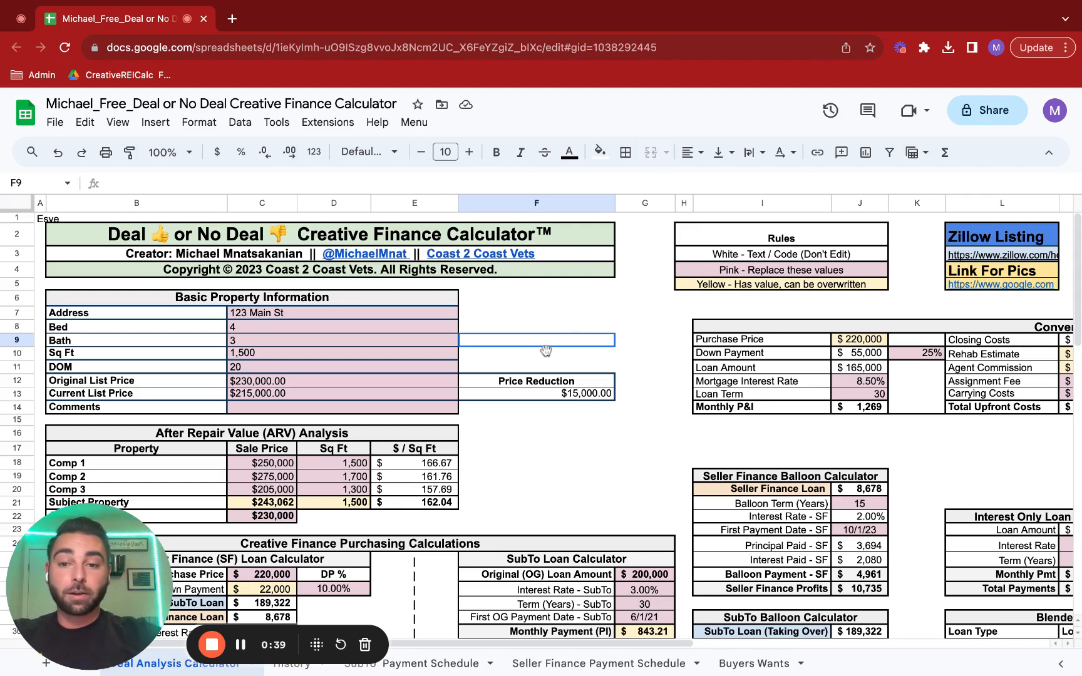
Scroll down to the Creative Finance Purchasing Calculations and cash flow analysis sections.
scroll(down, 3)
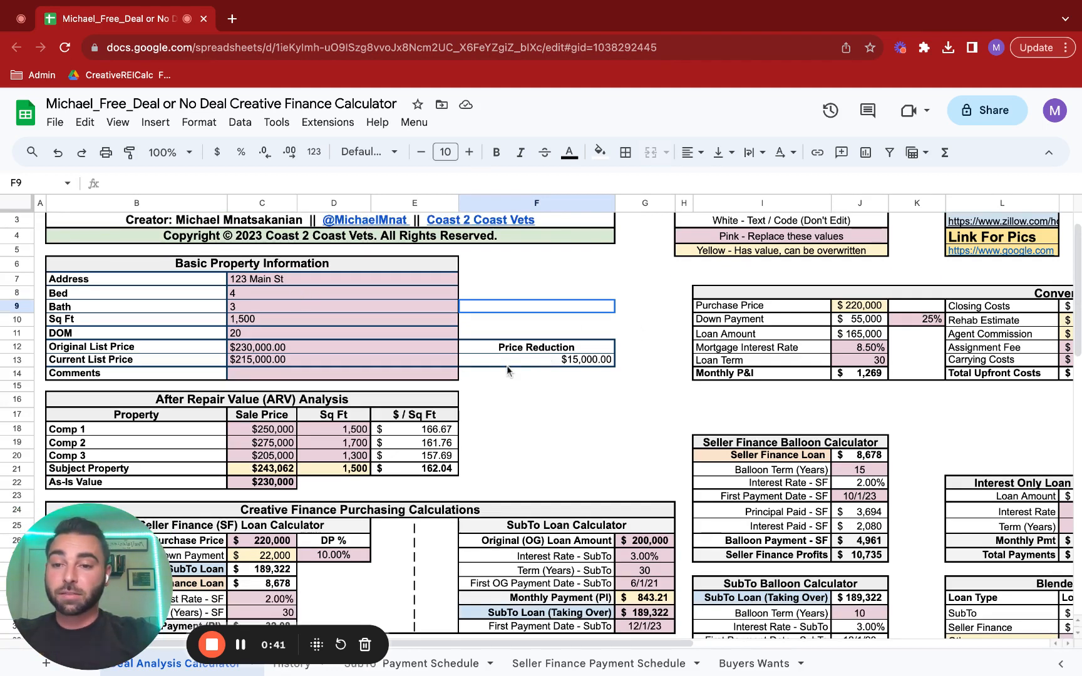
scroll(down, 3)
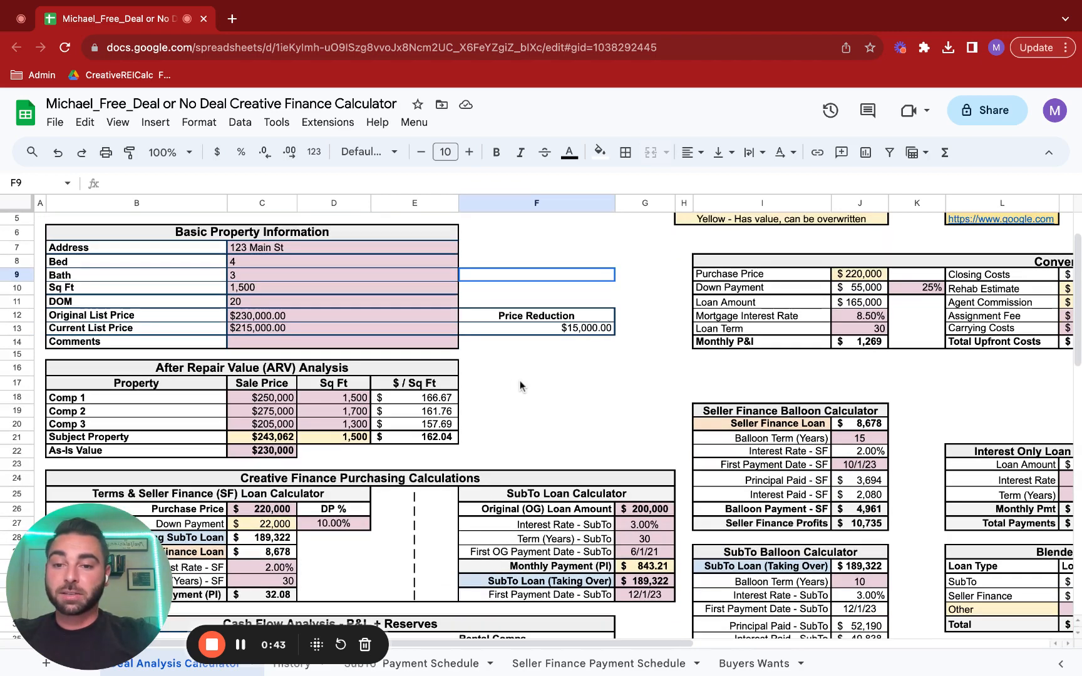
scroll(down, 3)
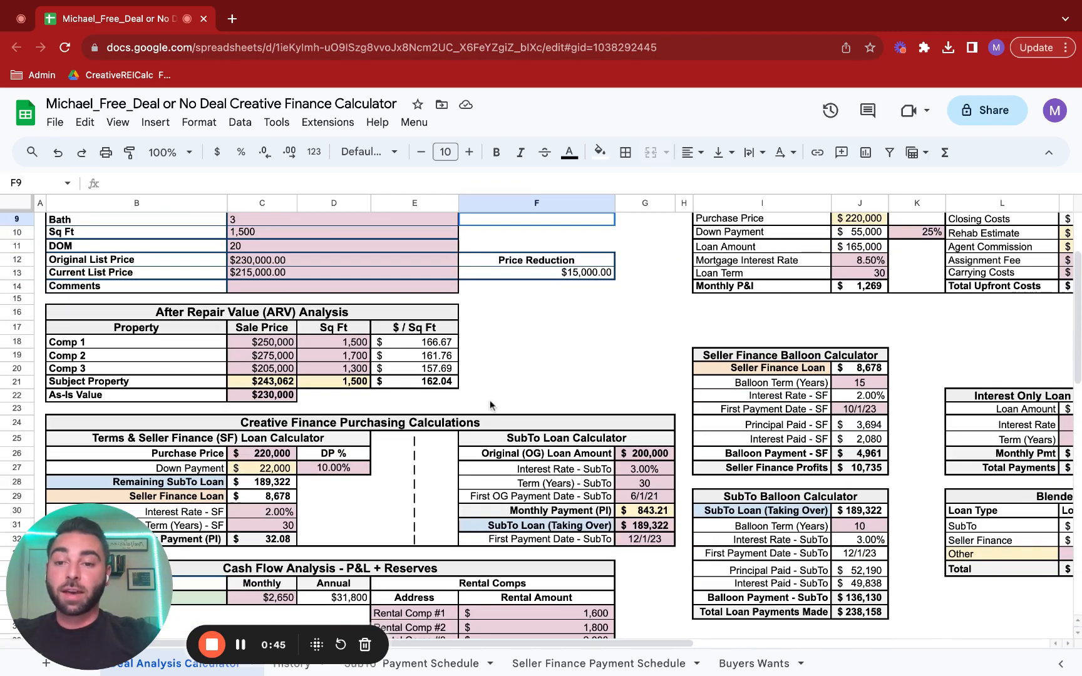
scroll(down, 3)
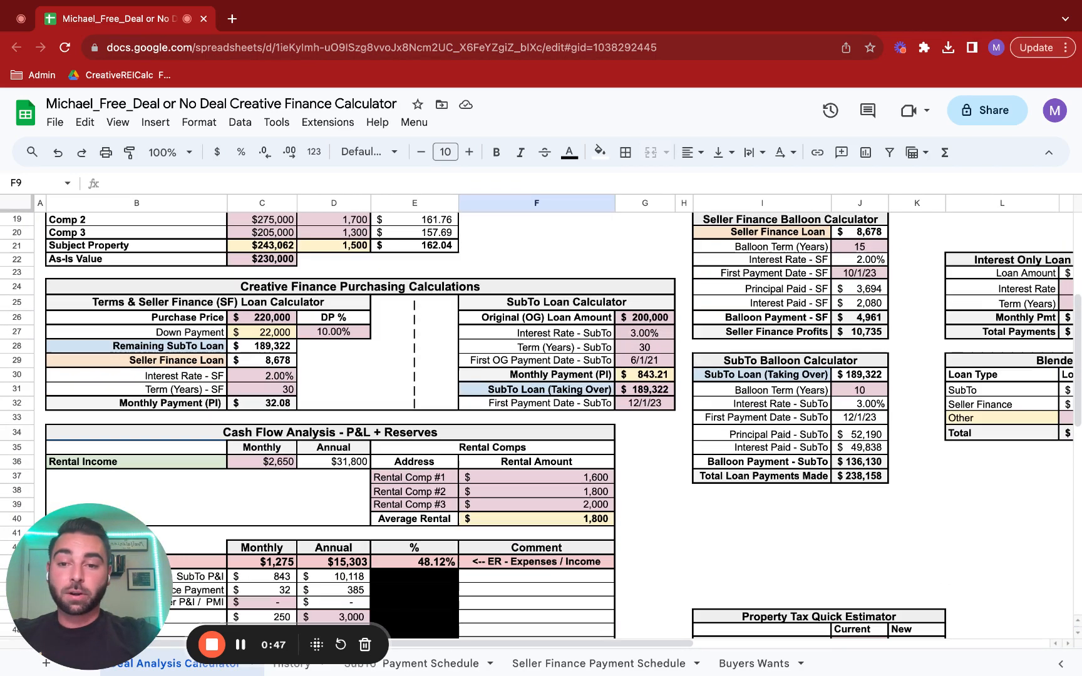
mouse_move(383, 375)
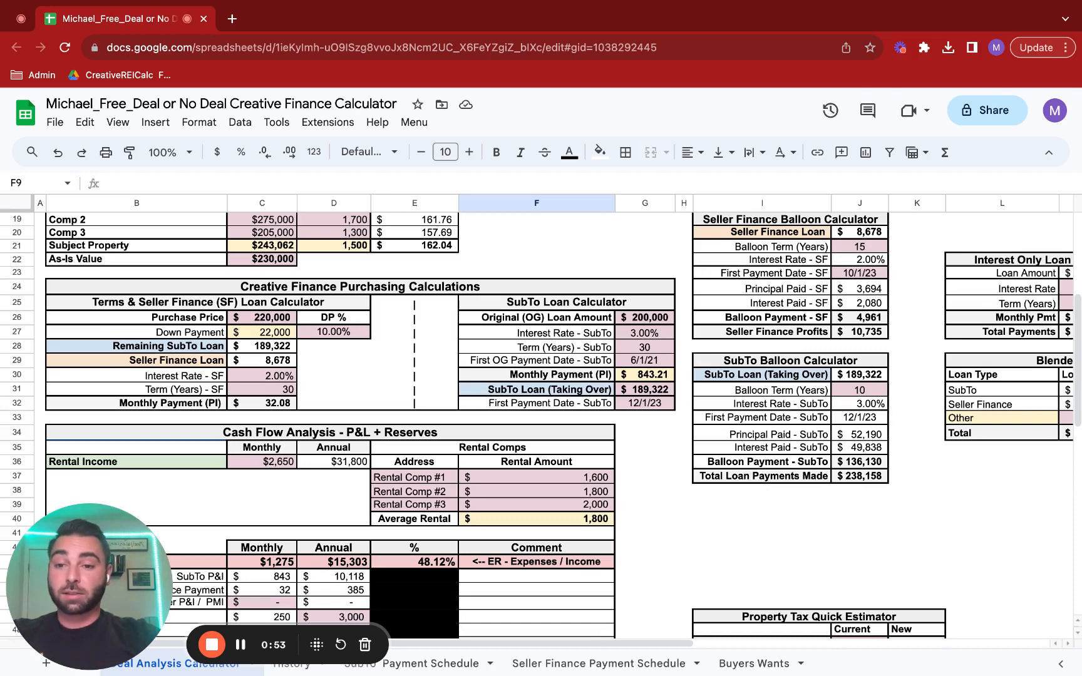
mouse_move(363, 362)
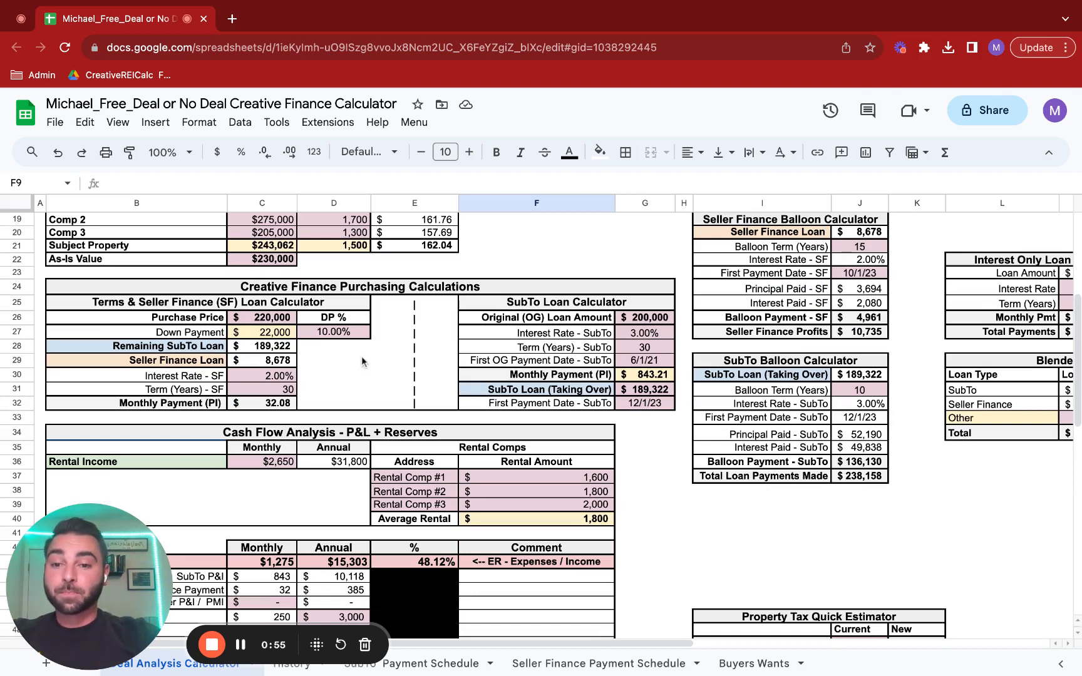
mouse_move(396, 370)
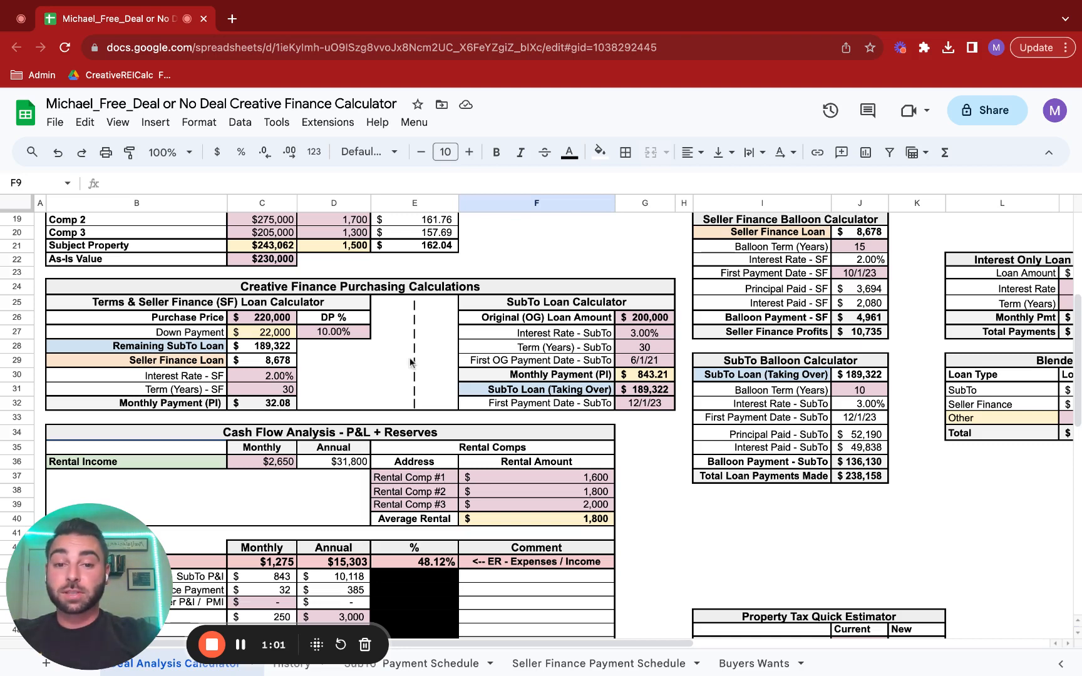
mouse_move(516, 398)
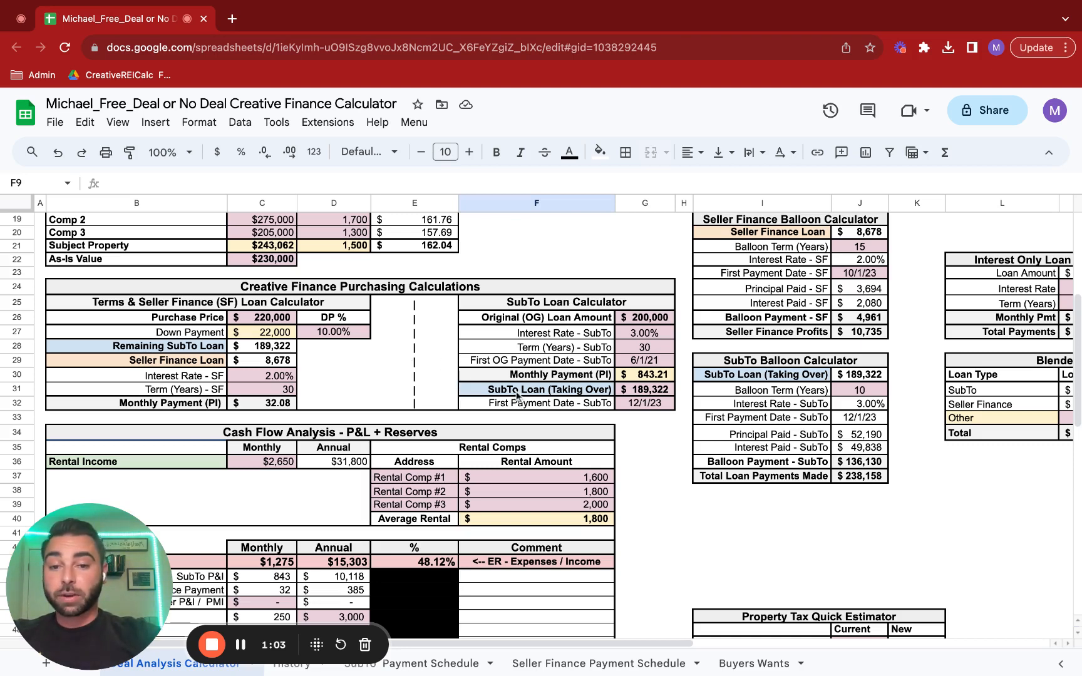
Clear the SubTo loan amounts so seller financing covers $198,000 at $731.85 monthly.
click(644, 390)
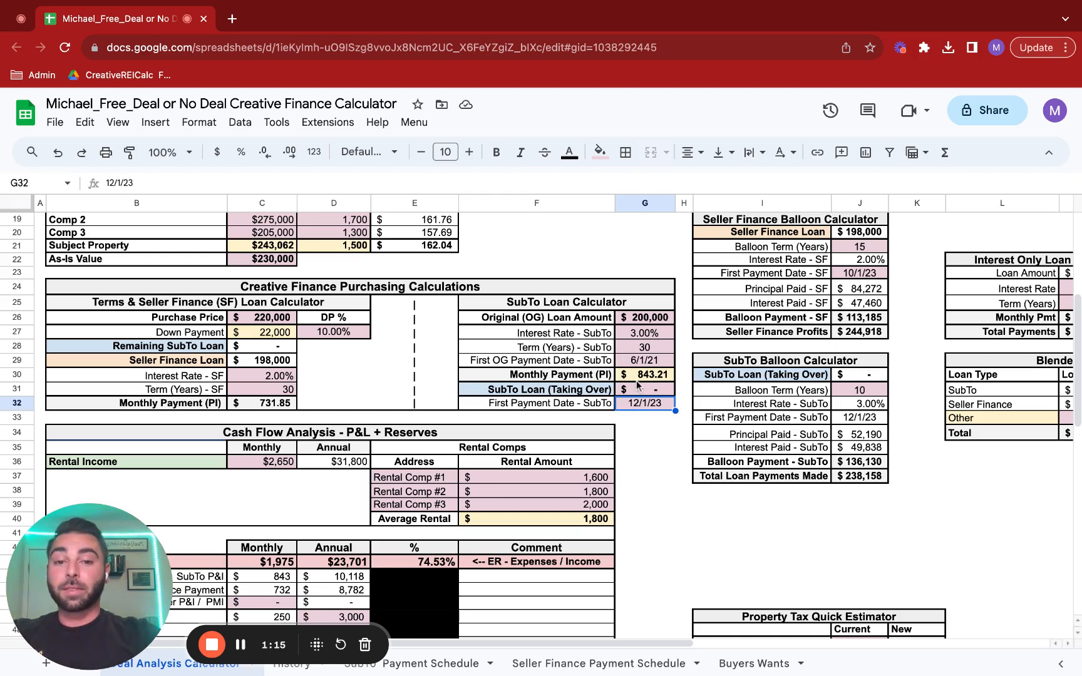
scroll(down, 3)
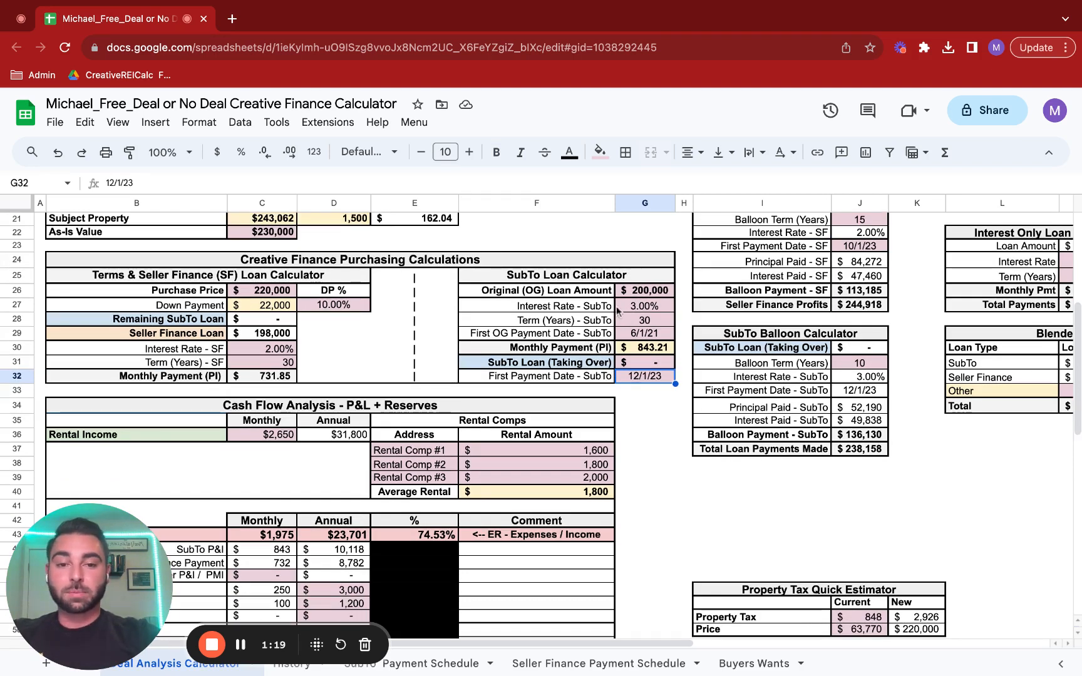
click(644, 290)
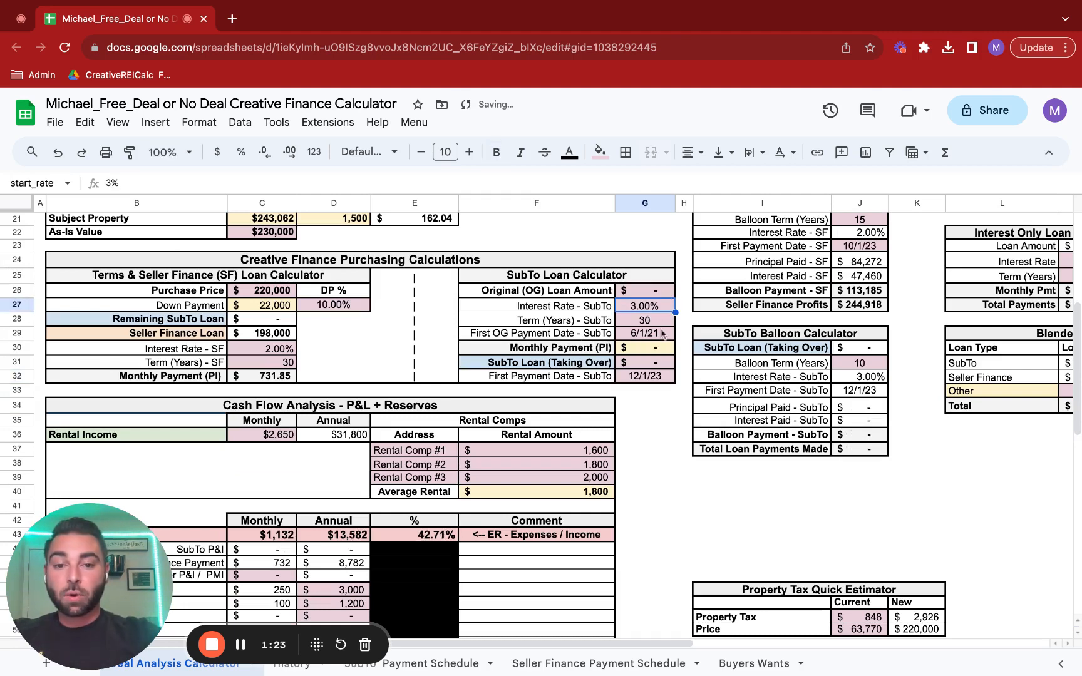
click(645, 347)
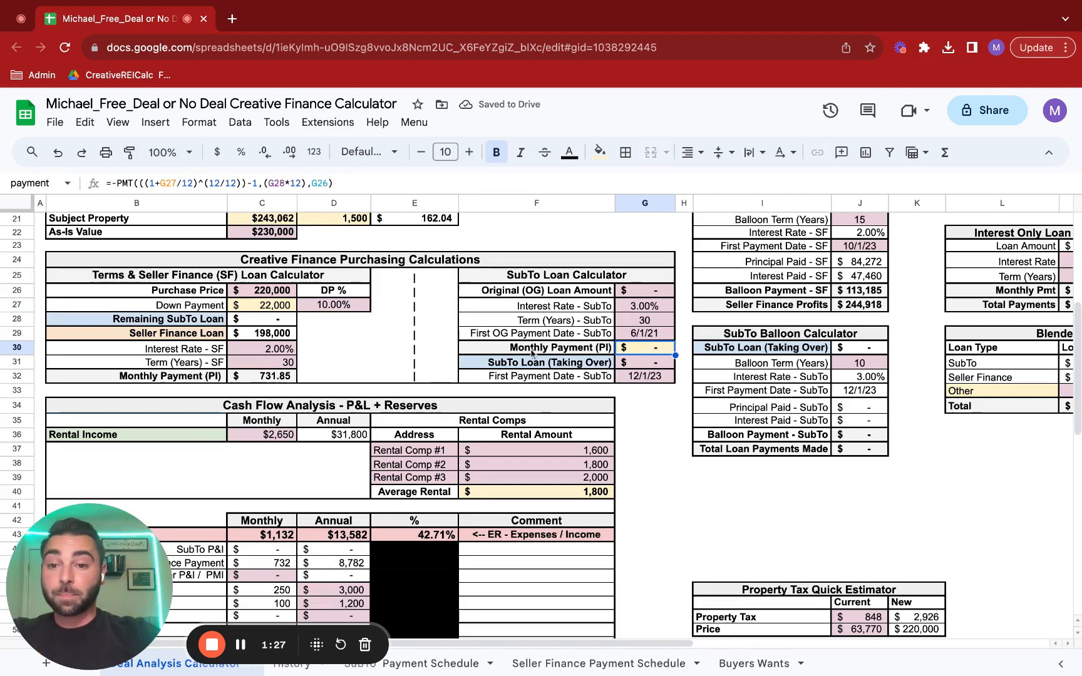
mouse_move(416, 357)
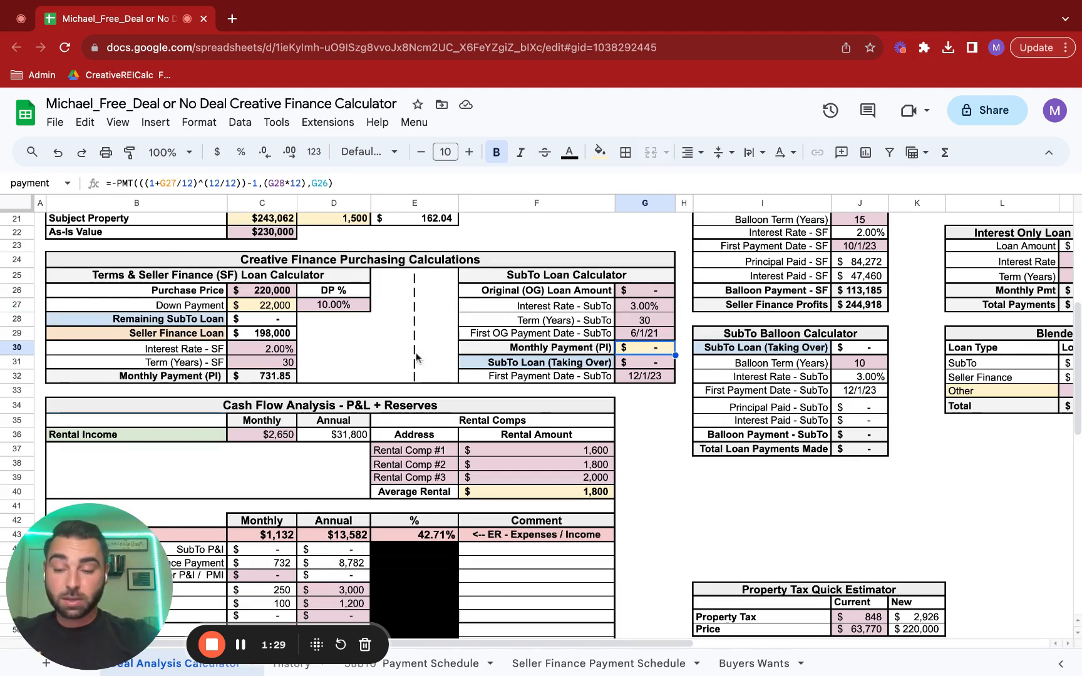
Set the down payment to 20% ($44,000) of the purchase price.
click(261, 289)
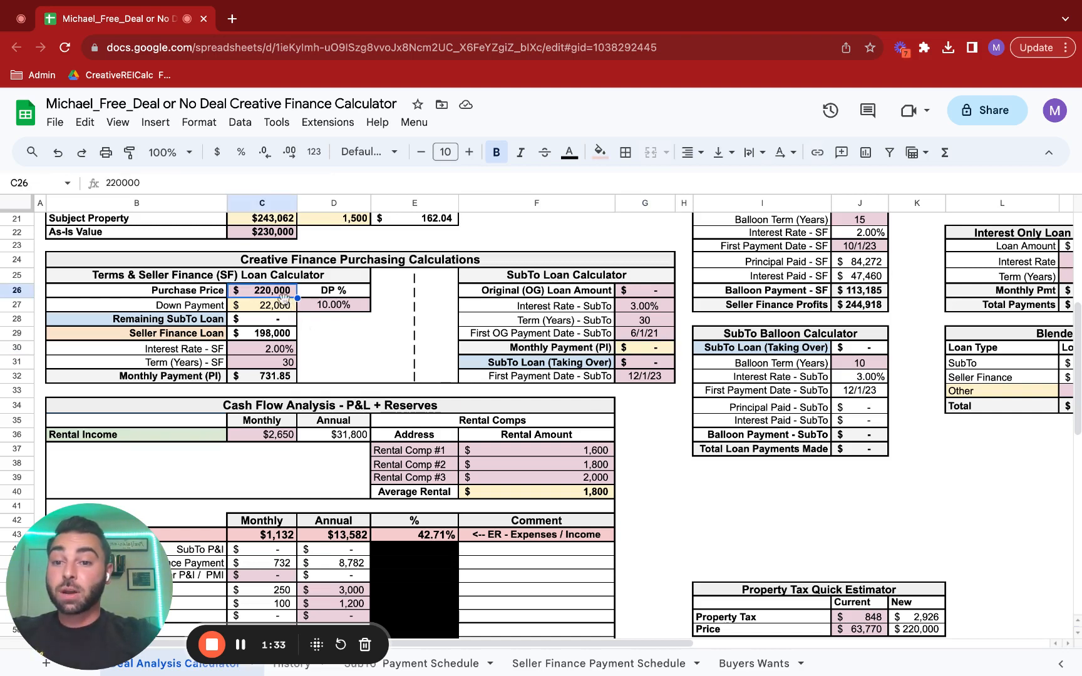
mouse_move(352, 313)
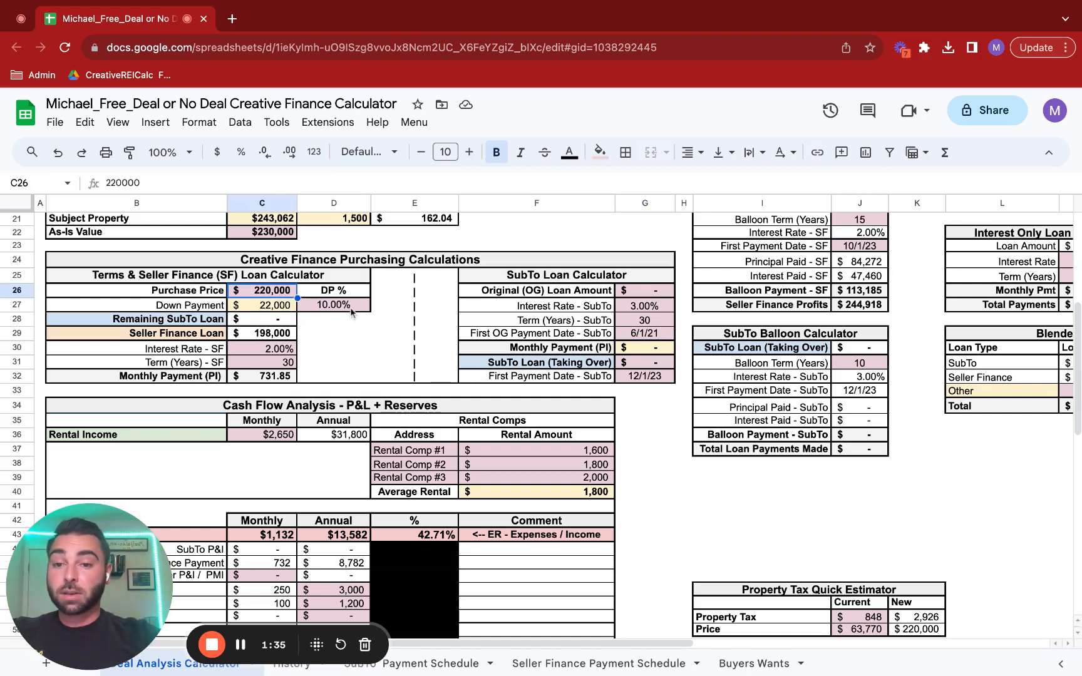
click(332, 306)
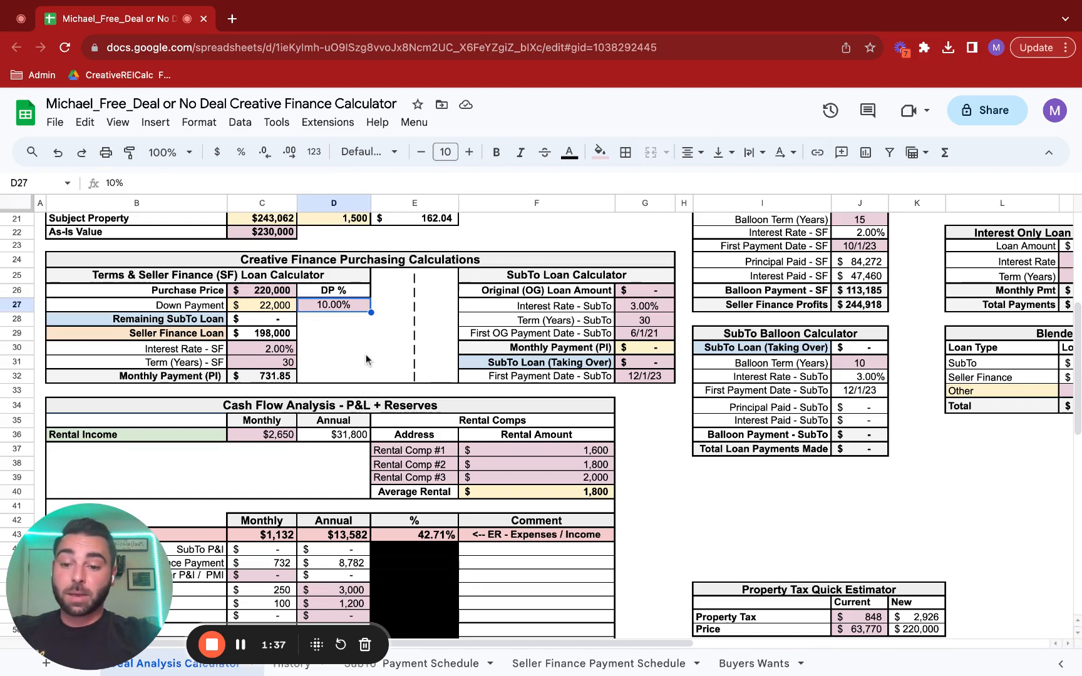
text(20%)
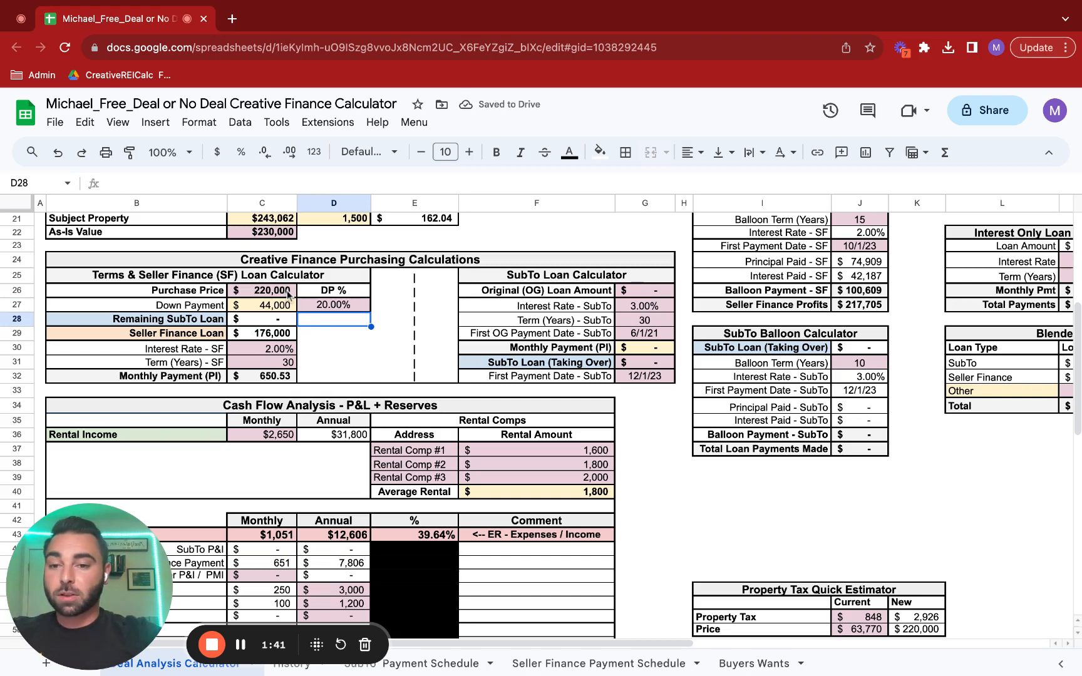
click(262, 289)
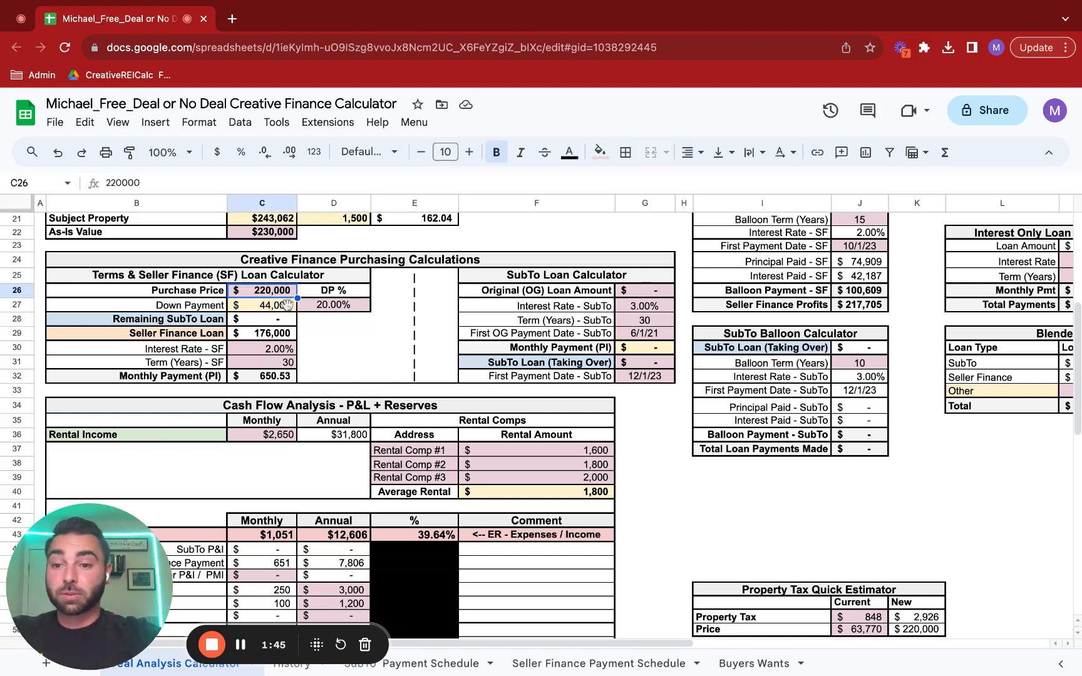
Set the seller-finance interest rate to 5% for a $944.81 monthly payment.
click(335, 333)
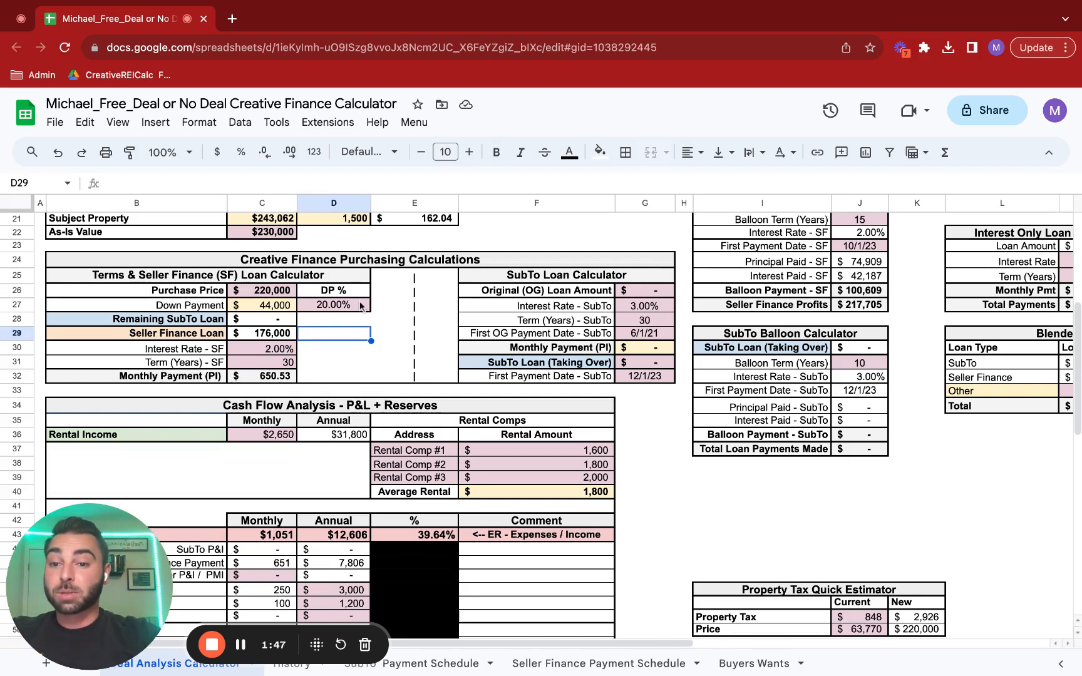
mouse_move(310, 321)
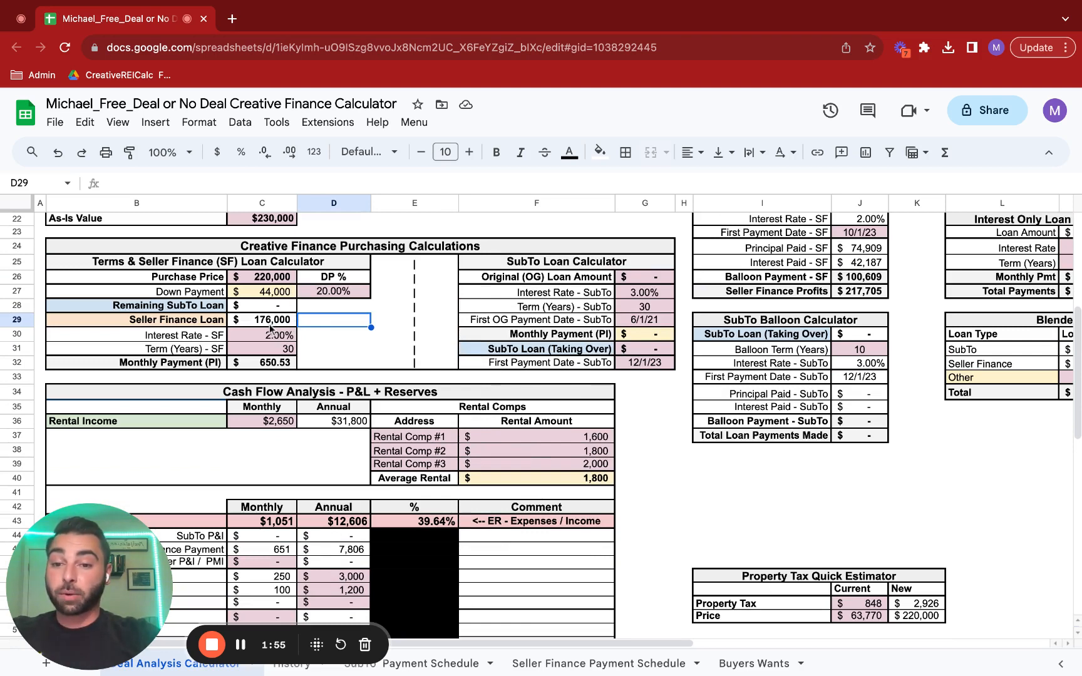
mouse_move(310, 326)
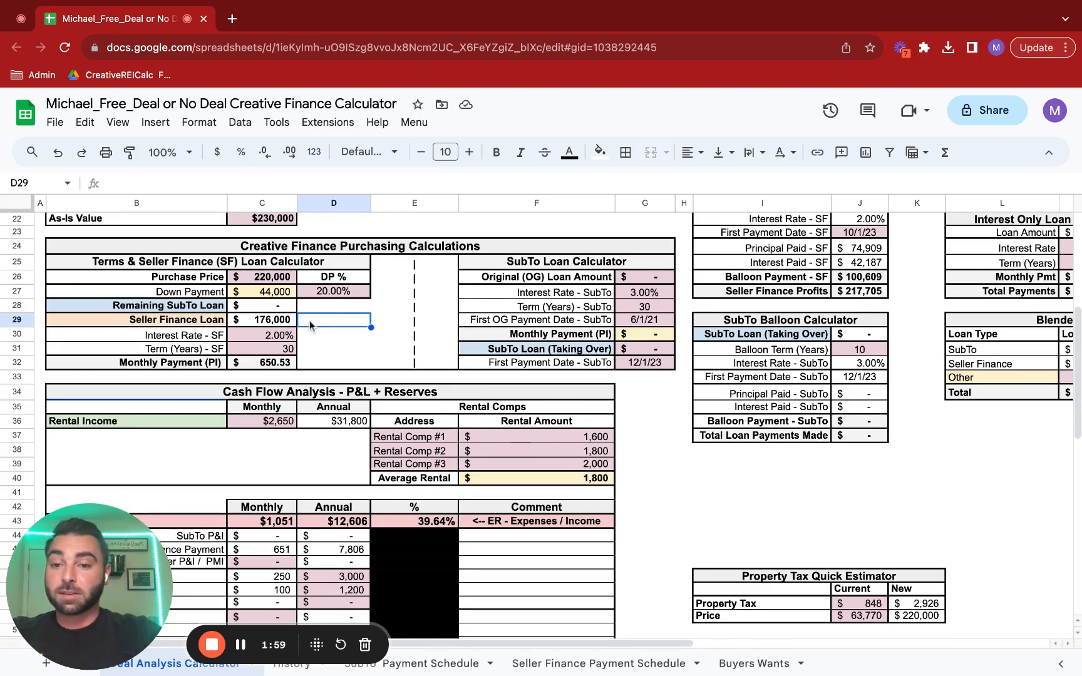
click(261, 319)
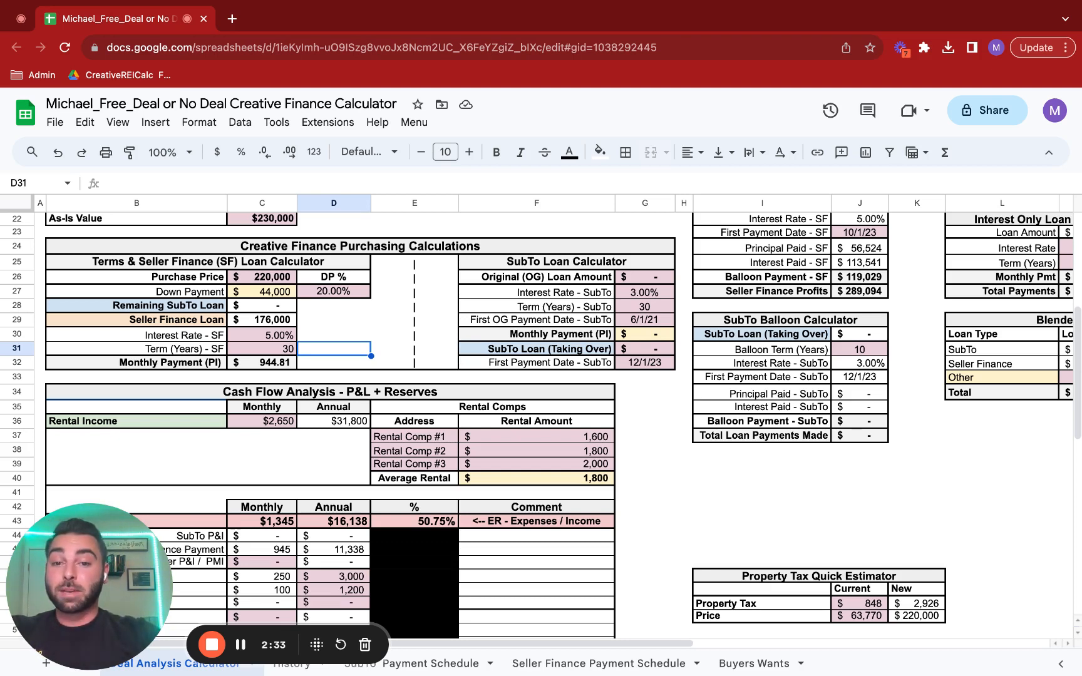
Set the seller-finance interest rate to 0%, dropping the payment to $488.89.
scroll(up, 3)
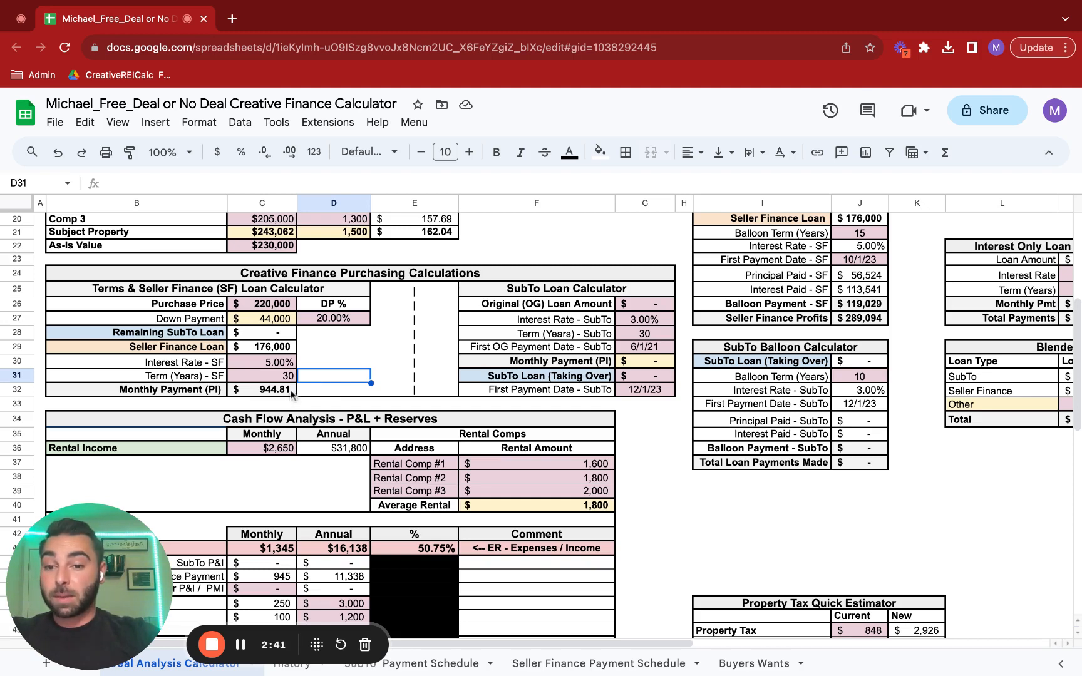
click(262, 362)
text(0)
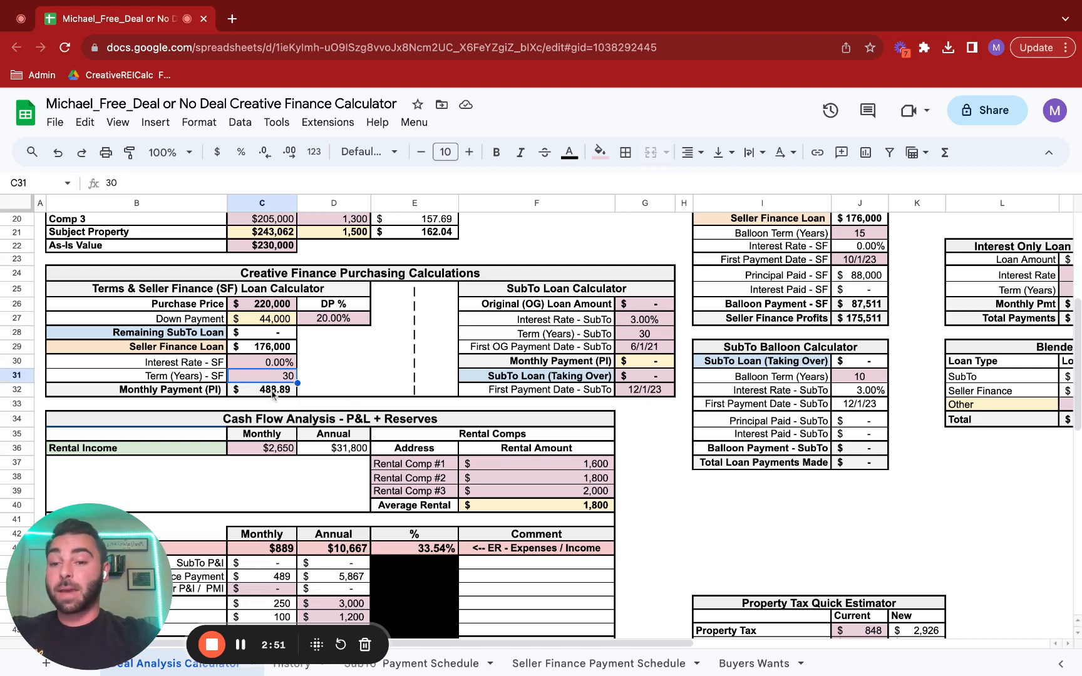
mouse_move(330, 407)
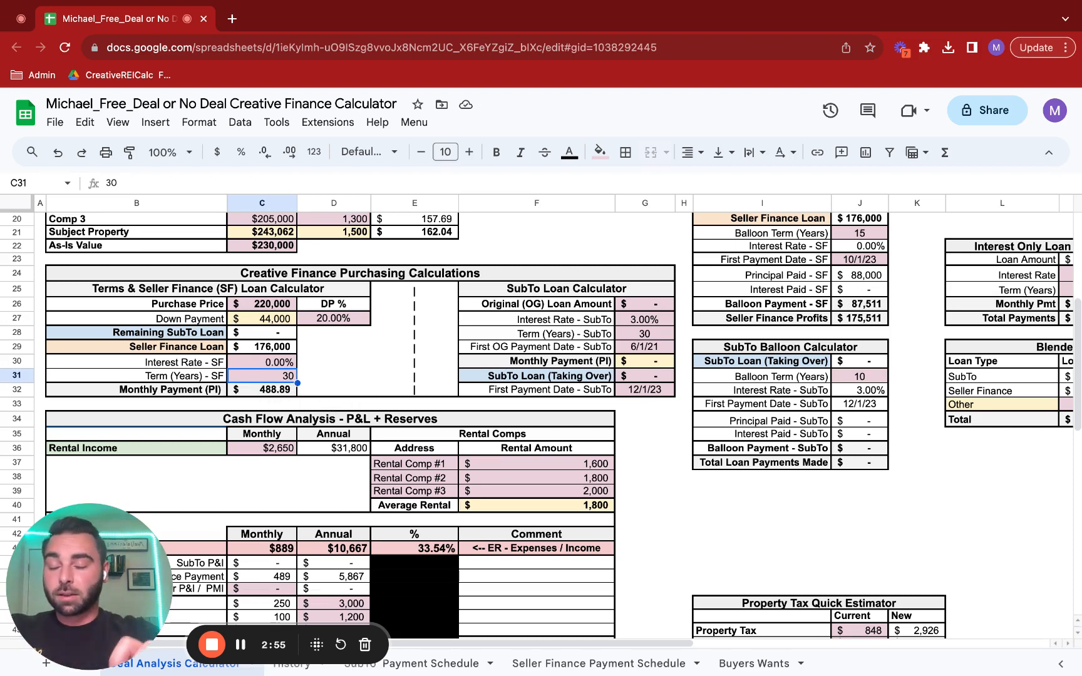
mouse_move(316, 391)
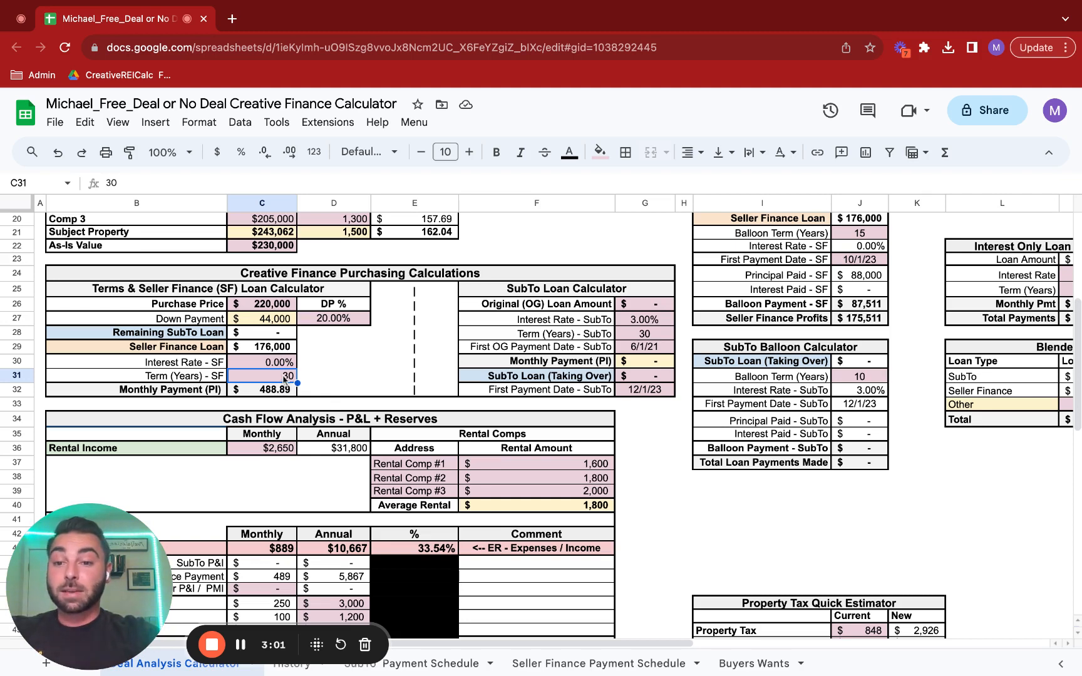
mouse_move(319, 395)
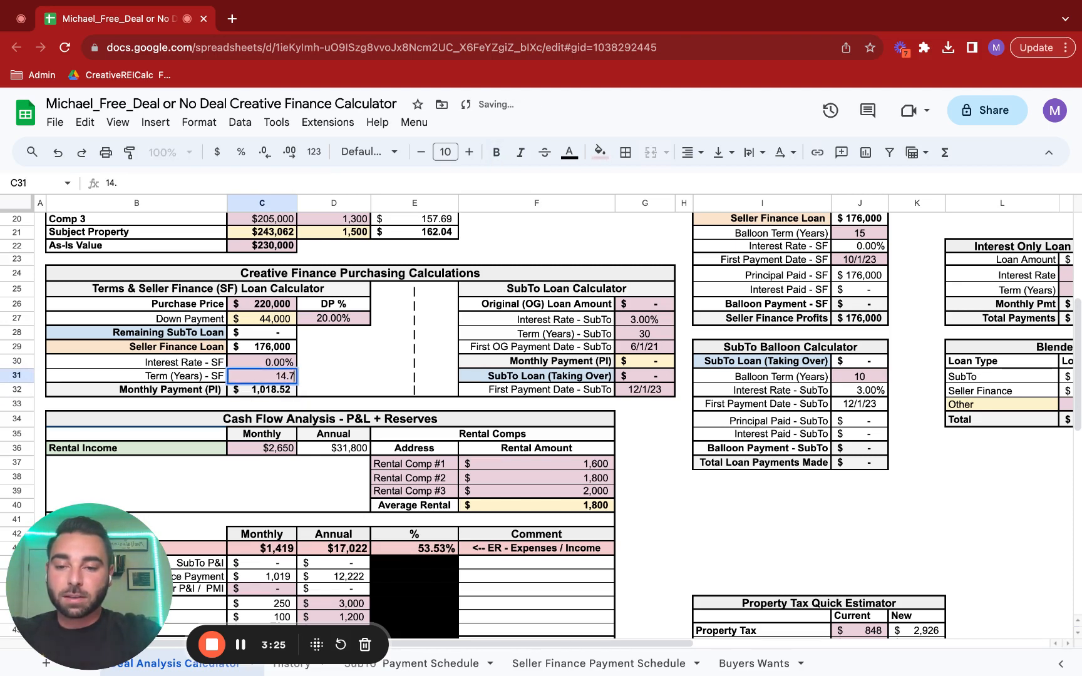
Set the seller-finance term to 30 years at 5% interest for $944.81 monthly.
text(14)
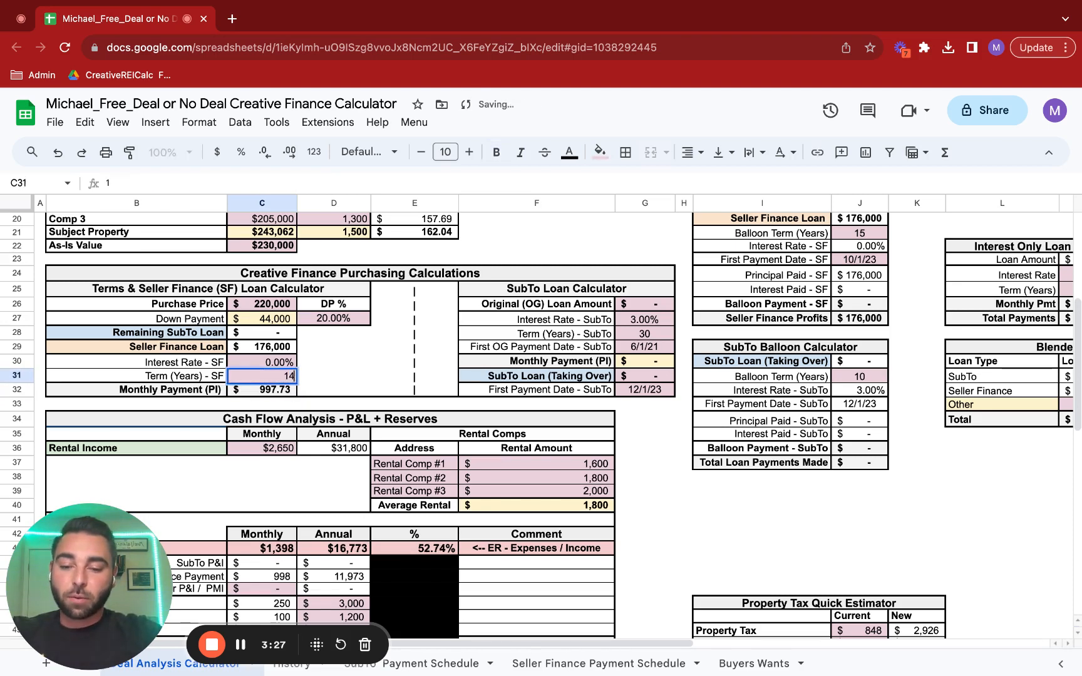
text(14.6)
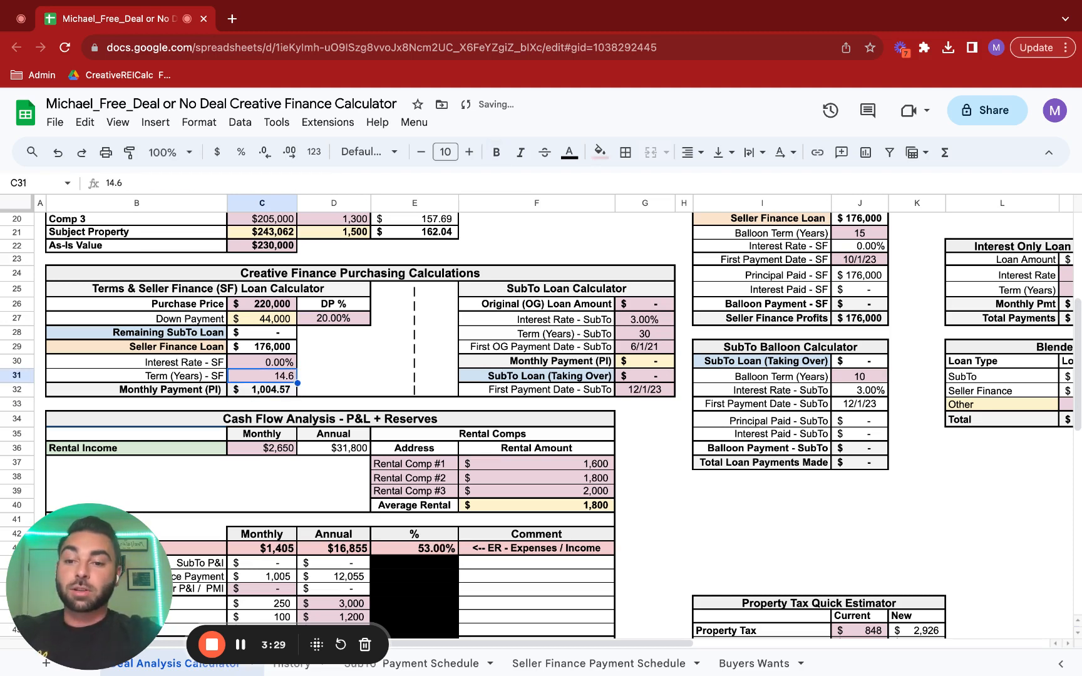
click(334, 390)
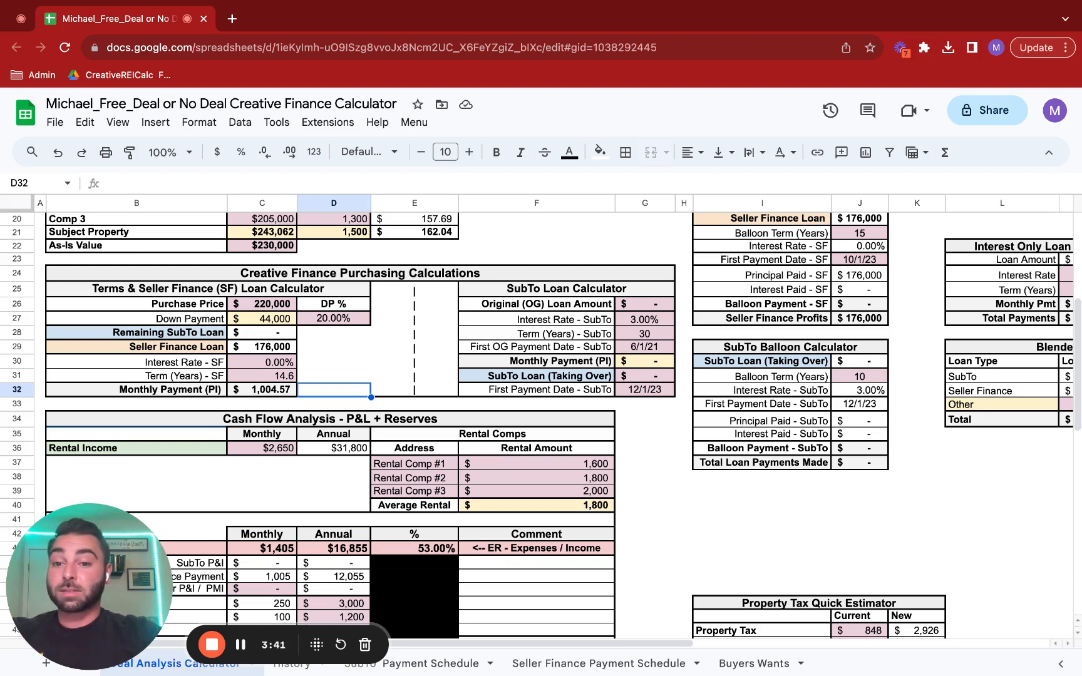
mouse_move(291, 400)
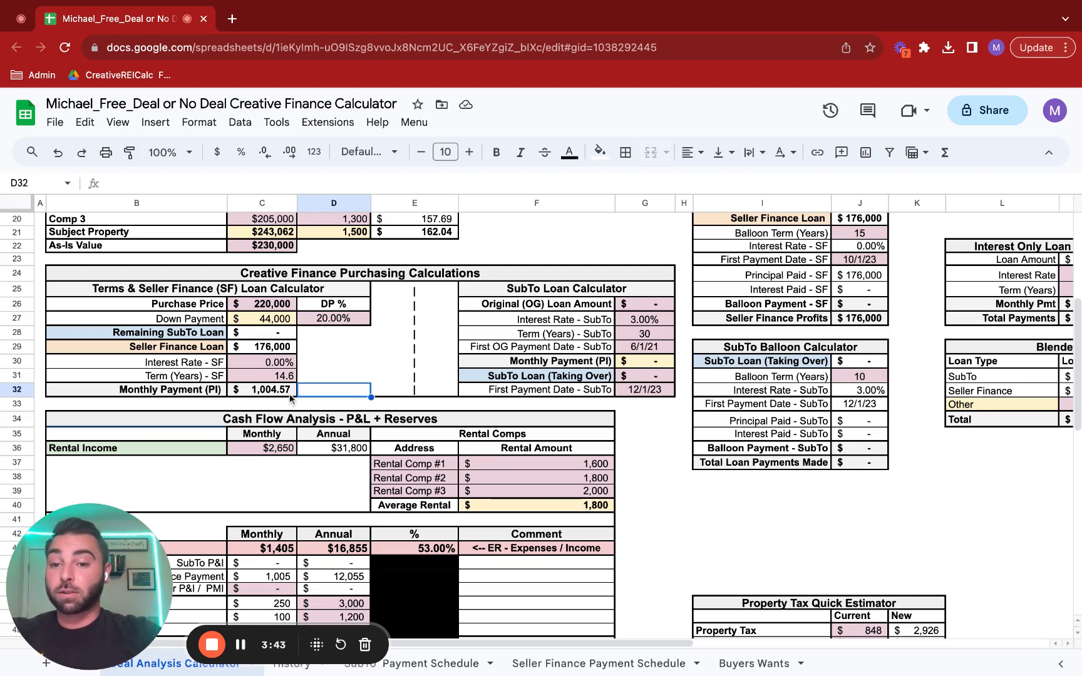
mouse_move(297, 357)
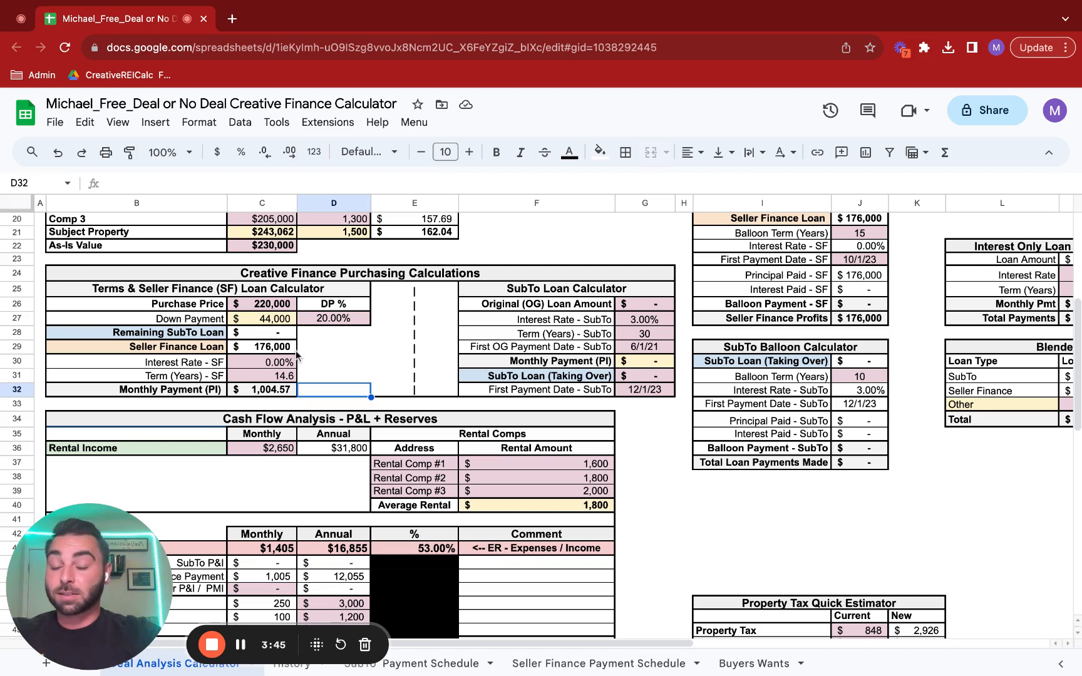
mouse_move(305, 374)
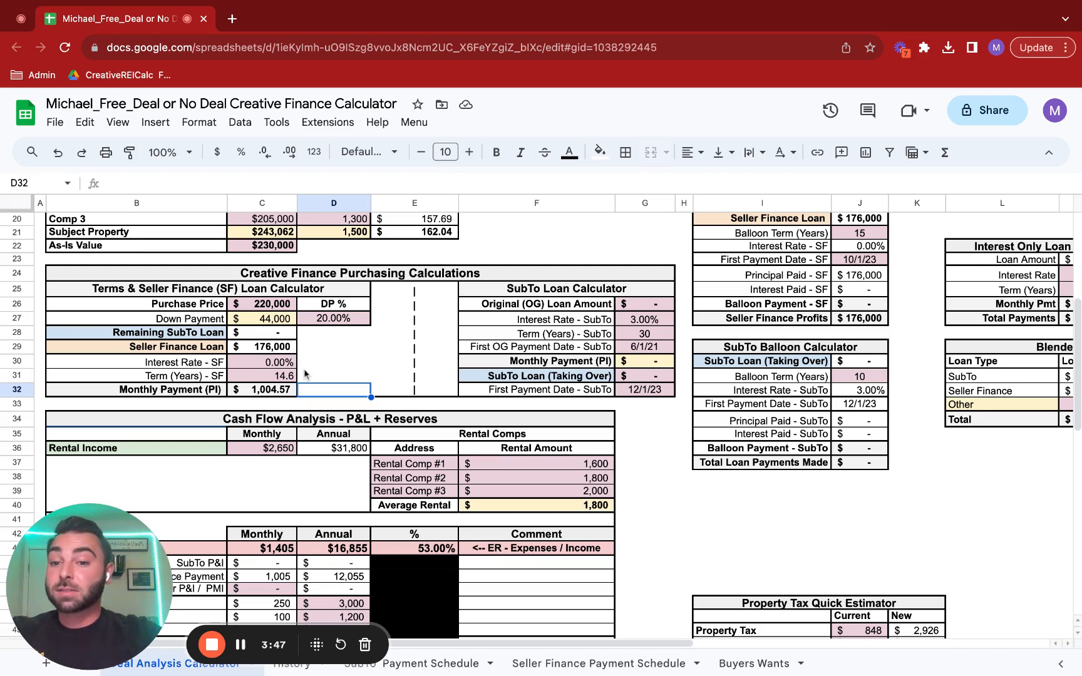
click(262, 375)
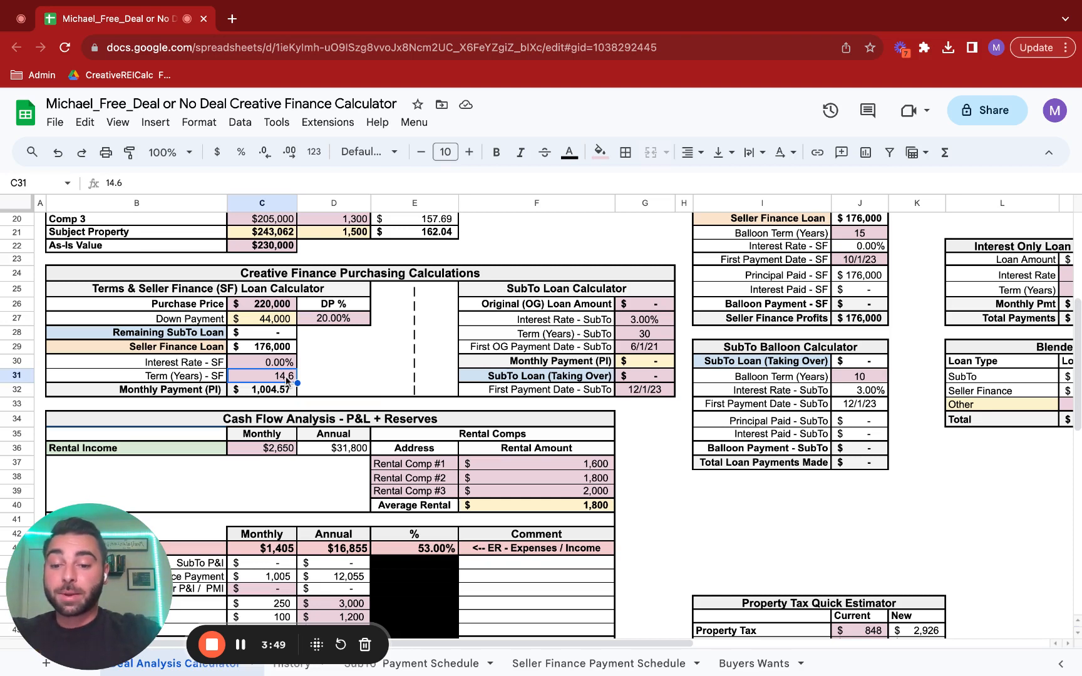
text(30)
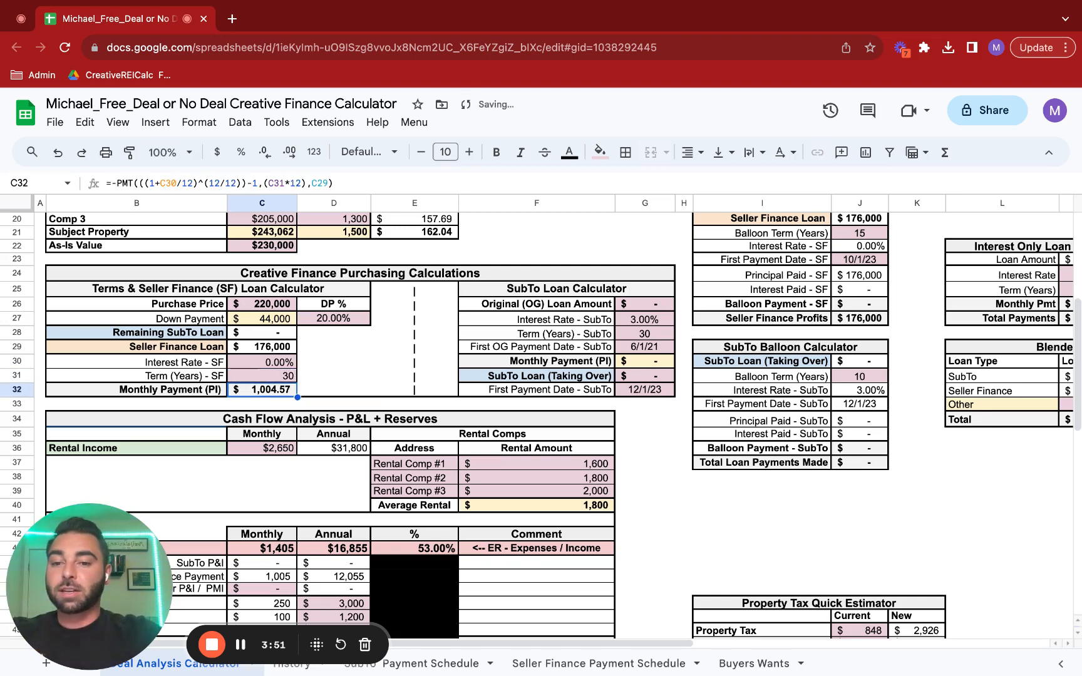
click(260, 361)
text(5)
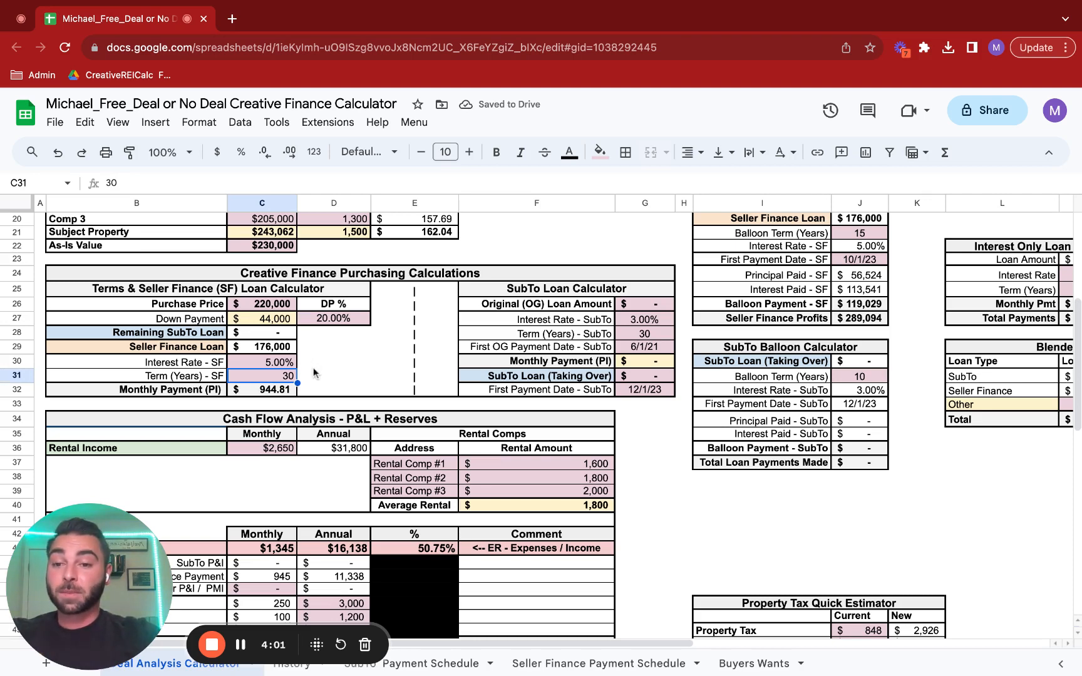
scroll(down, 3)
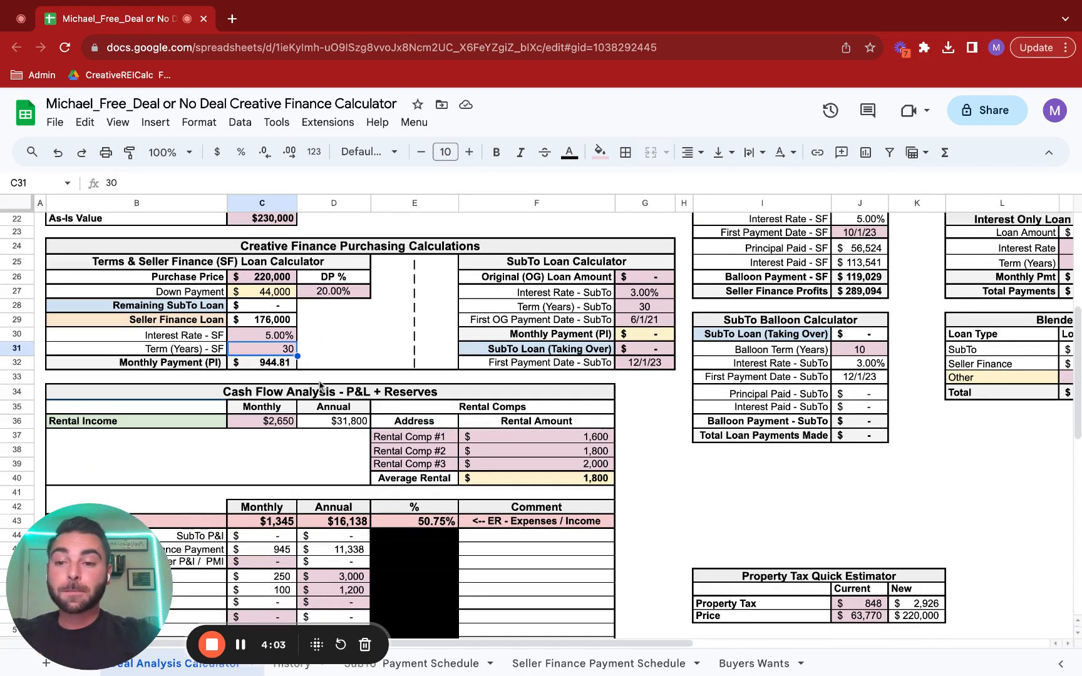
scroll(down, 3)
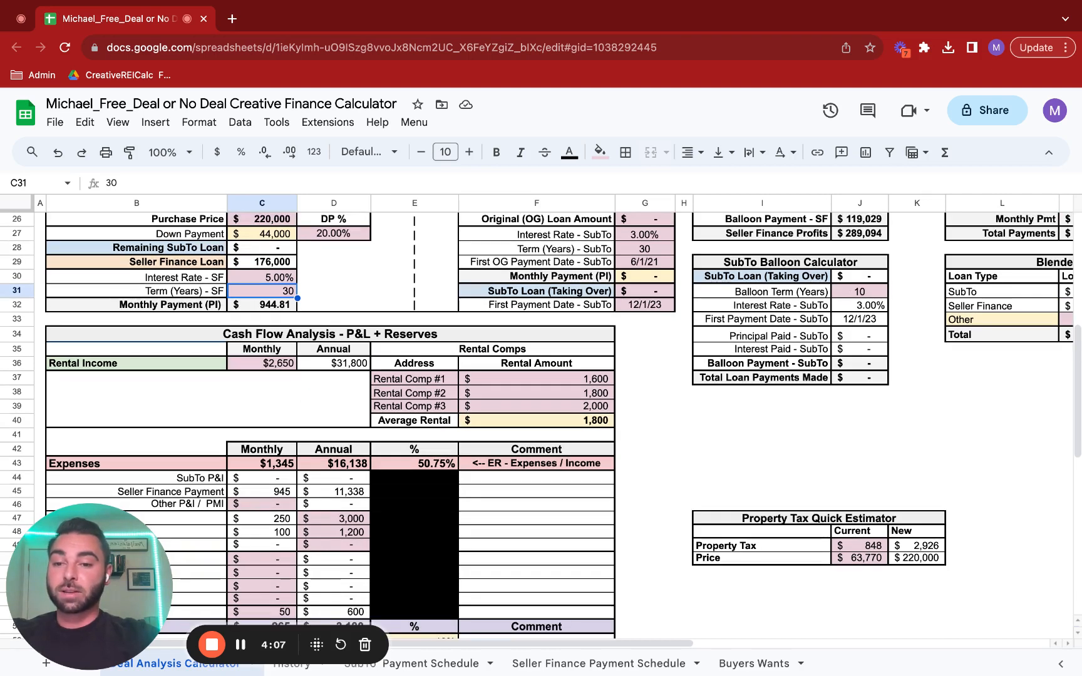
scroll(down, 3)
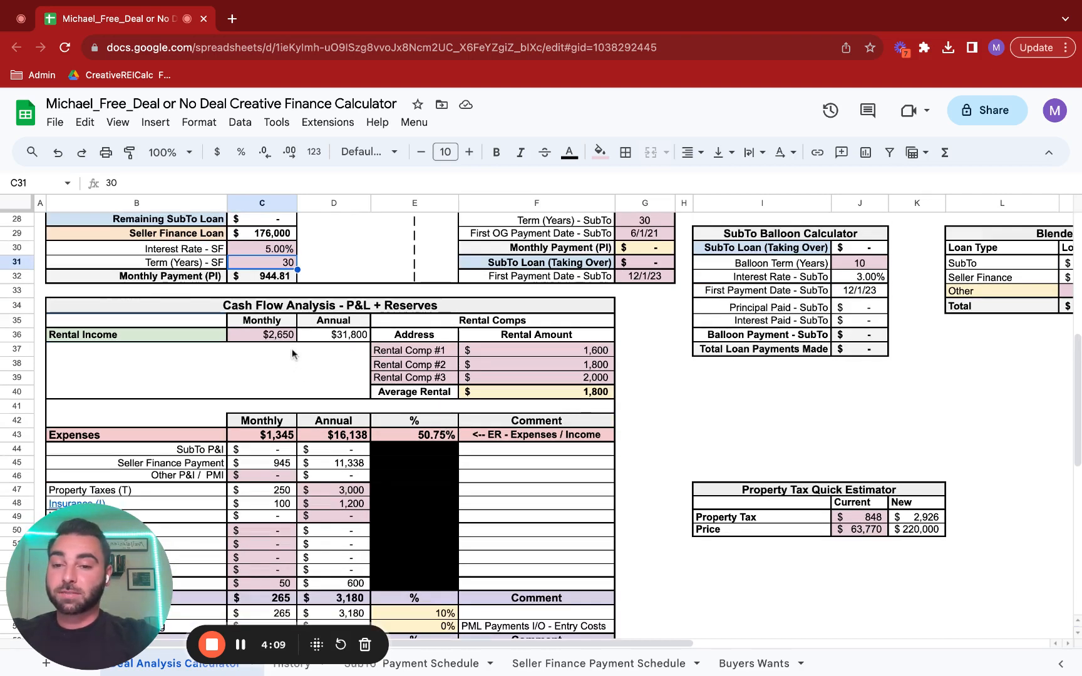
scroll(down, 3)
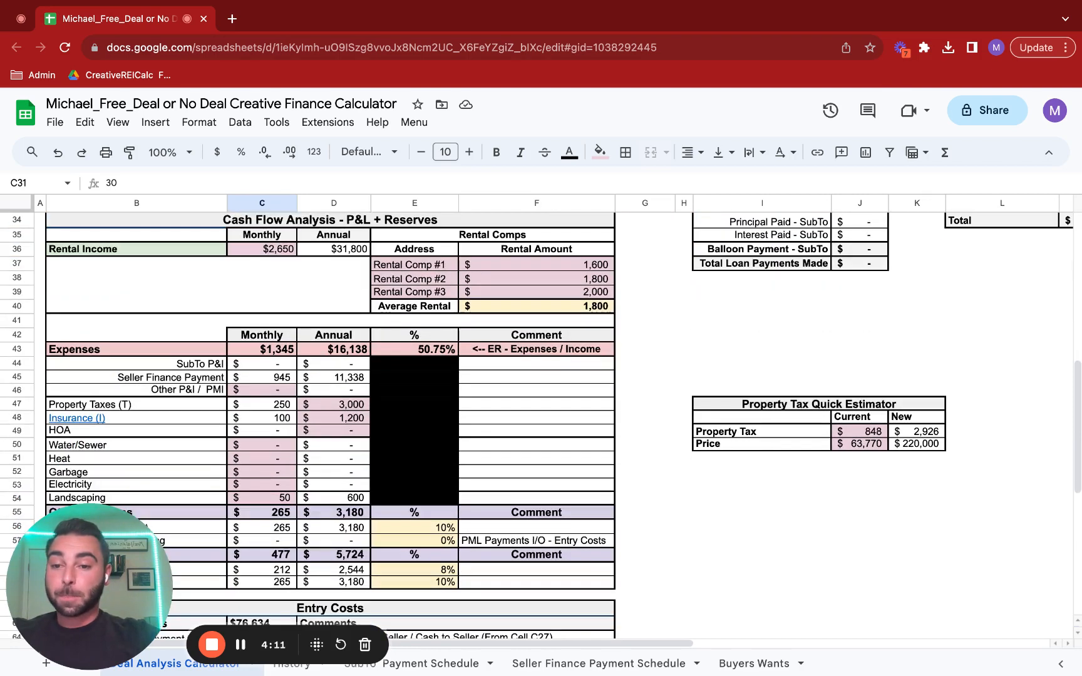
scroll(down, 3)
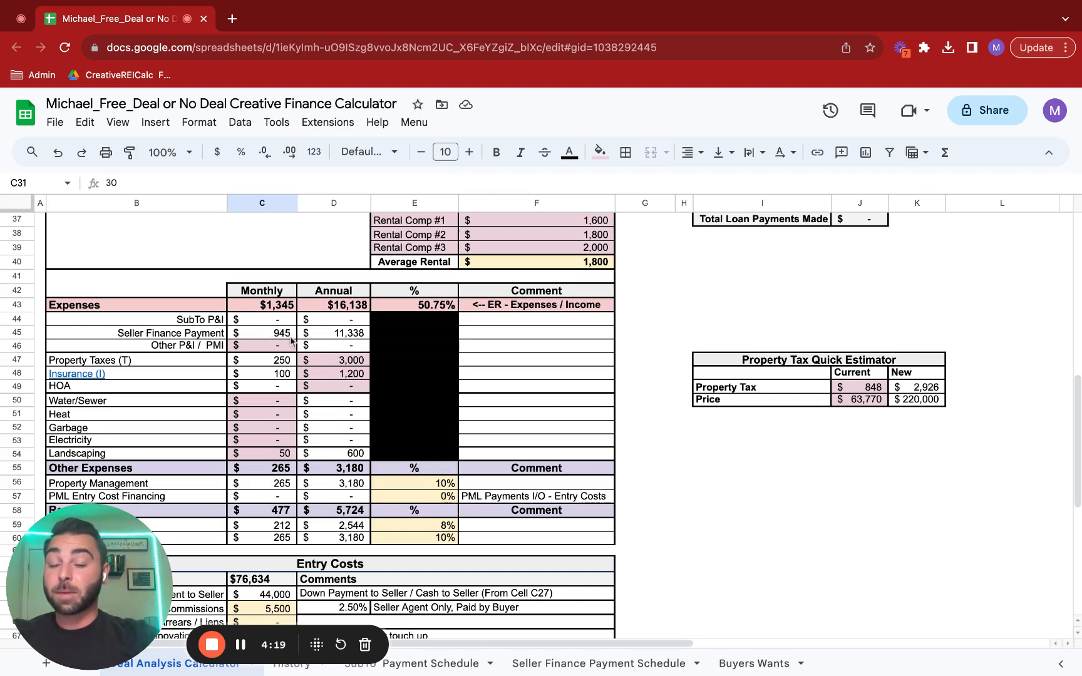
scroll(up, 3)
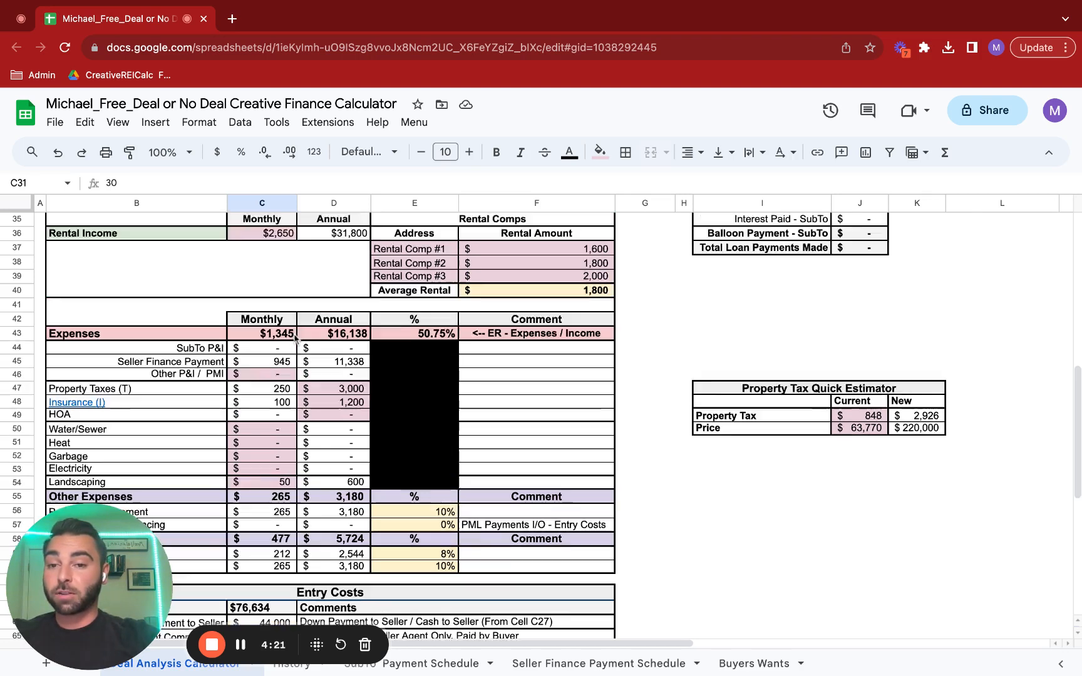
scroll(up, 3)
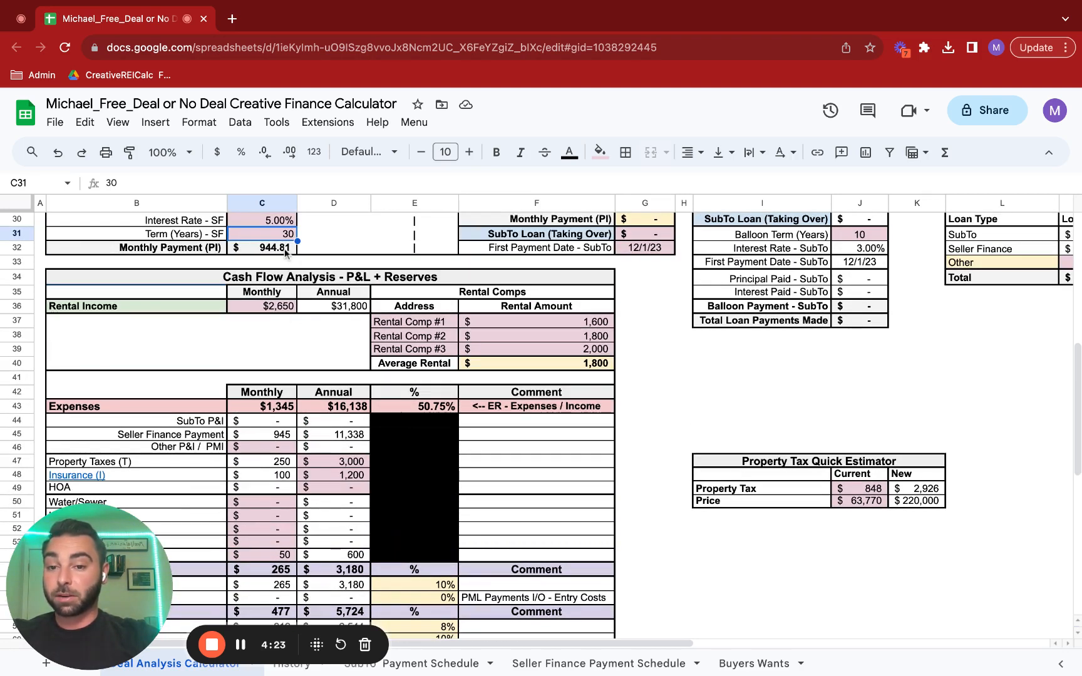
scroll(down, 3)
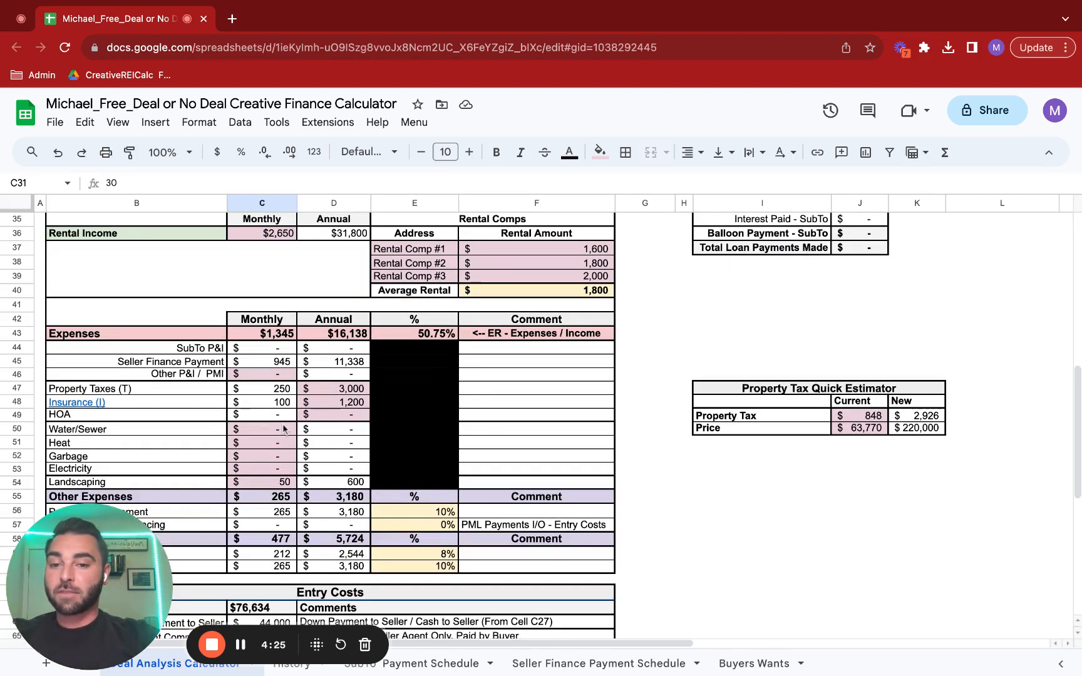
click(333, 388)
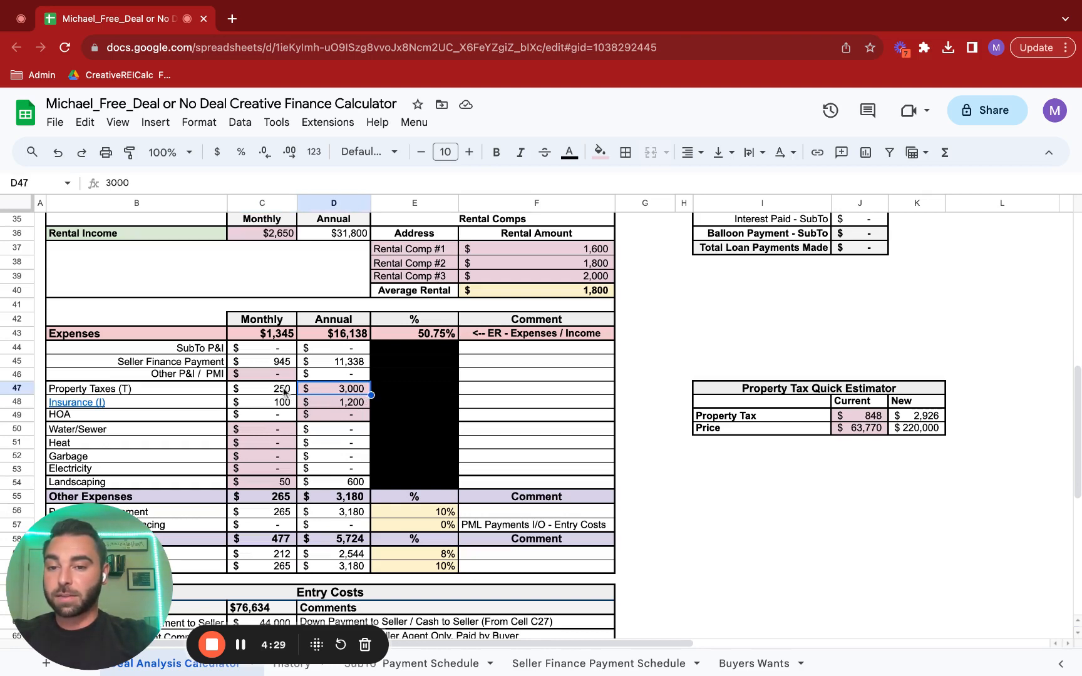
scroll(down, 3)
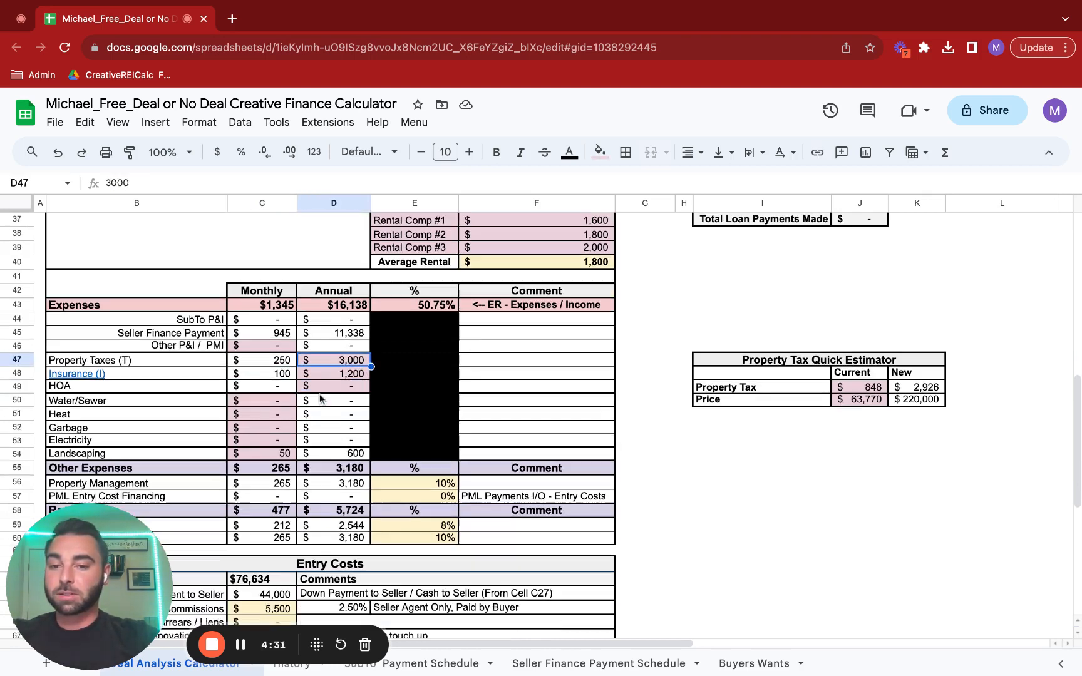
click(334, 373)
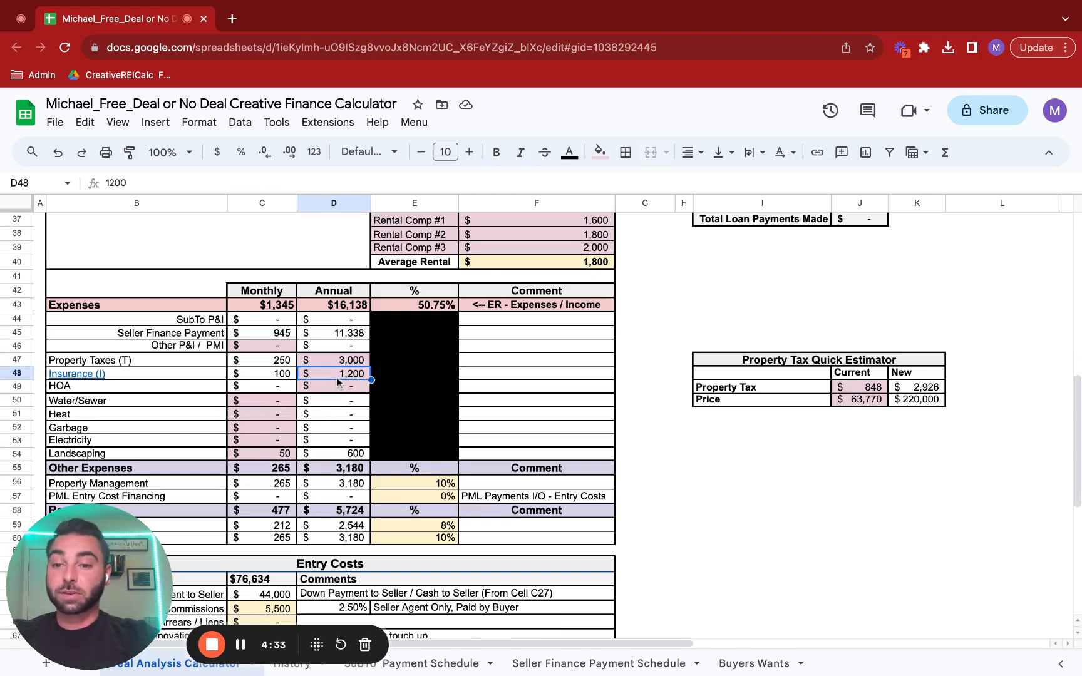
click(261, 373)
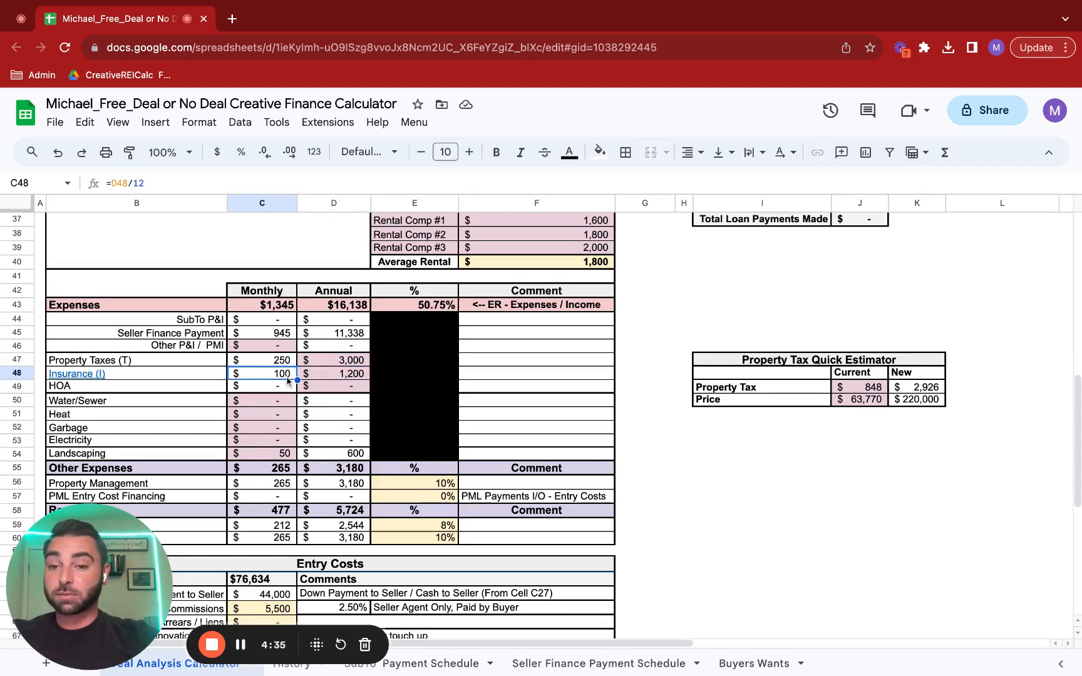
scroll(down, 3)
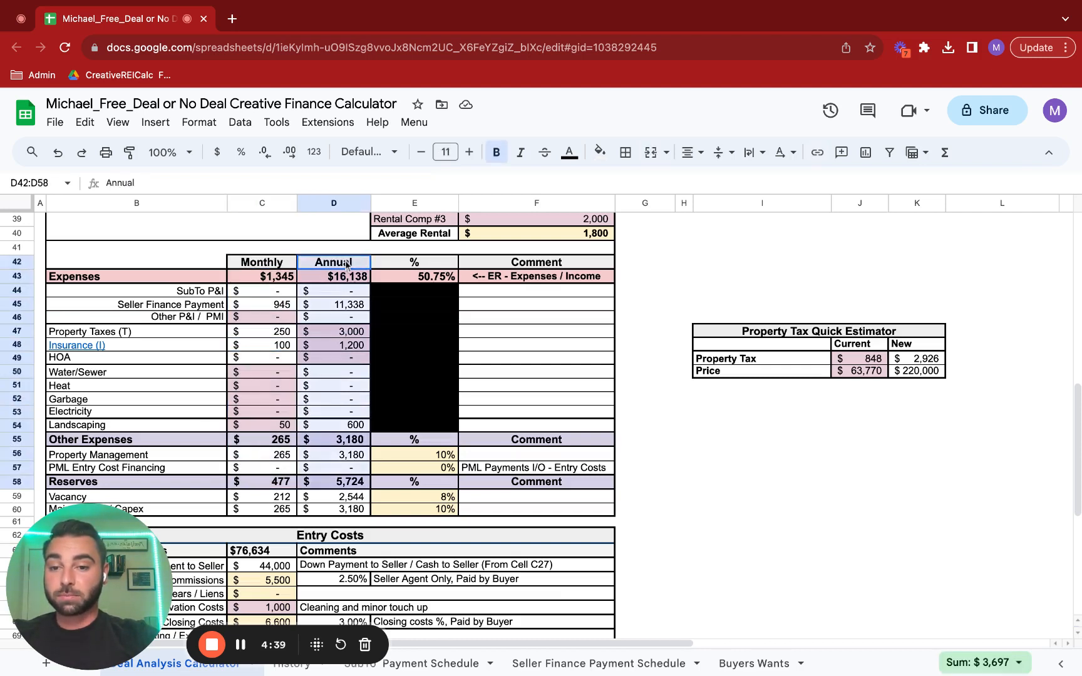
click(260, 425)
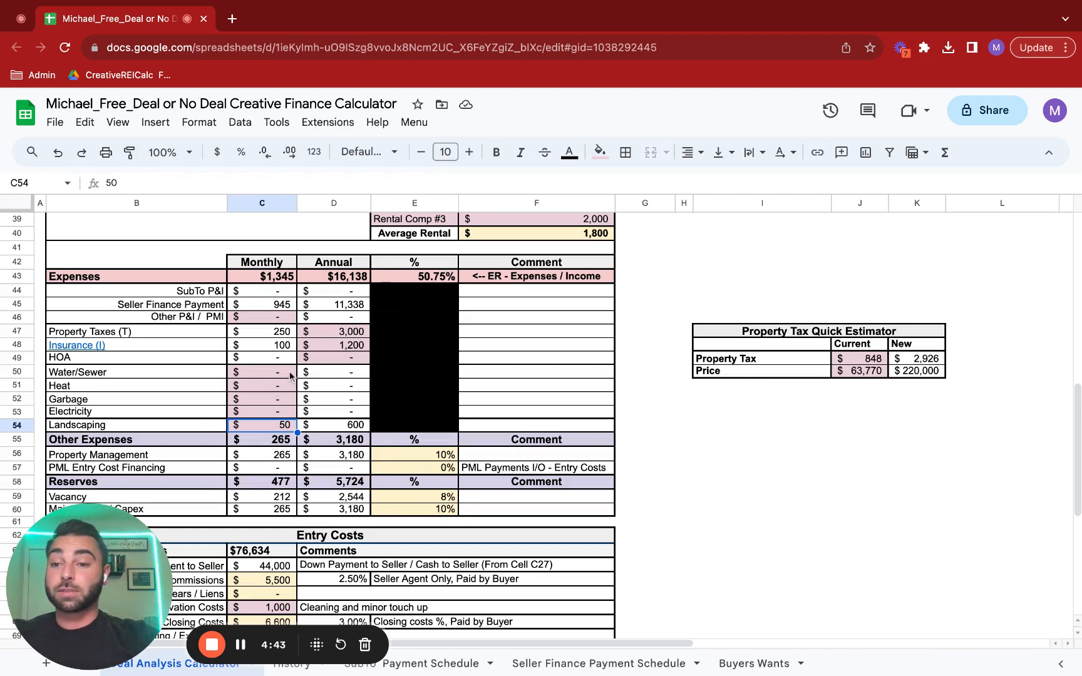
mouse_move(215, 401)
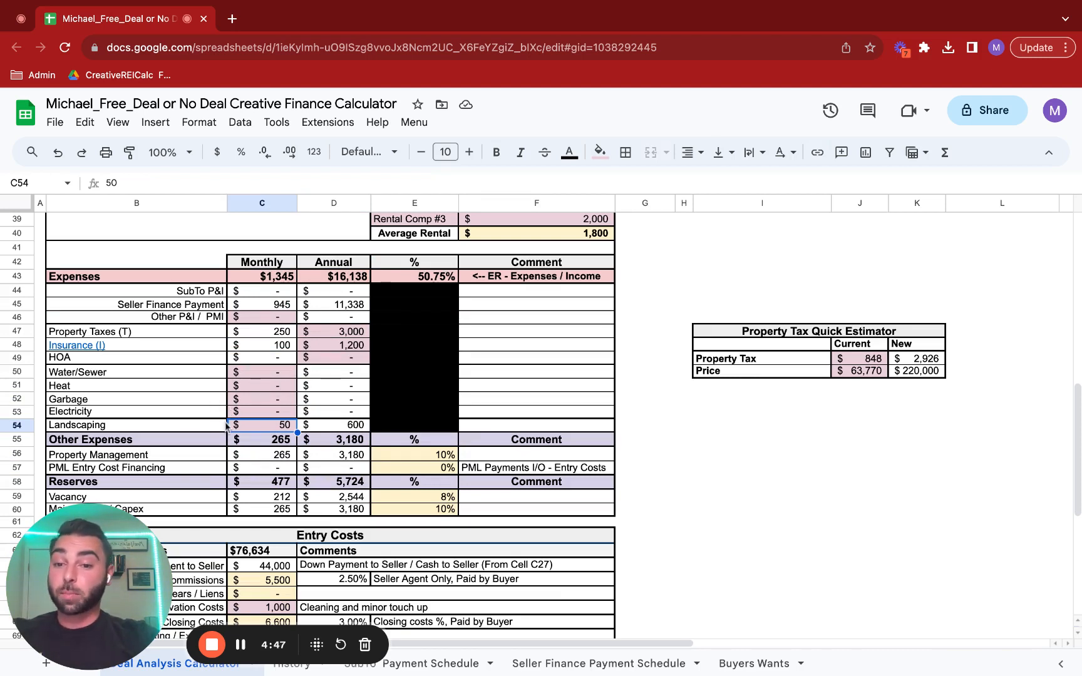
mouse_move(313, 429)
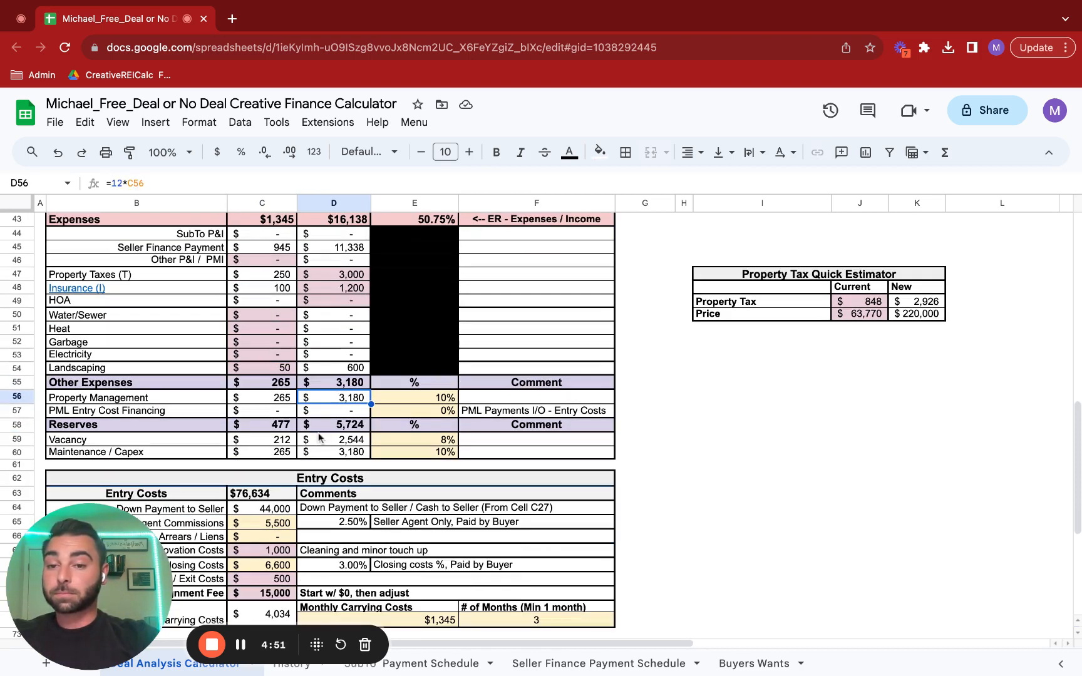
mouse_move(398, 418)
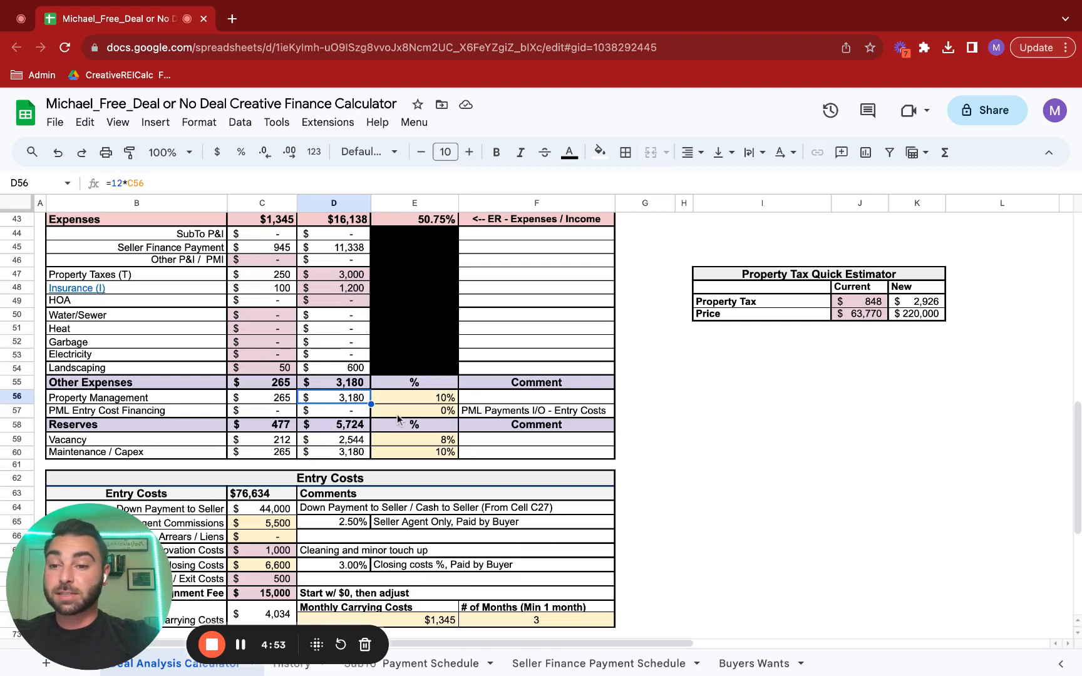
click(261, 397)
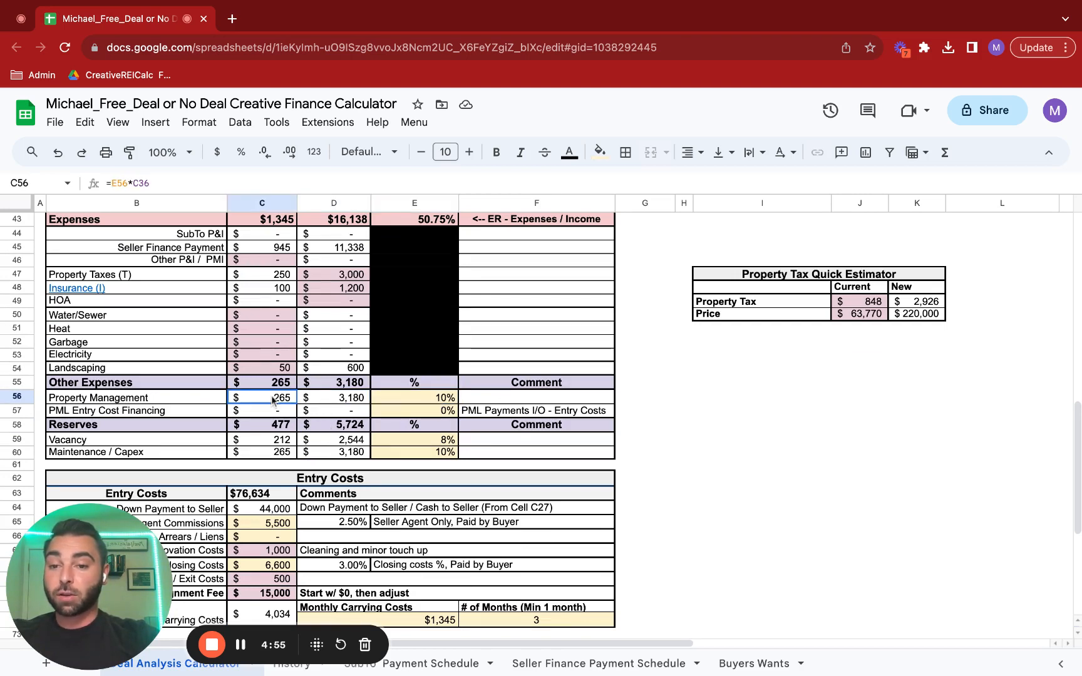
click(414, 397)
text(12)
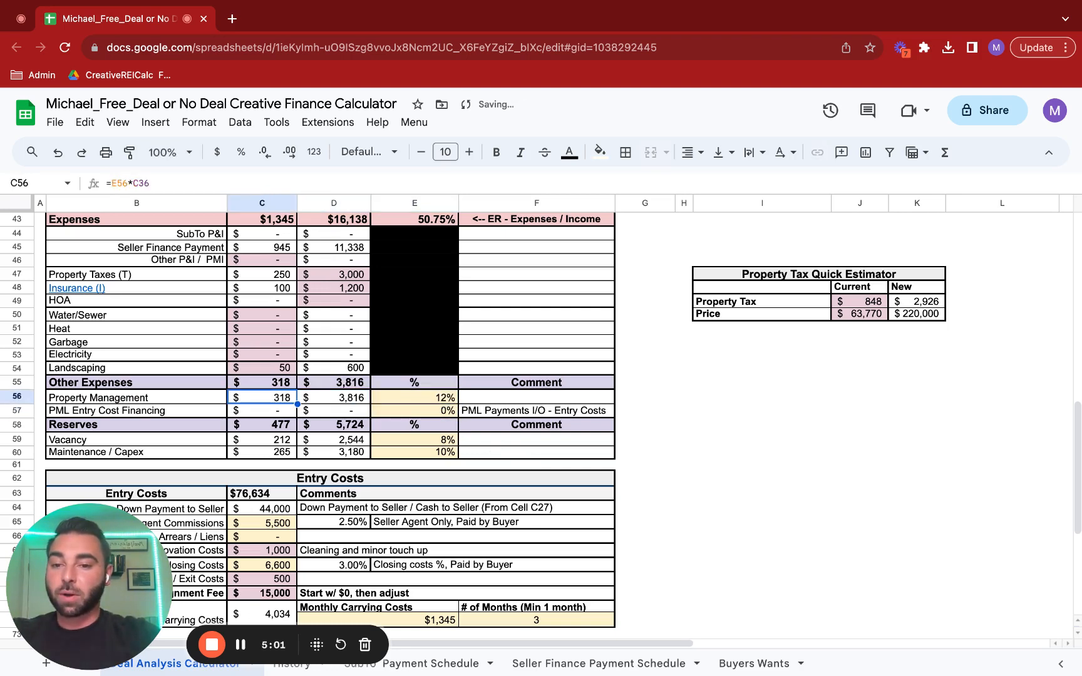
click(415, 409)
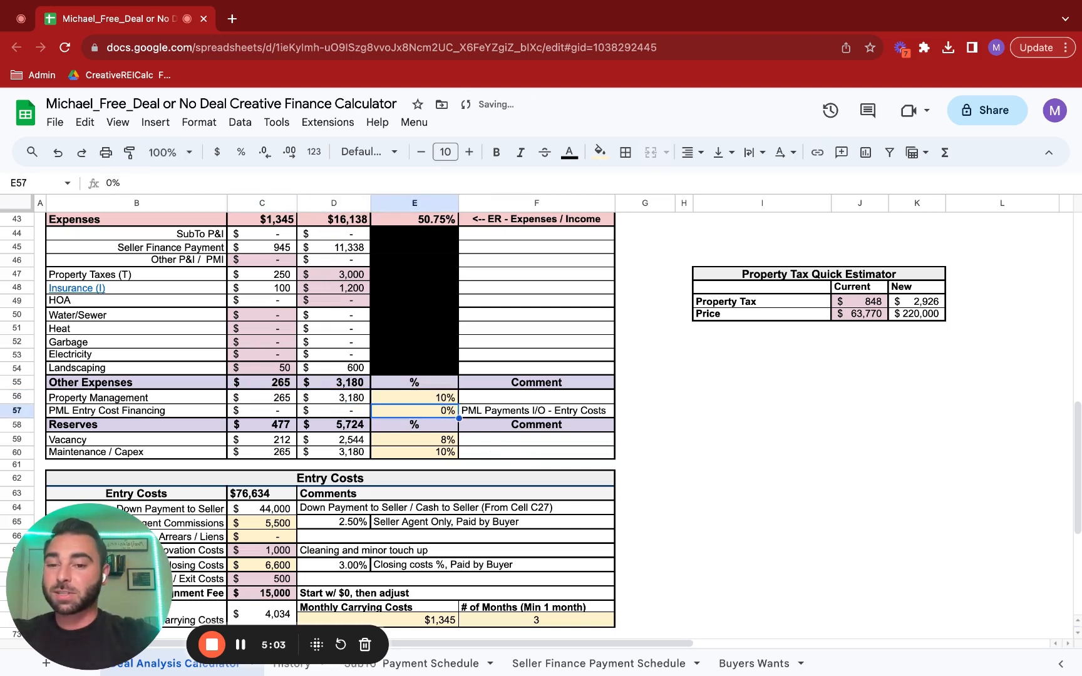
scroll(down, 3)
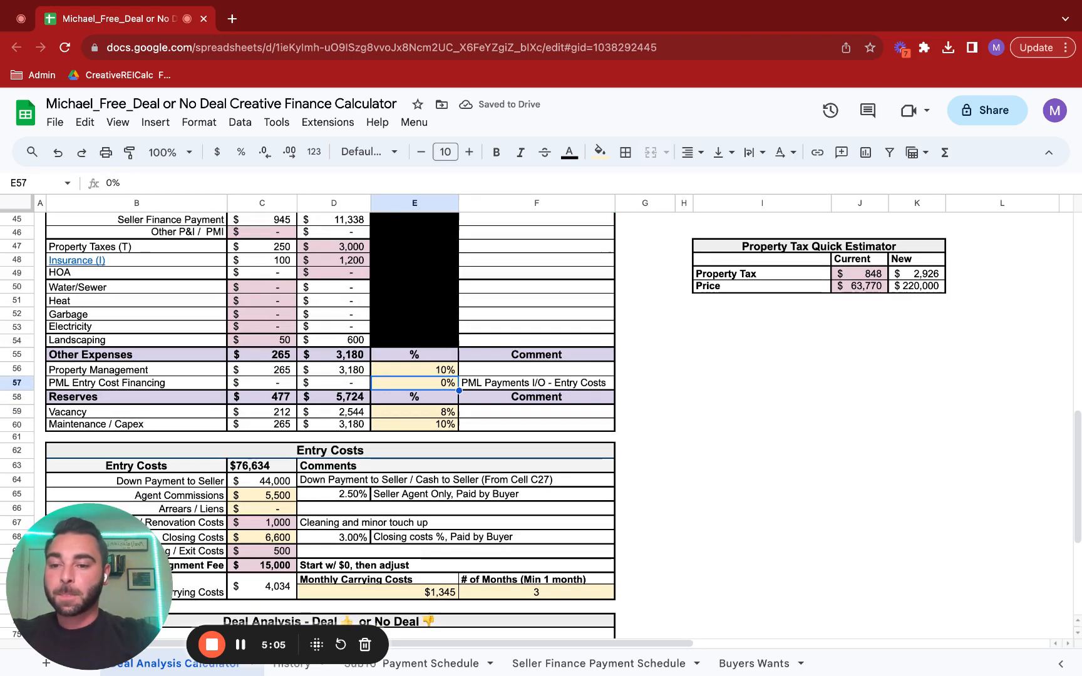
Set agent commissions to 0% in the entry costs section.
click(415, 412)
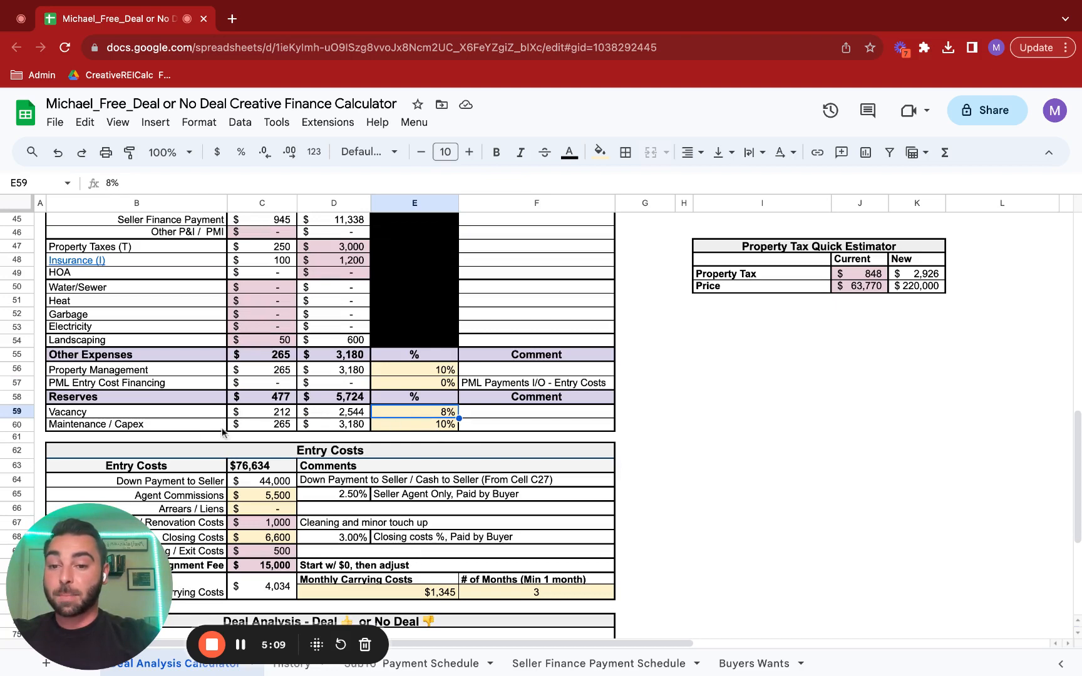
scroll(down, 3)
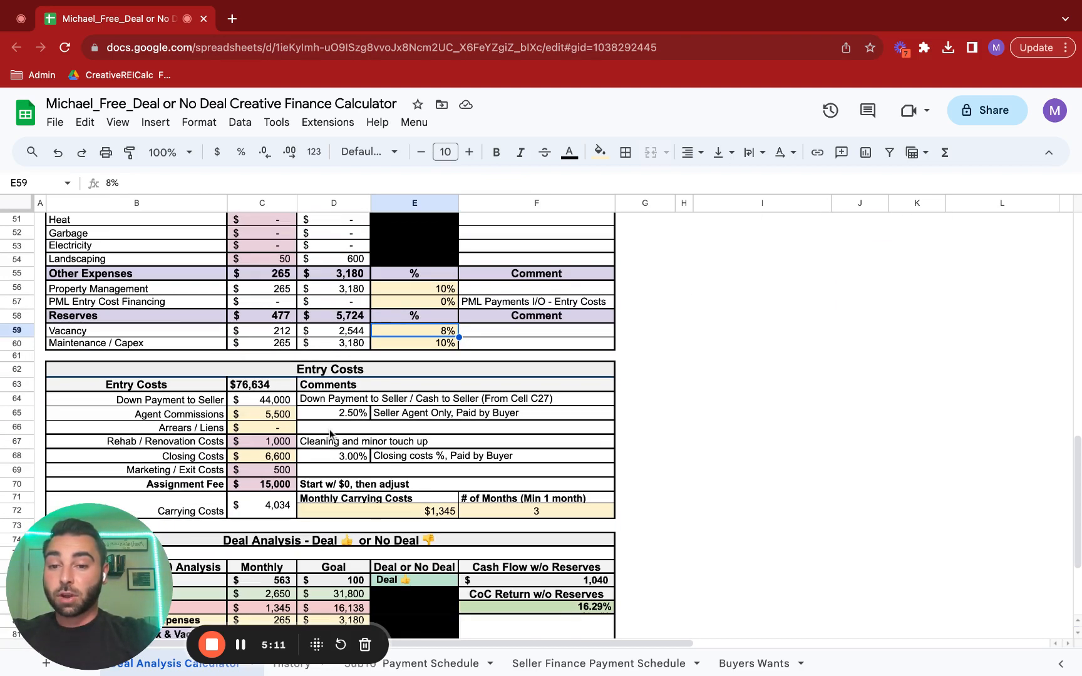
scroll(down, 3)
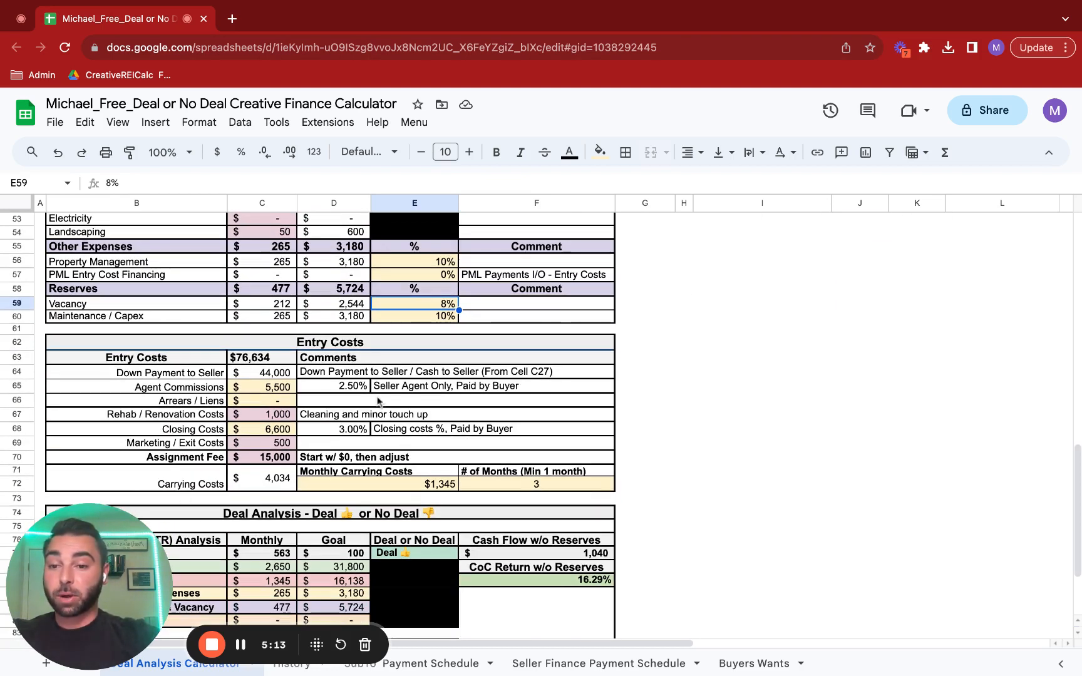
scroll(down, 3)
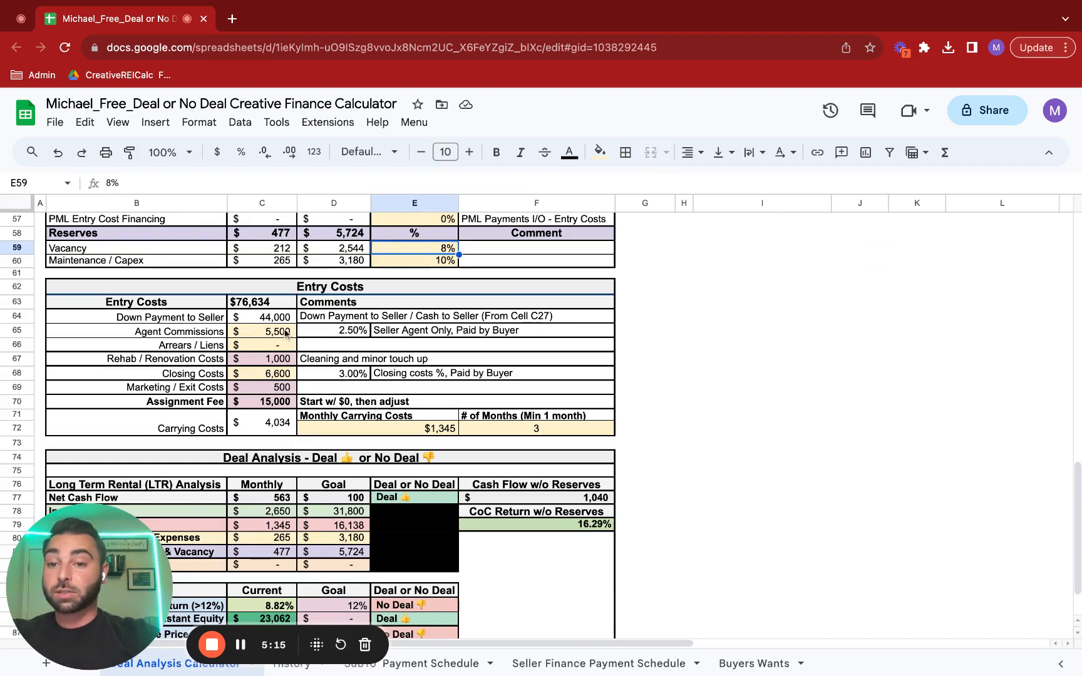
click(275, 330)
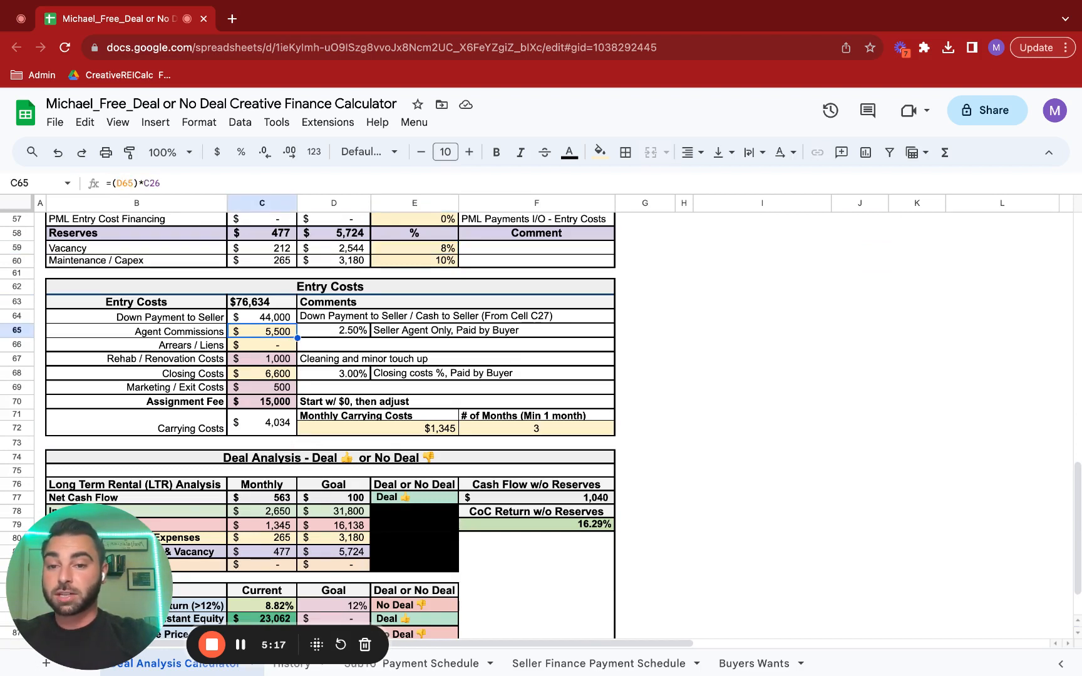
click(334, 331)
text(0)
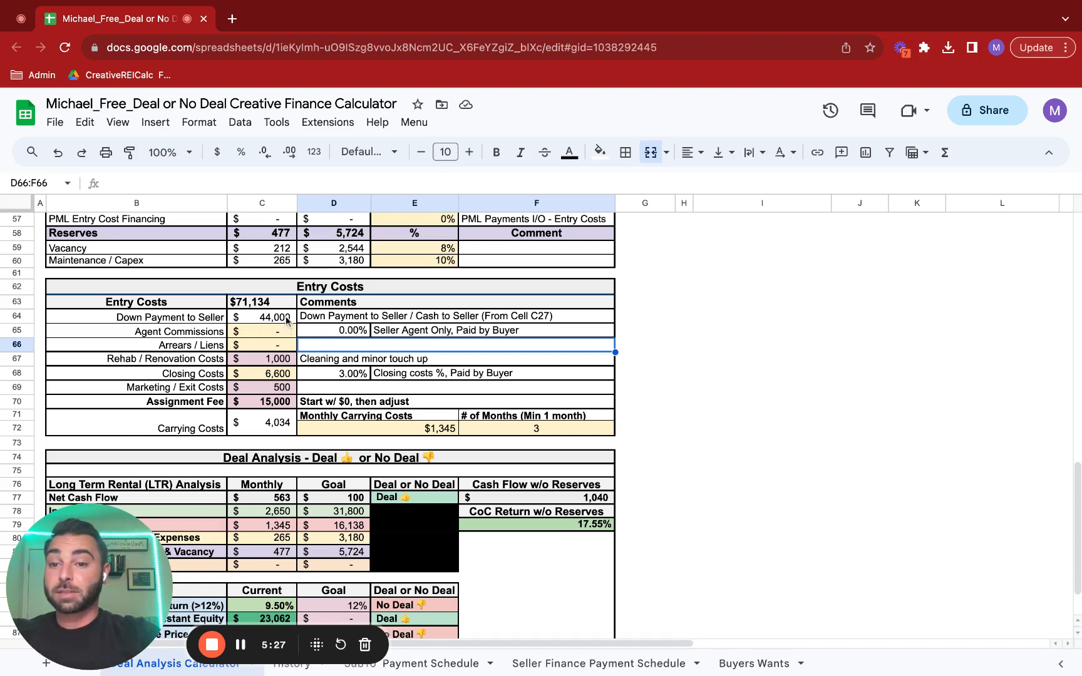
Lower closing costs to 2% and clear the assignment fee, cutting entry costs to $53,934.
click(262, 358)
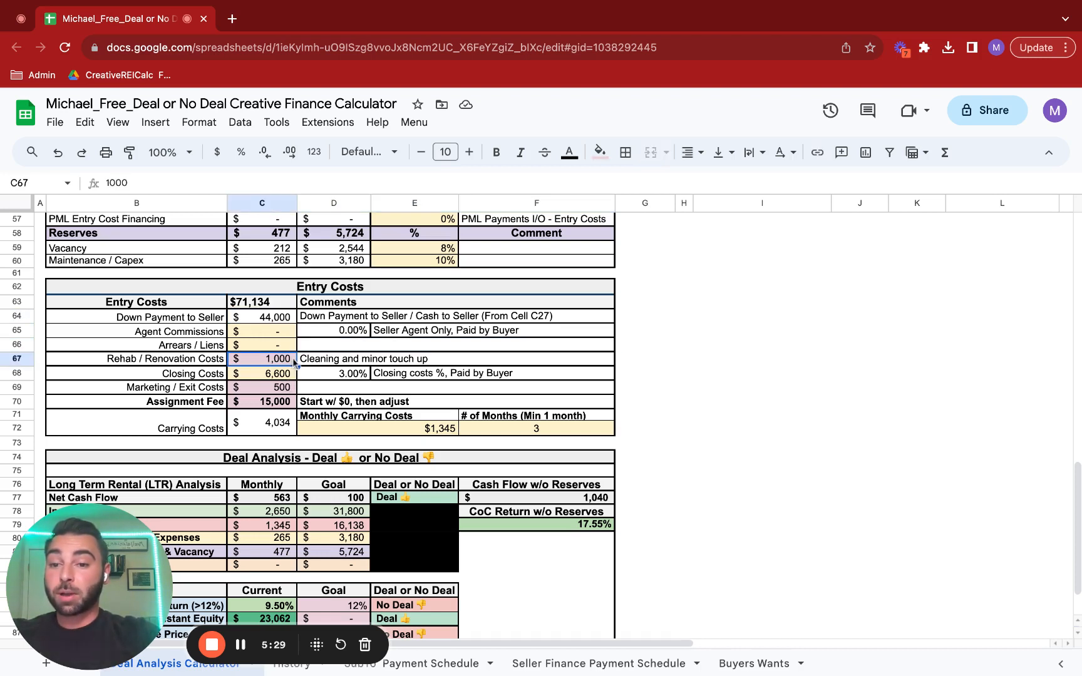
click(261, 373)
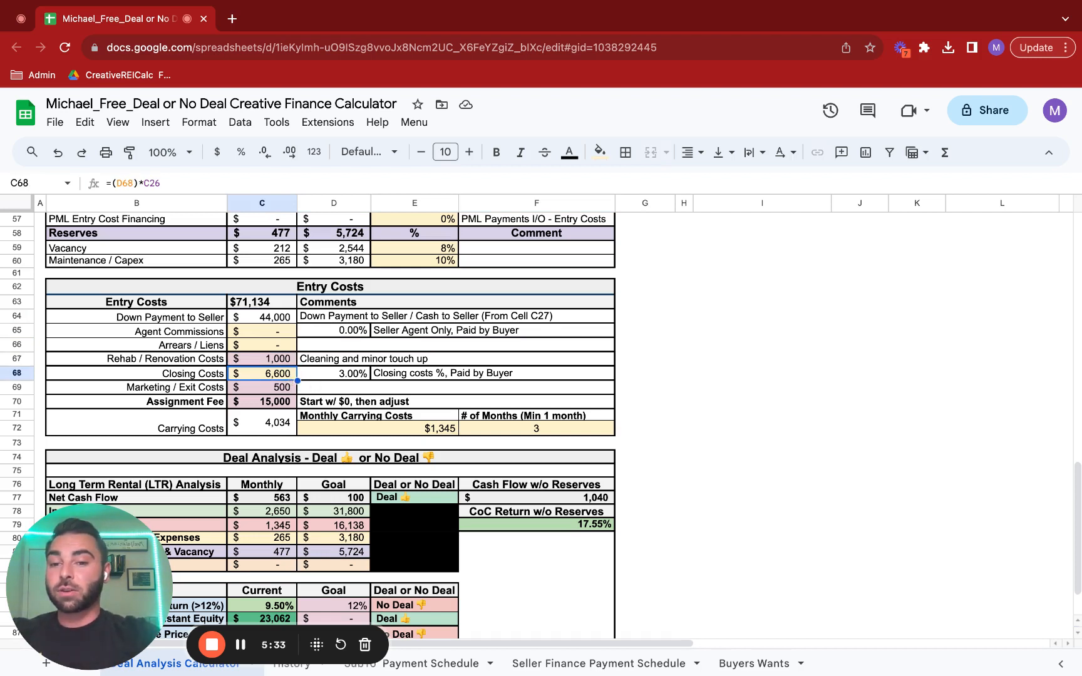
click(335, 373)
text(2)
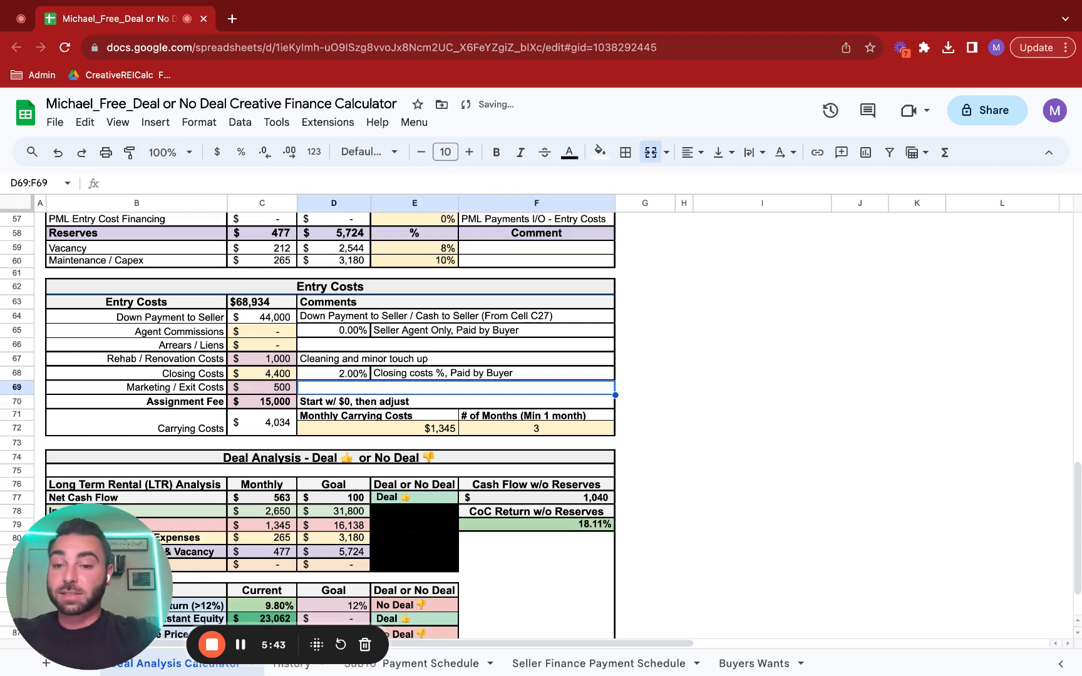
click(261, 373)
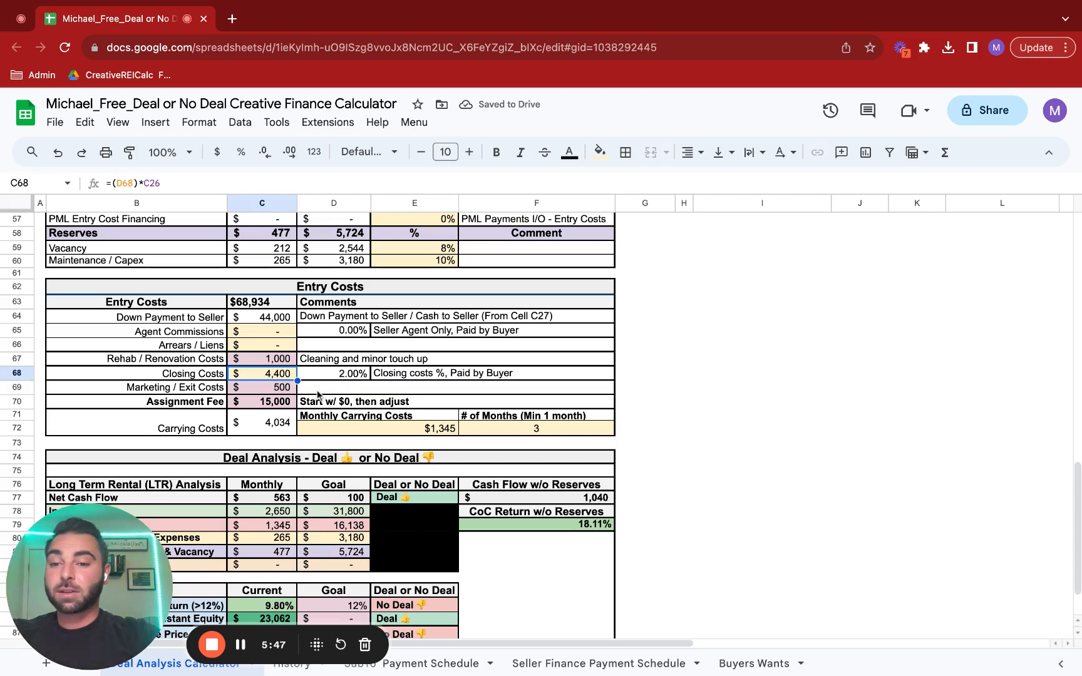
click(261, 401)
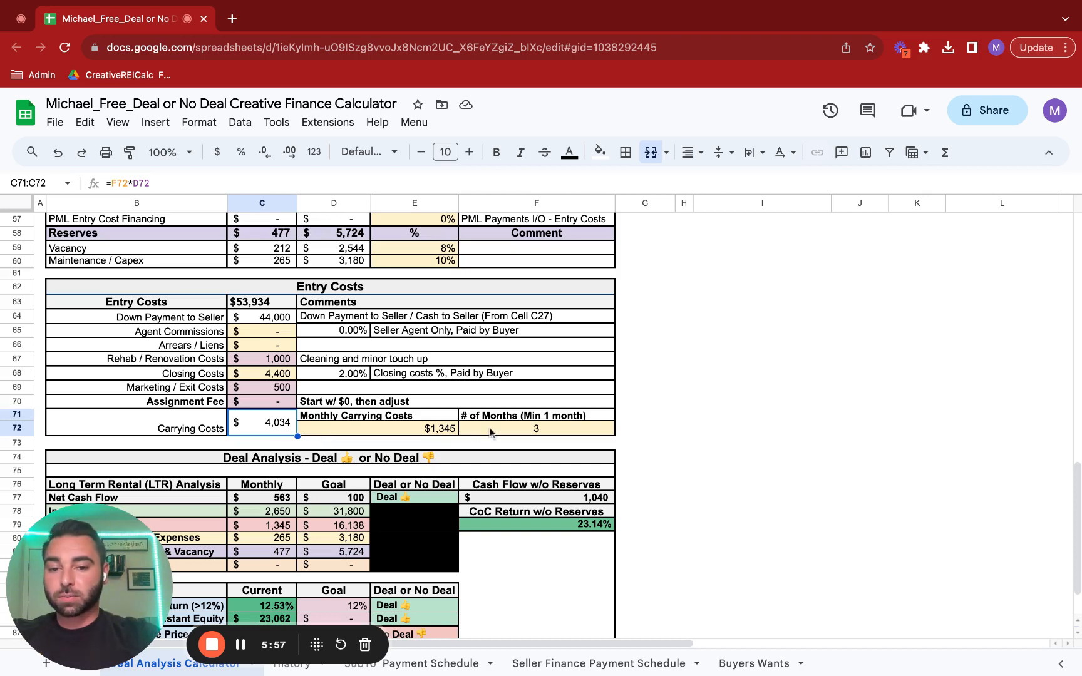
click(438, 428)
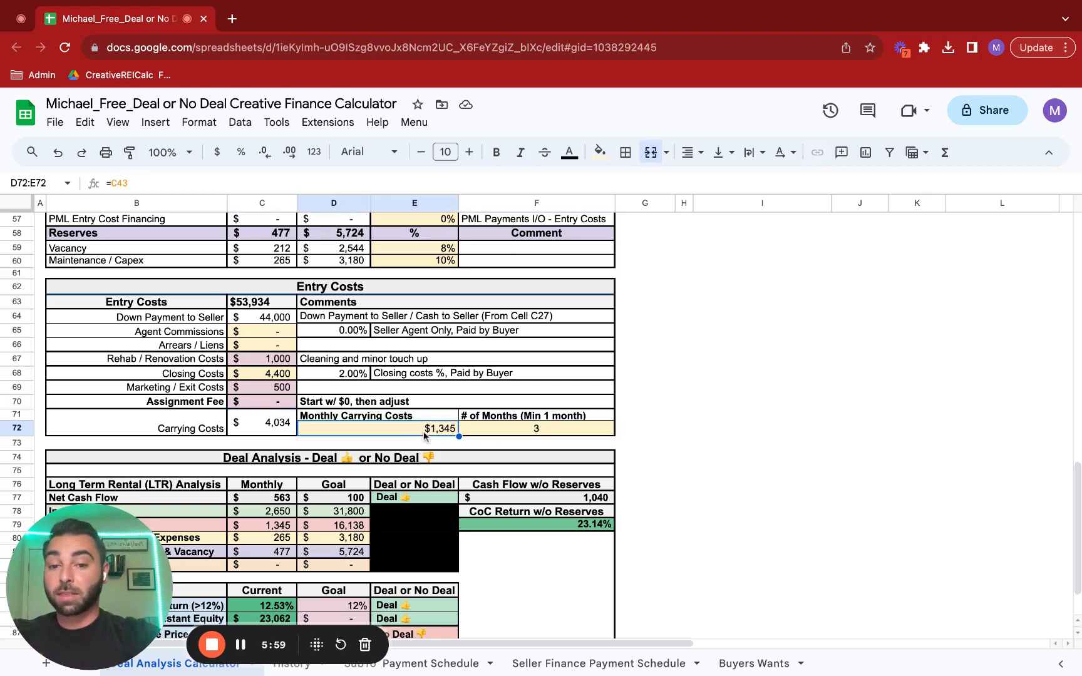
scroll(up, 3)
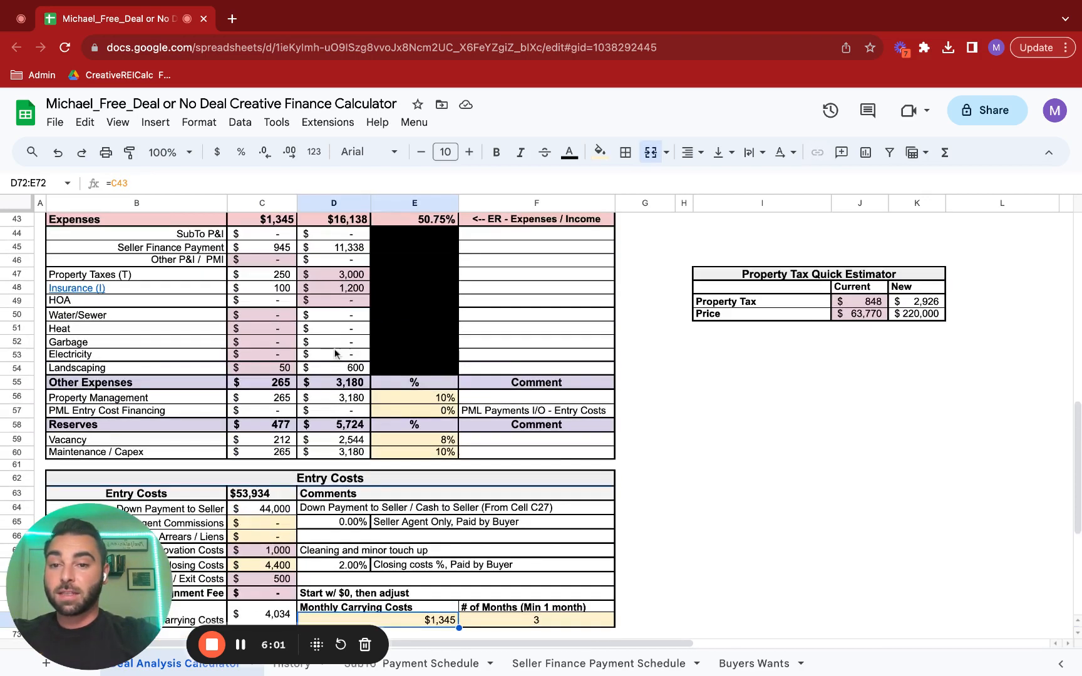
scroll(up, 3)
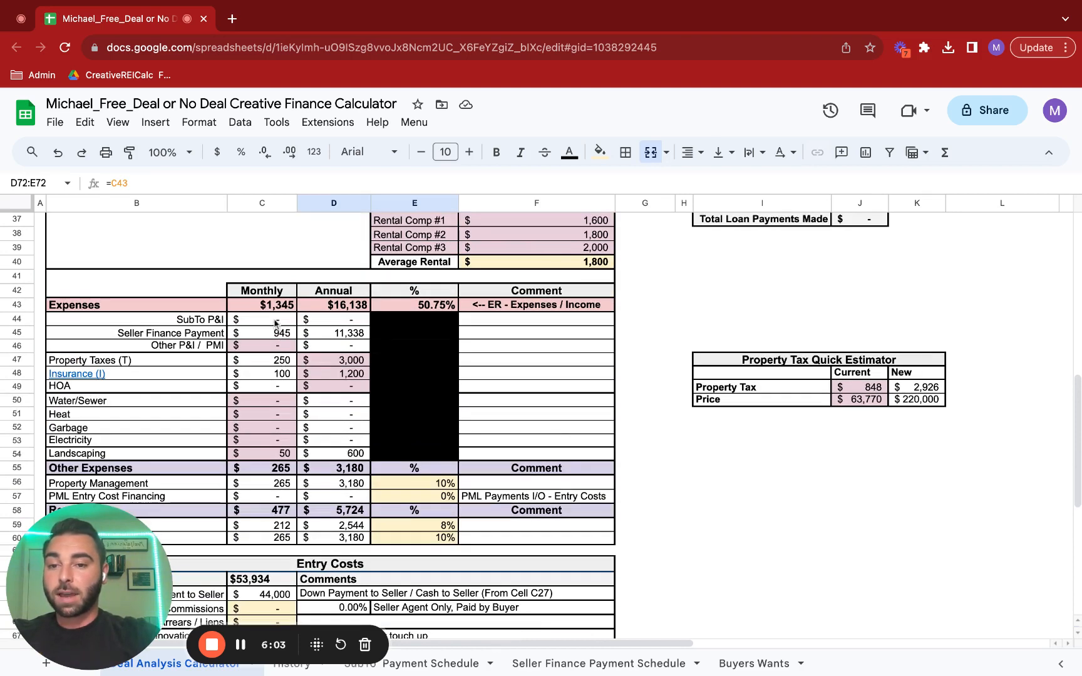
scroll(down, 3)
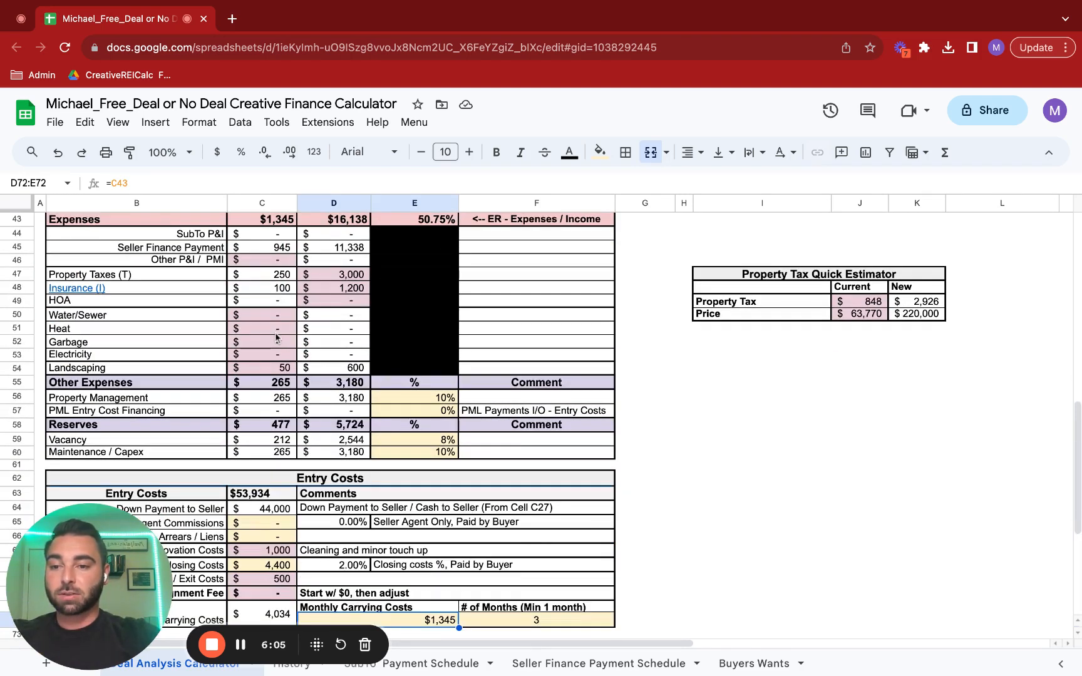
mouse_move(314, 409)
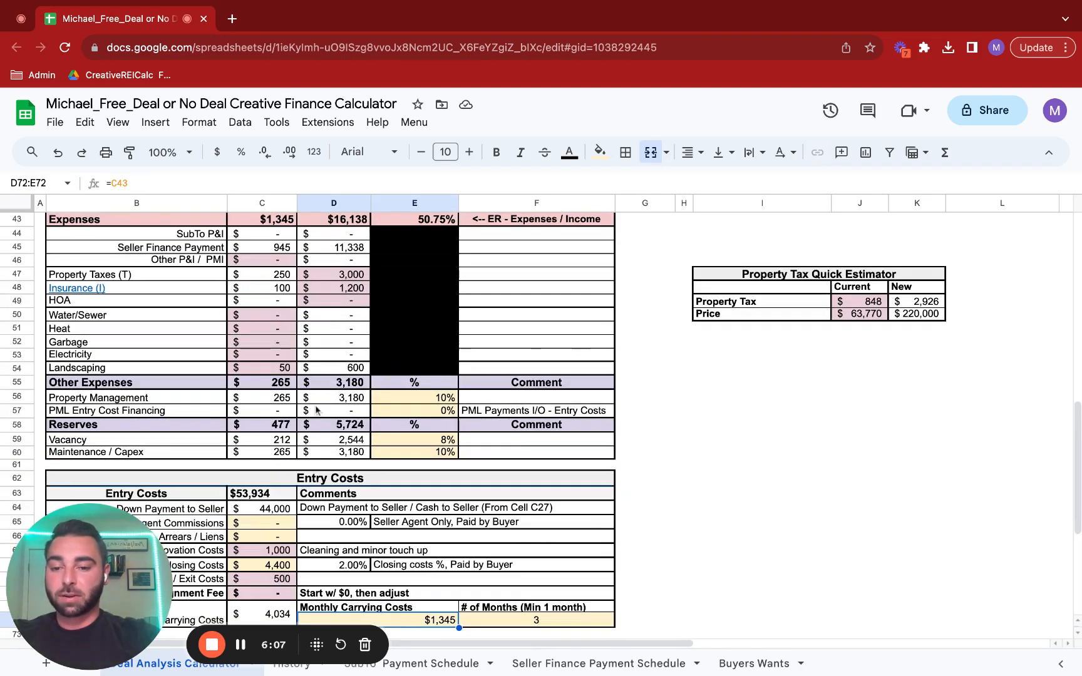
scroll(down, 3)
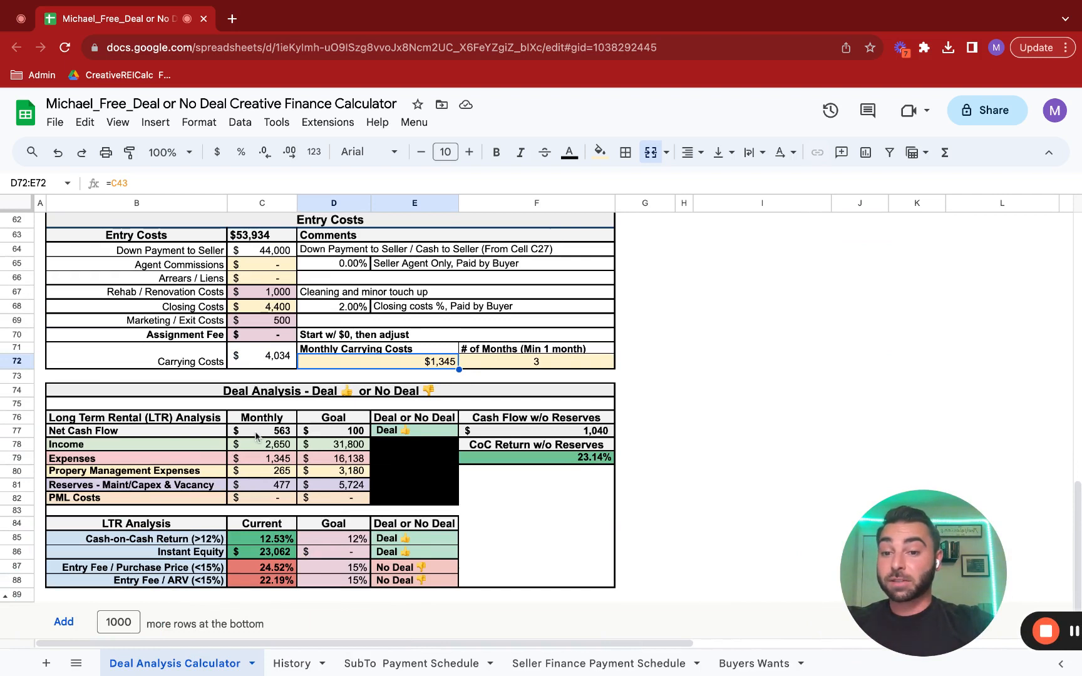
click(261, 431)
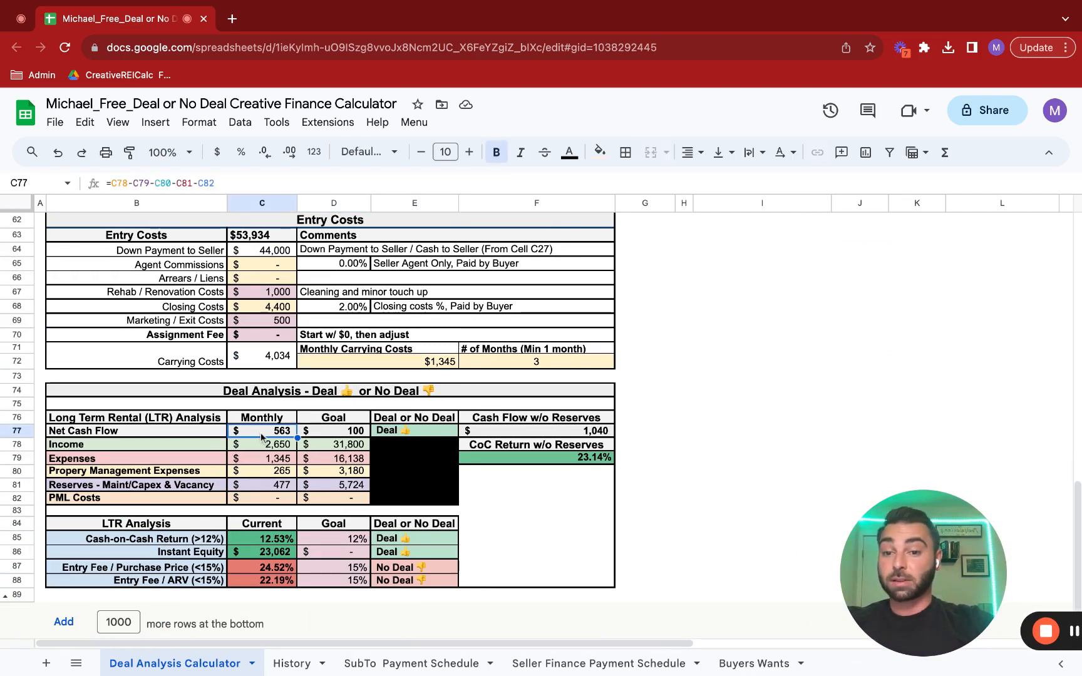
click(335, 430)
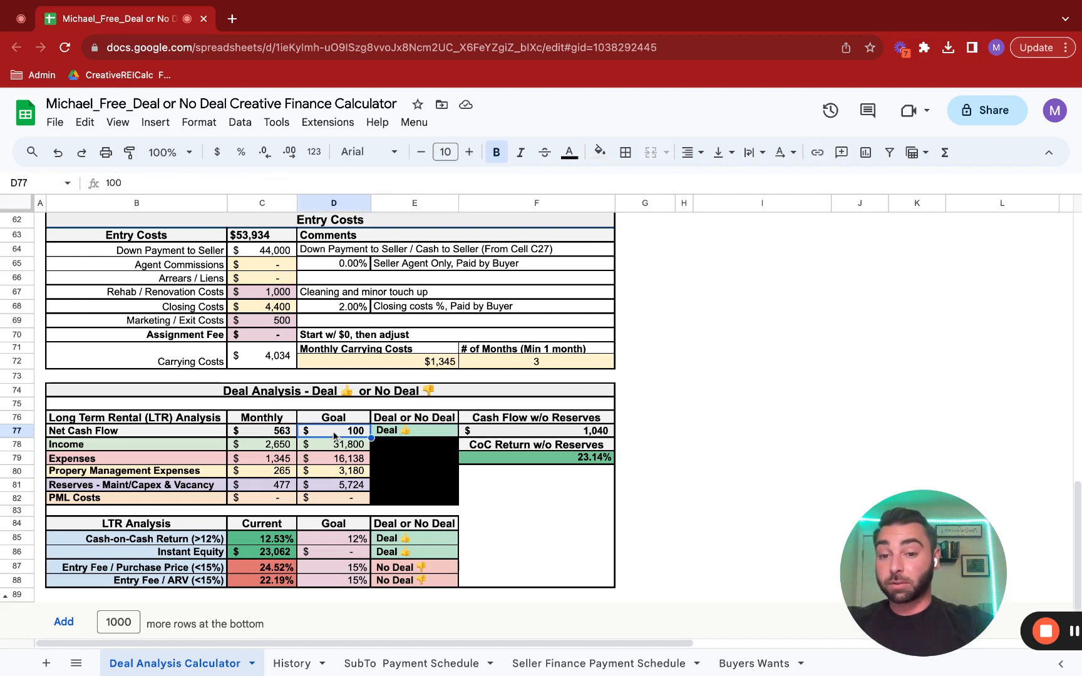
text(1)
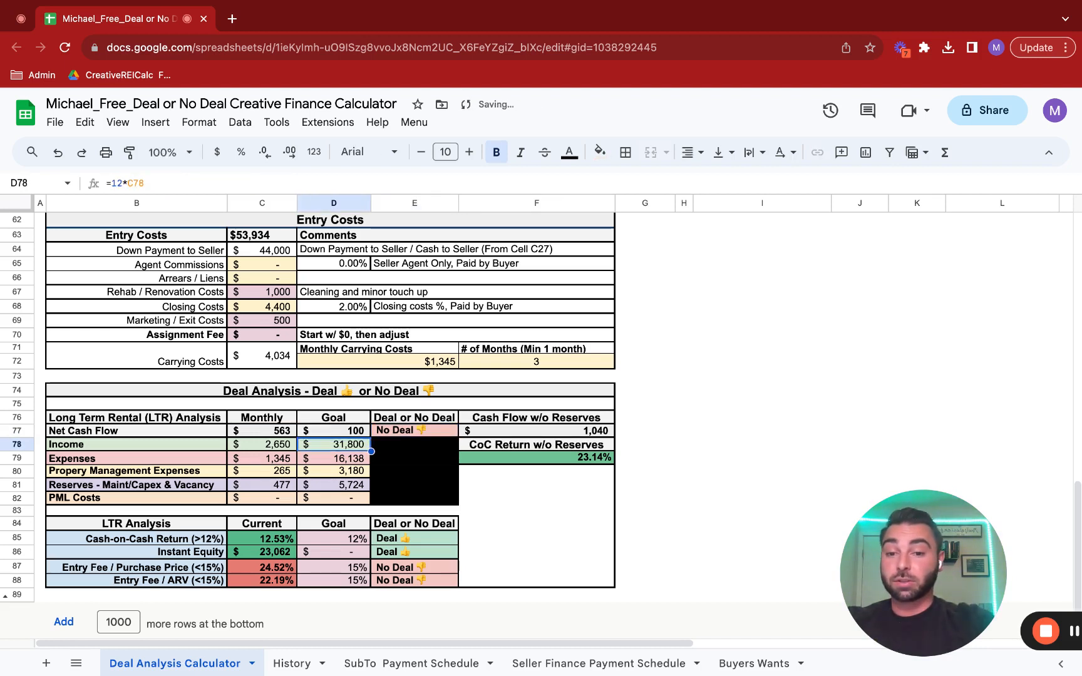
click(333, 430)
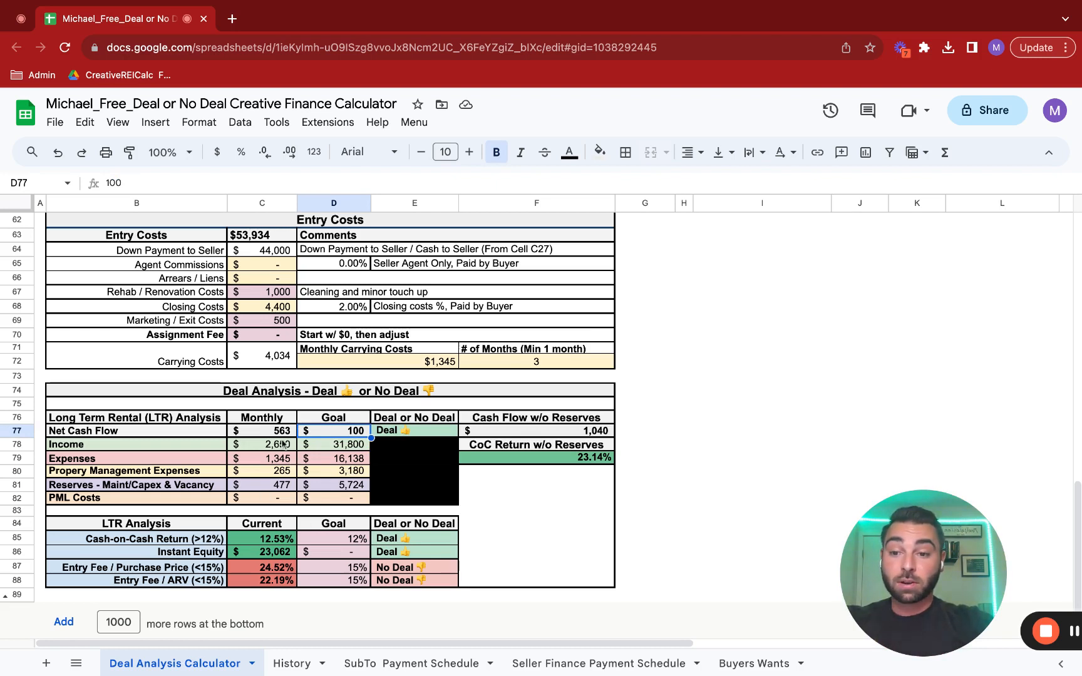
click(260, 443)
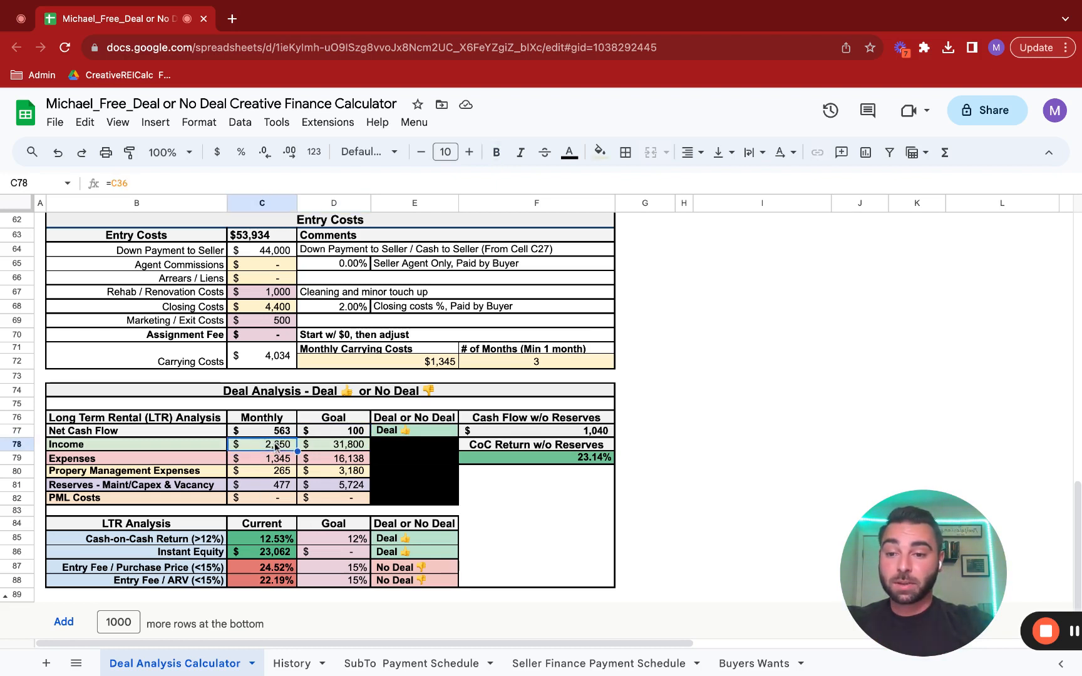
click(261, 457)
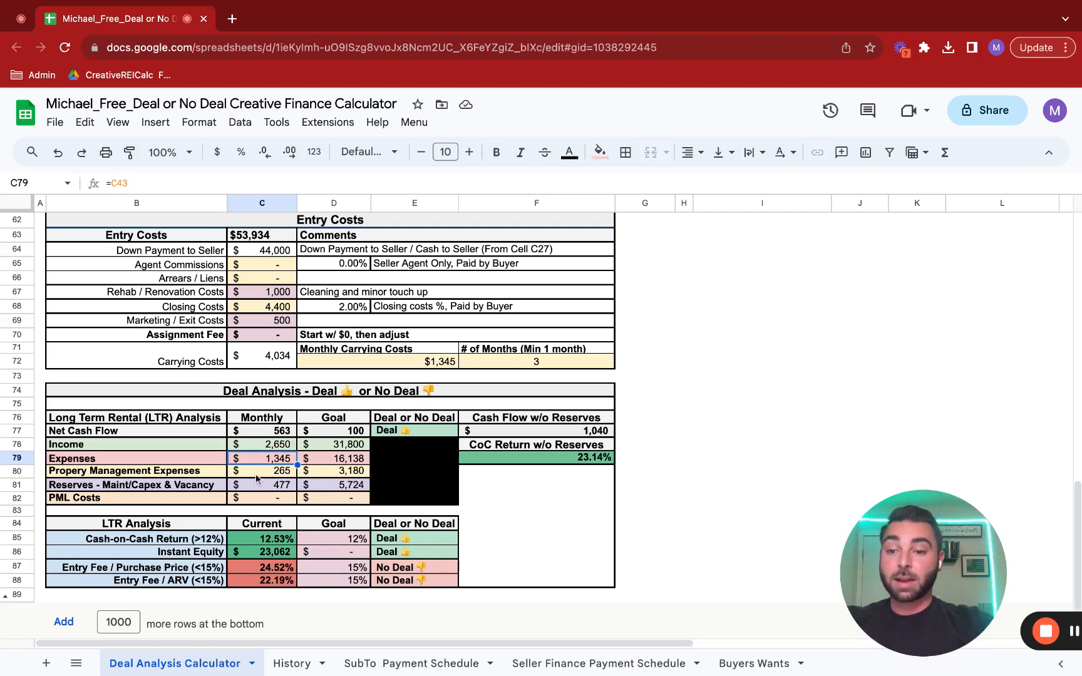
click(261, 471)
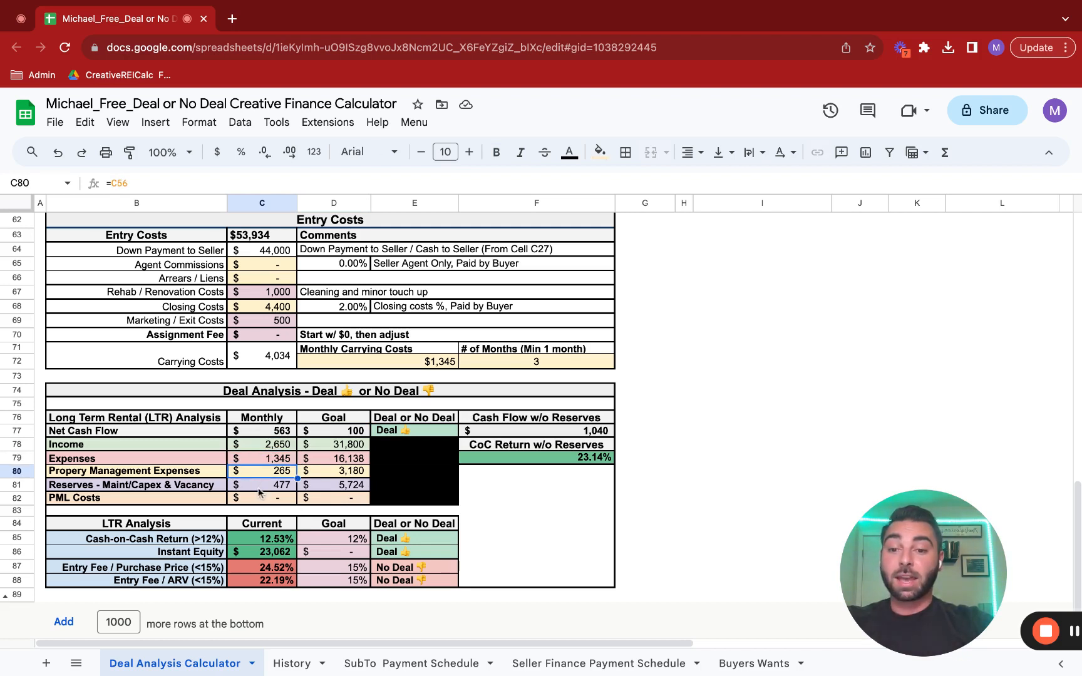
click(260, 484)
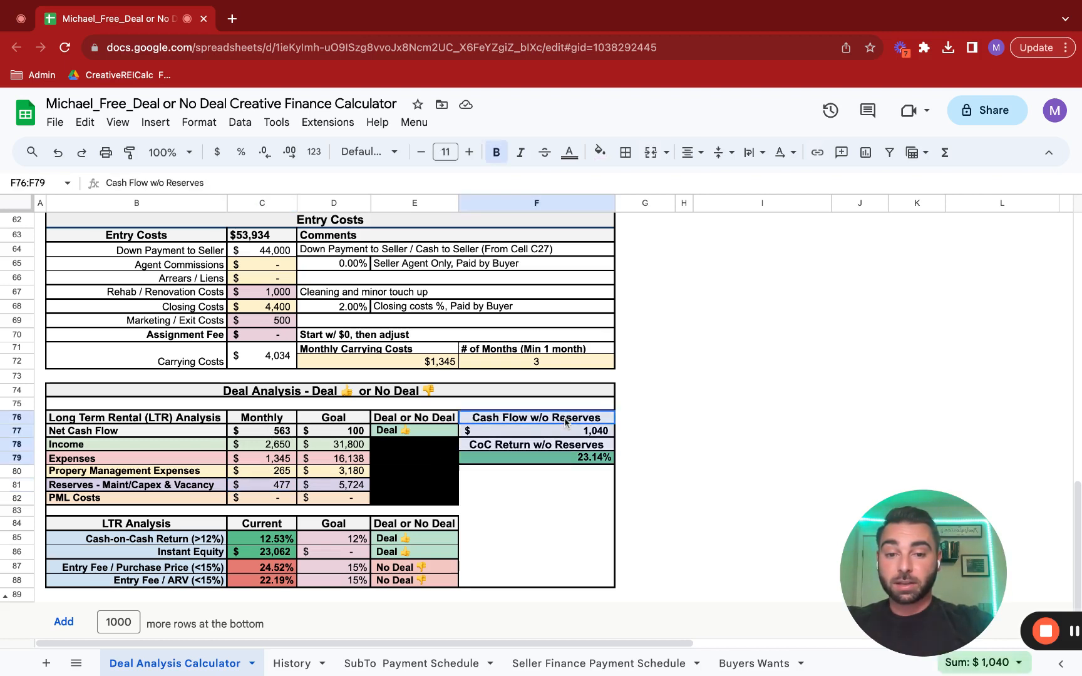
click(536, 431)
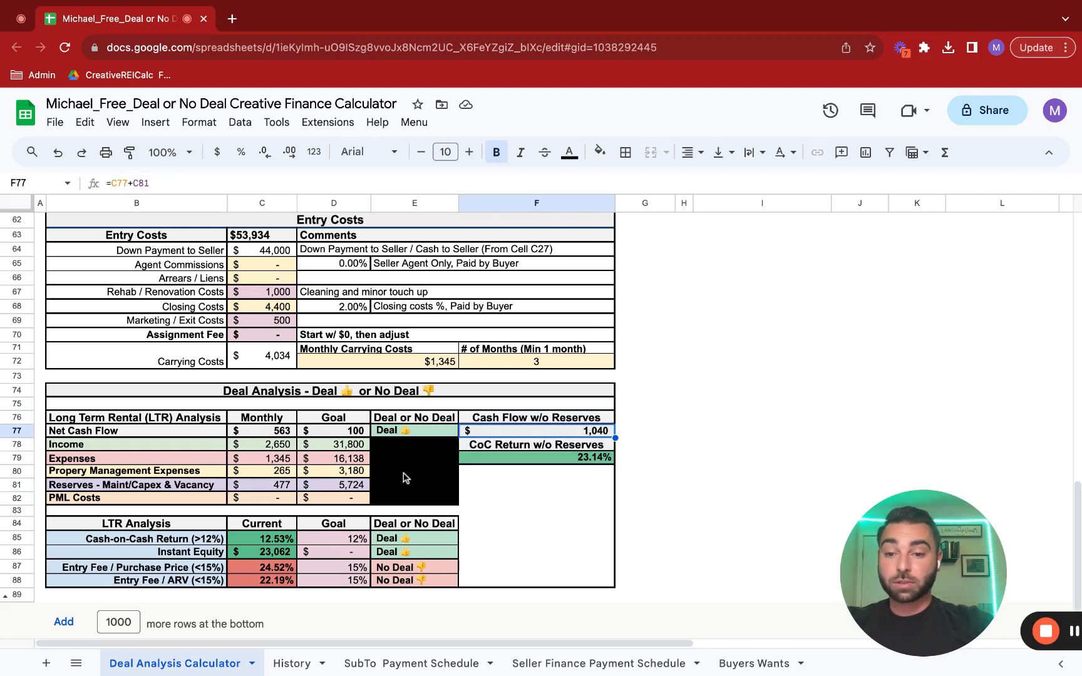
mouse_move(142, 496)
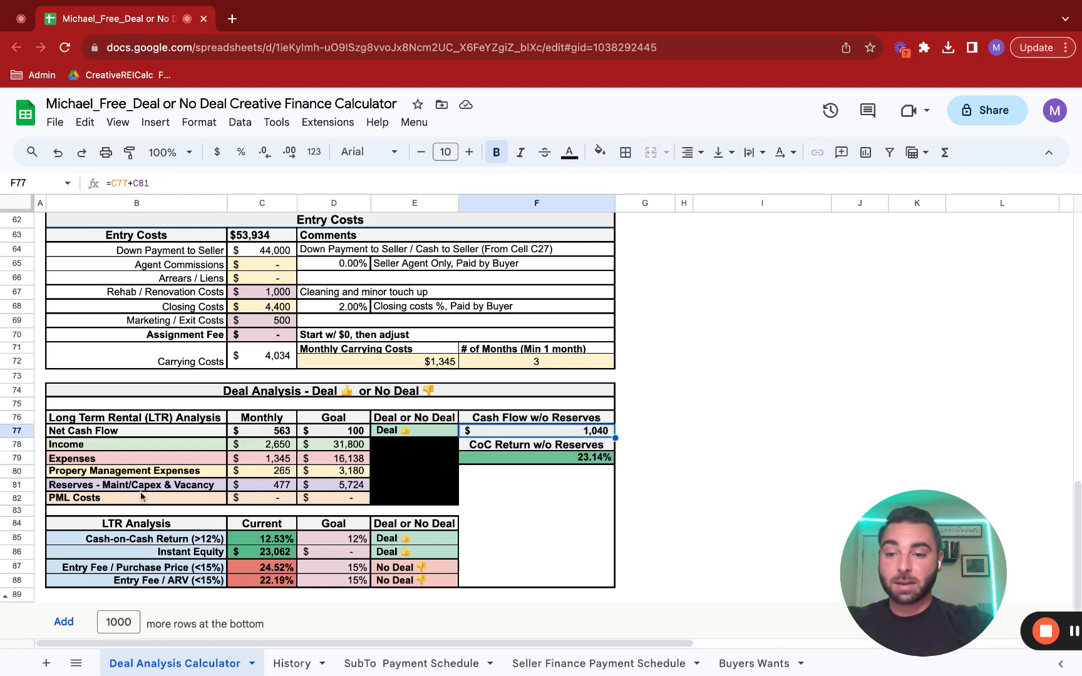
mouse_move(248, 493)
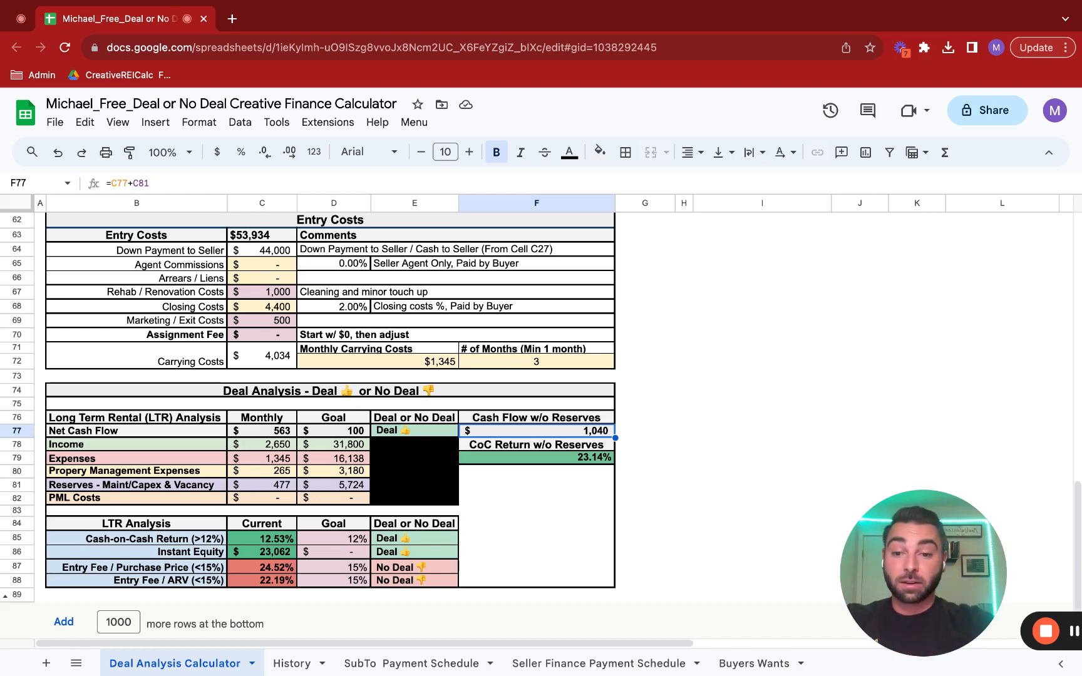
mouse_move(286, 445)
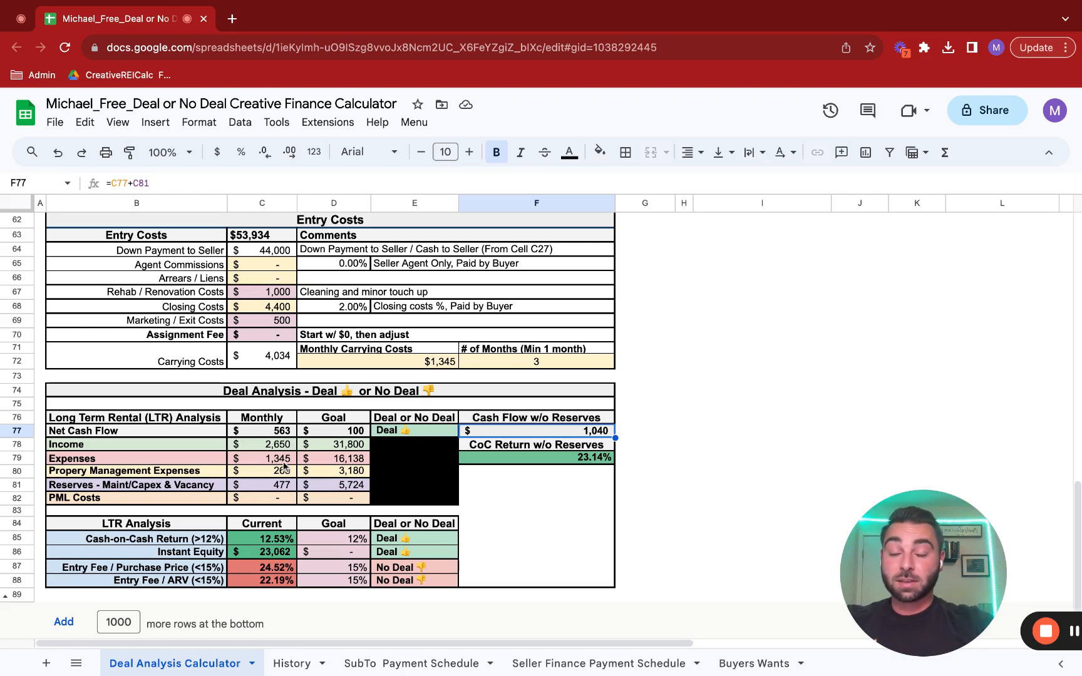
mouse_move(297, 474)
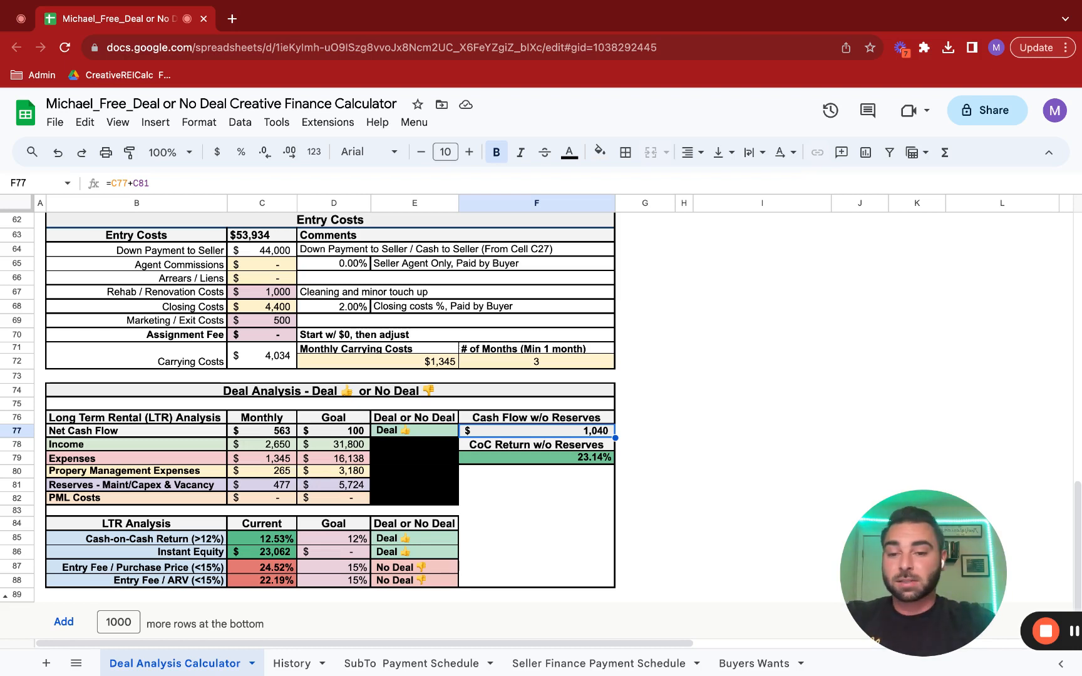
mouse_move(211, 496)
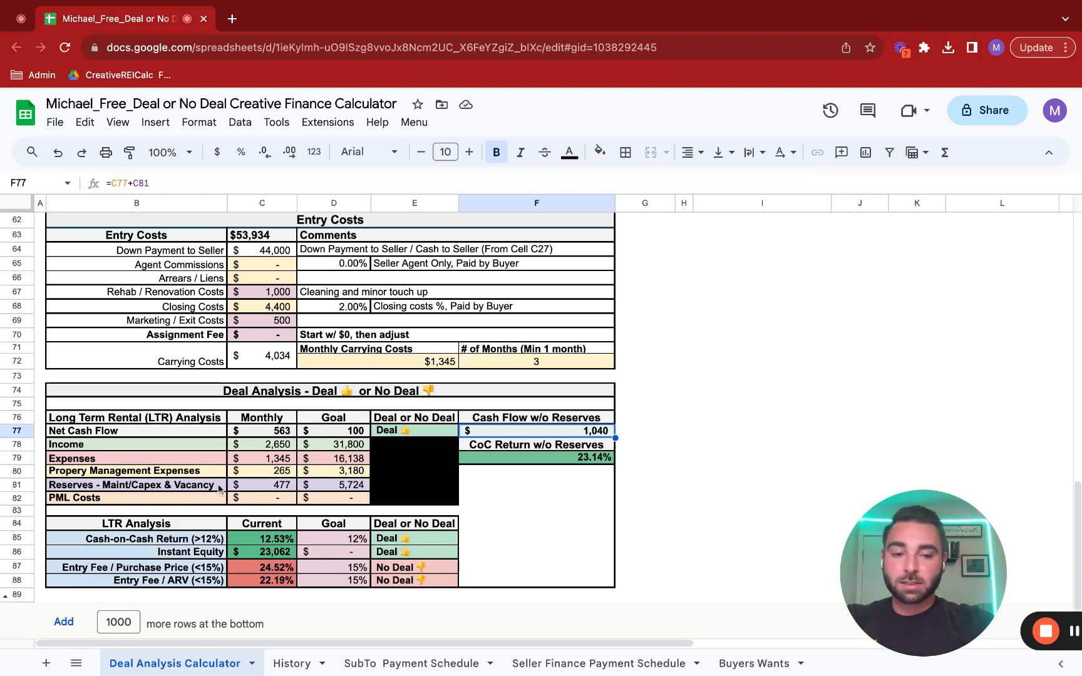
mouse_move(576, 507)
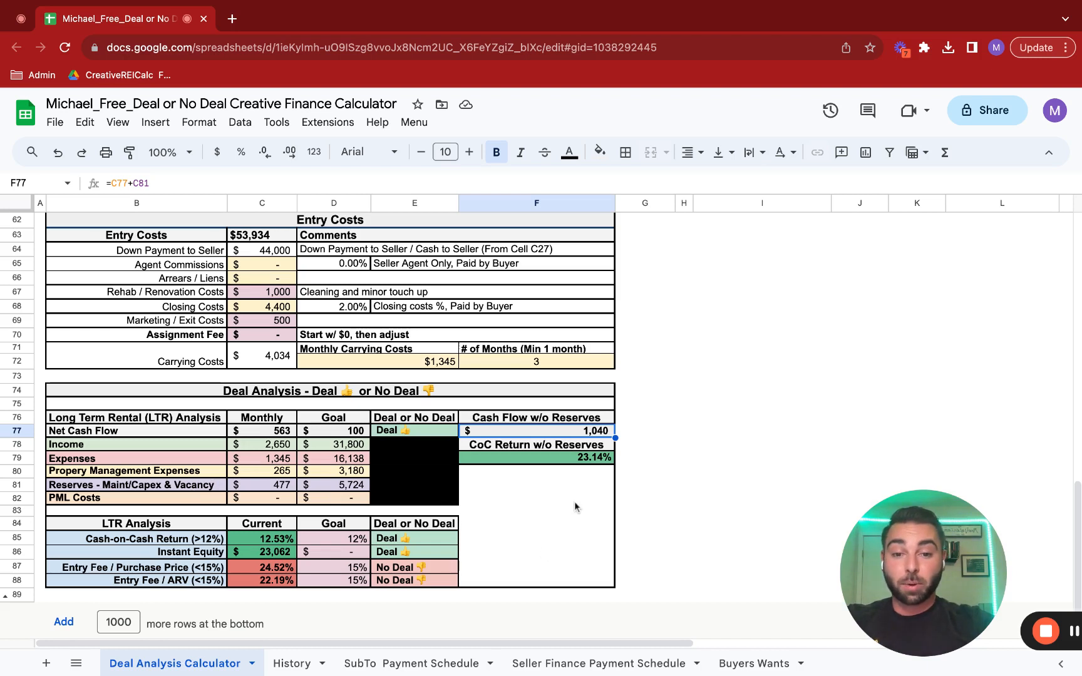
mouse_move(613, 433)
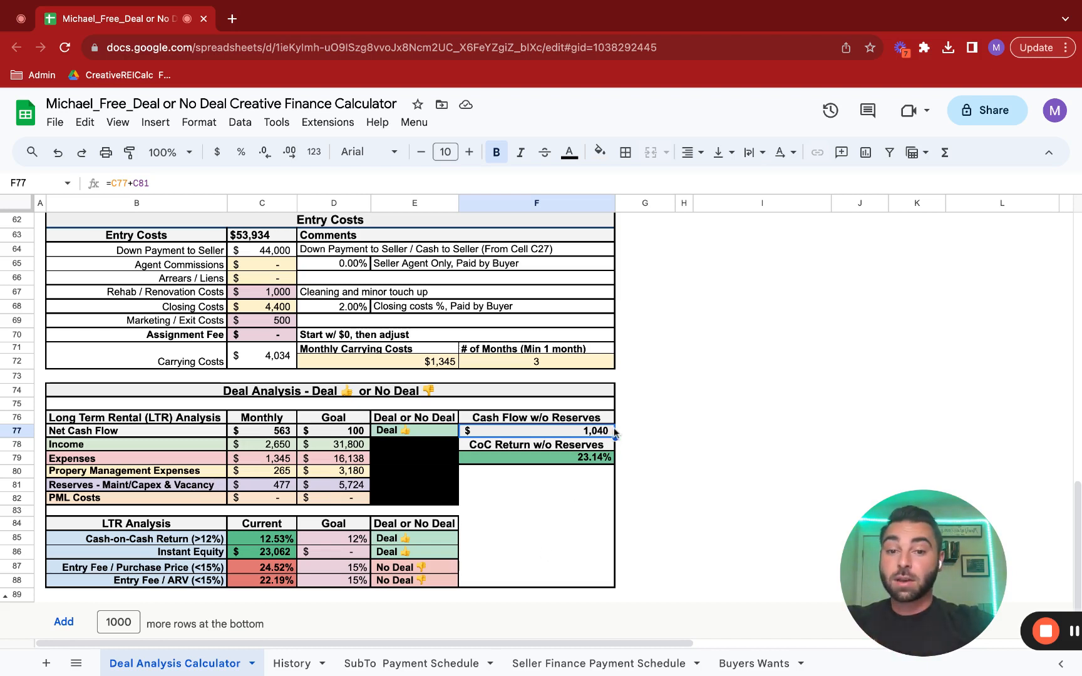
mouse_move(606, 457)
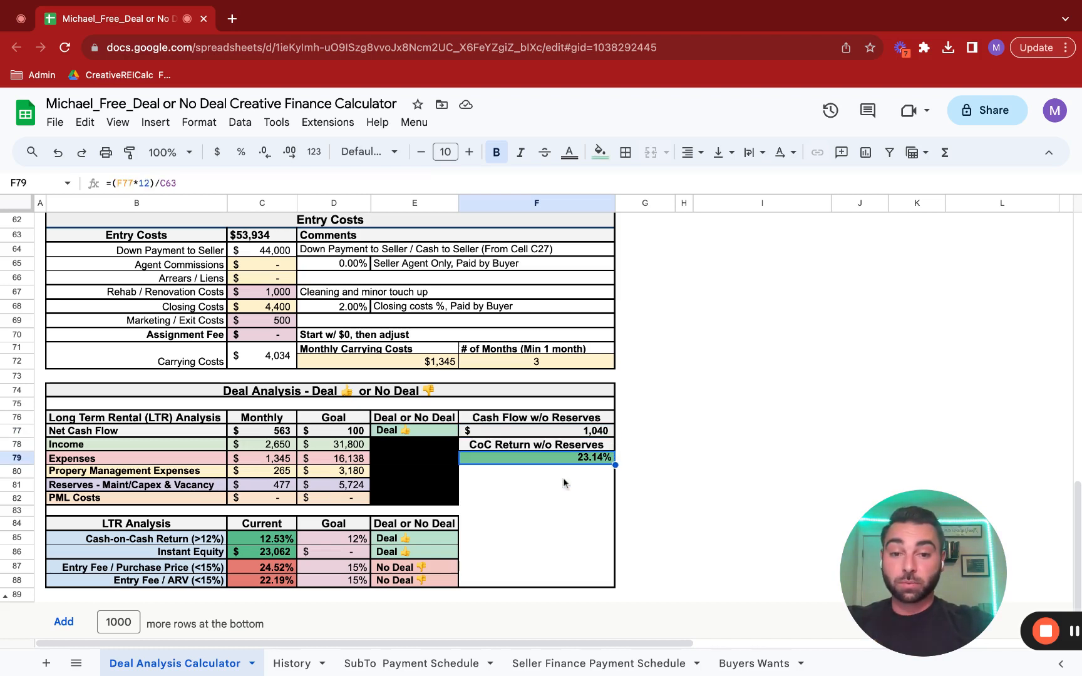
mouse_move(577, 444)
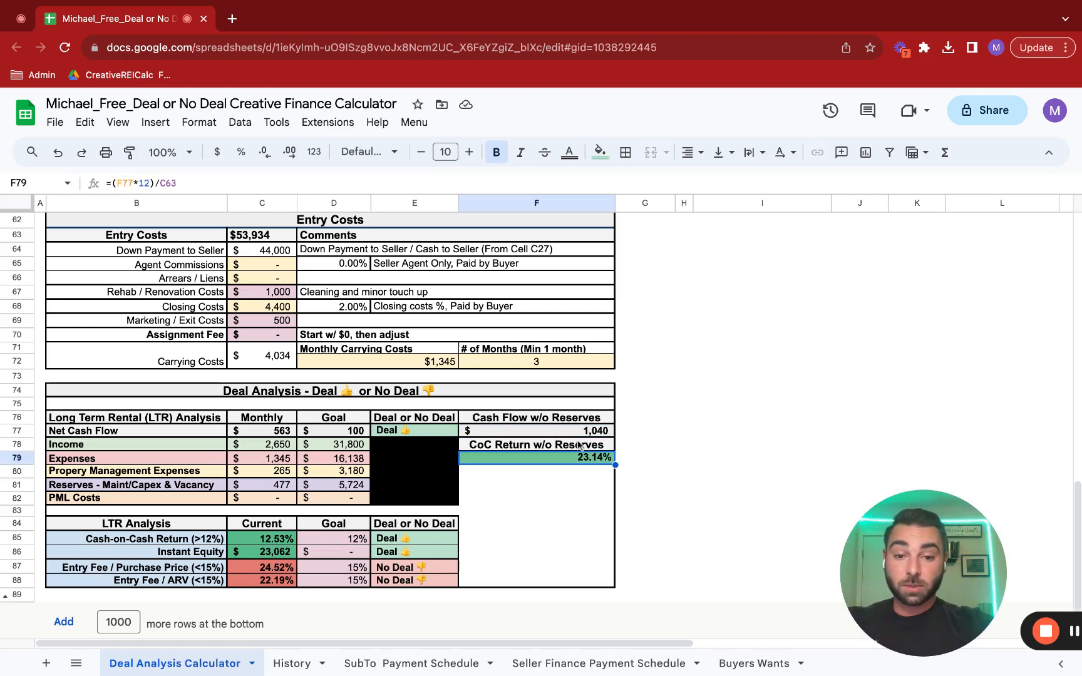
mouse_move(557, 482)
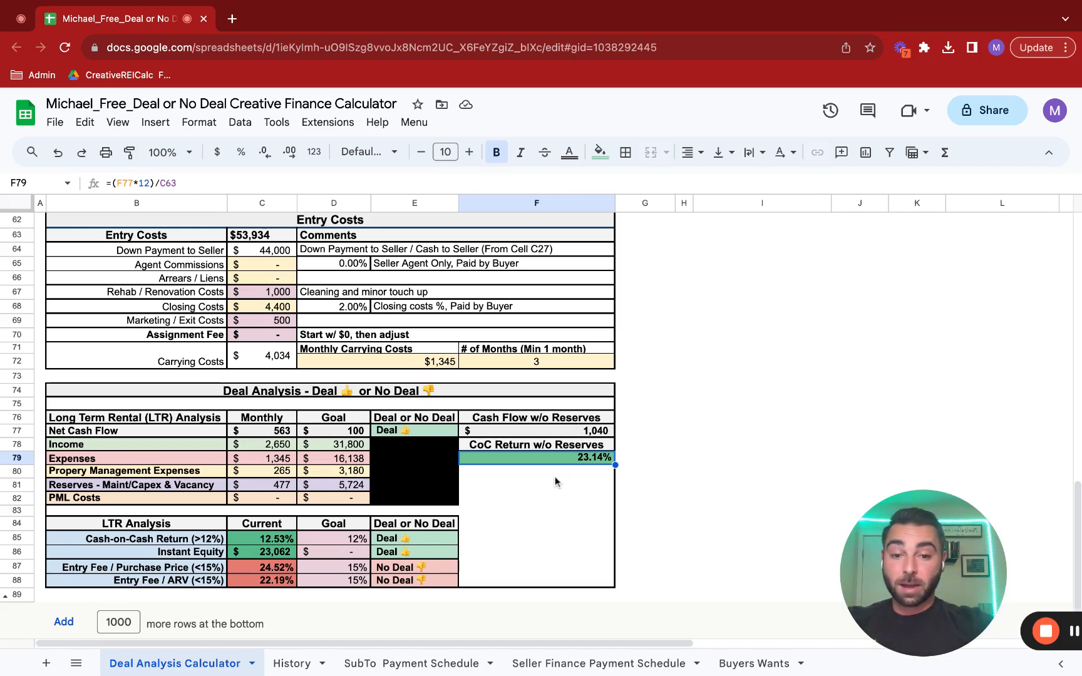
scroll(up, 3)
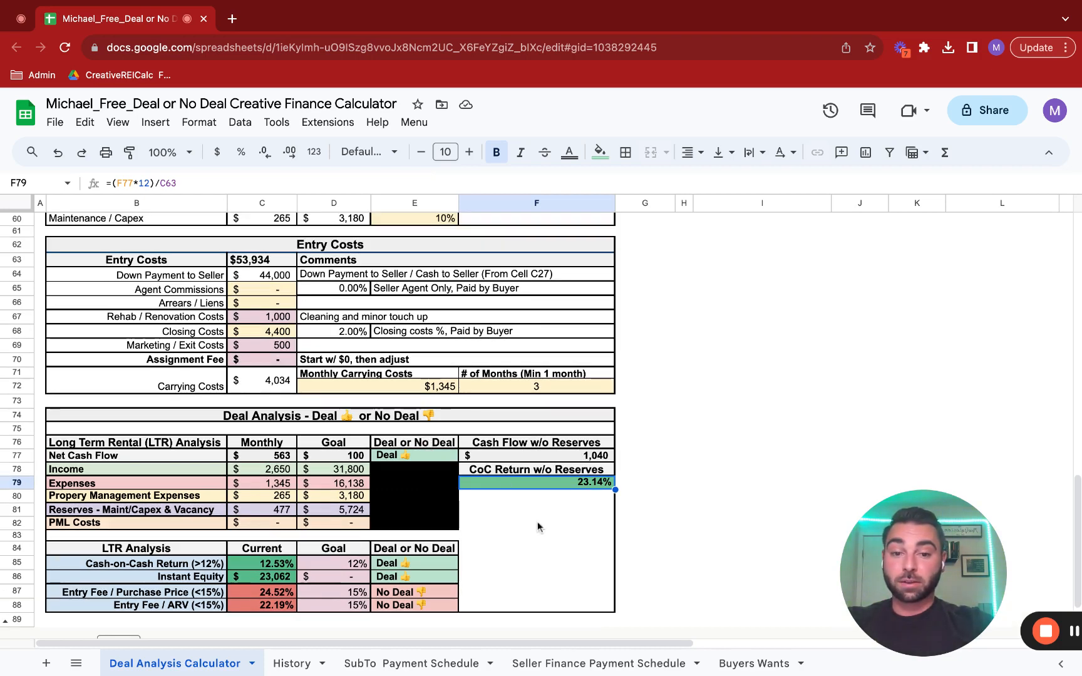
mouse_move(423, 497)
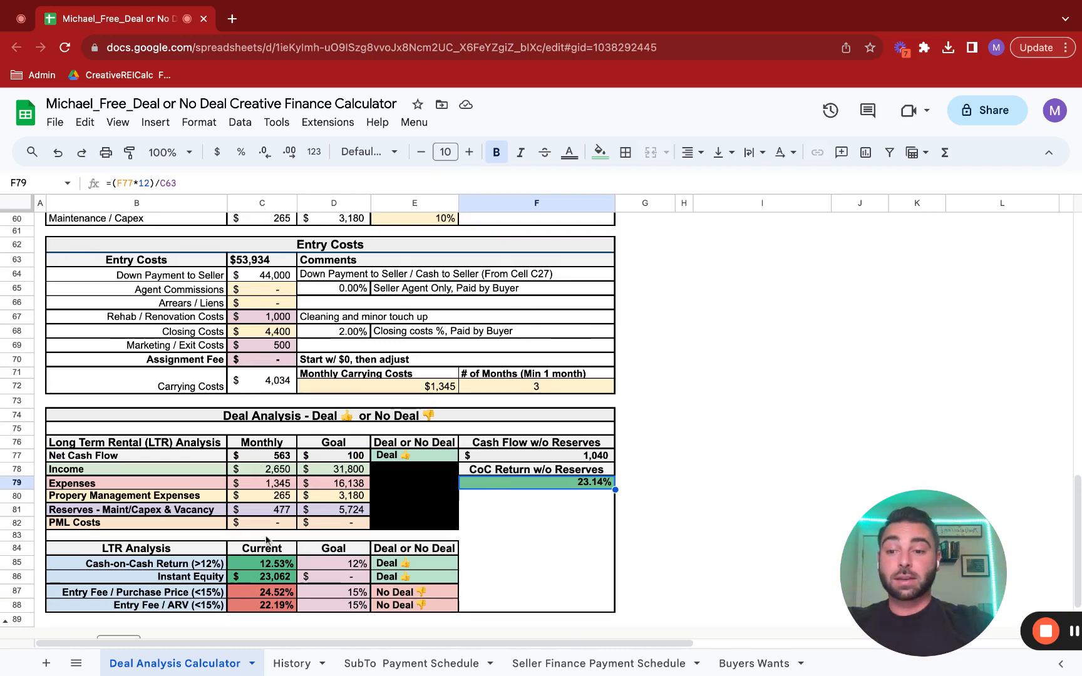
scroll(down, 3)
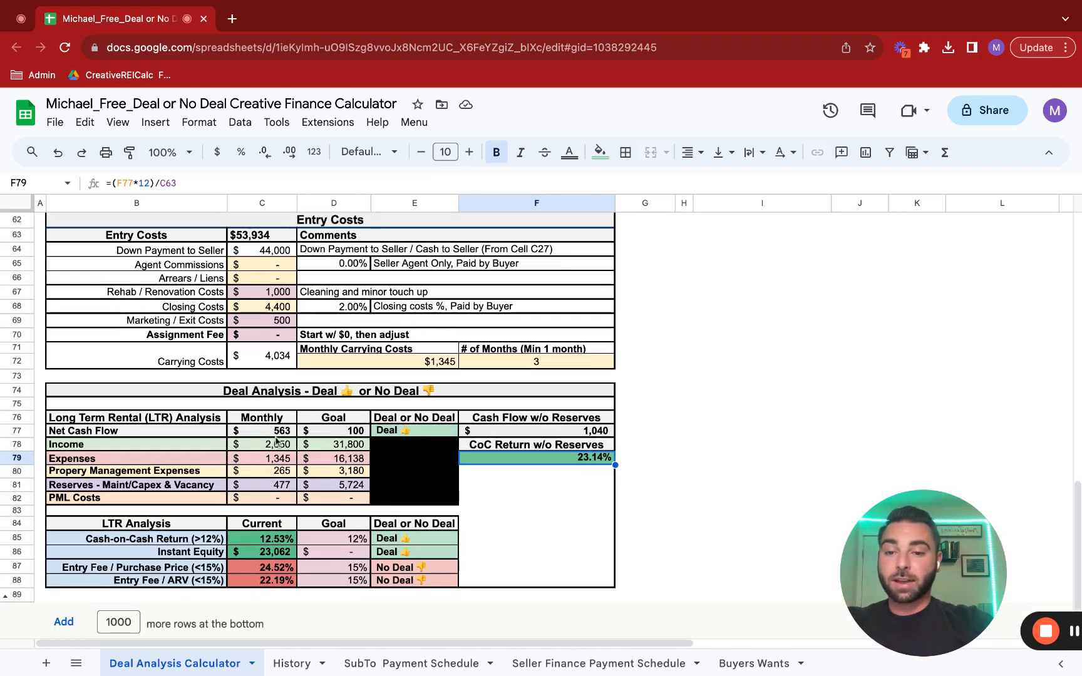
click(260, 431)
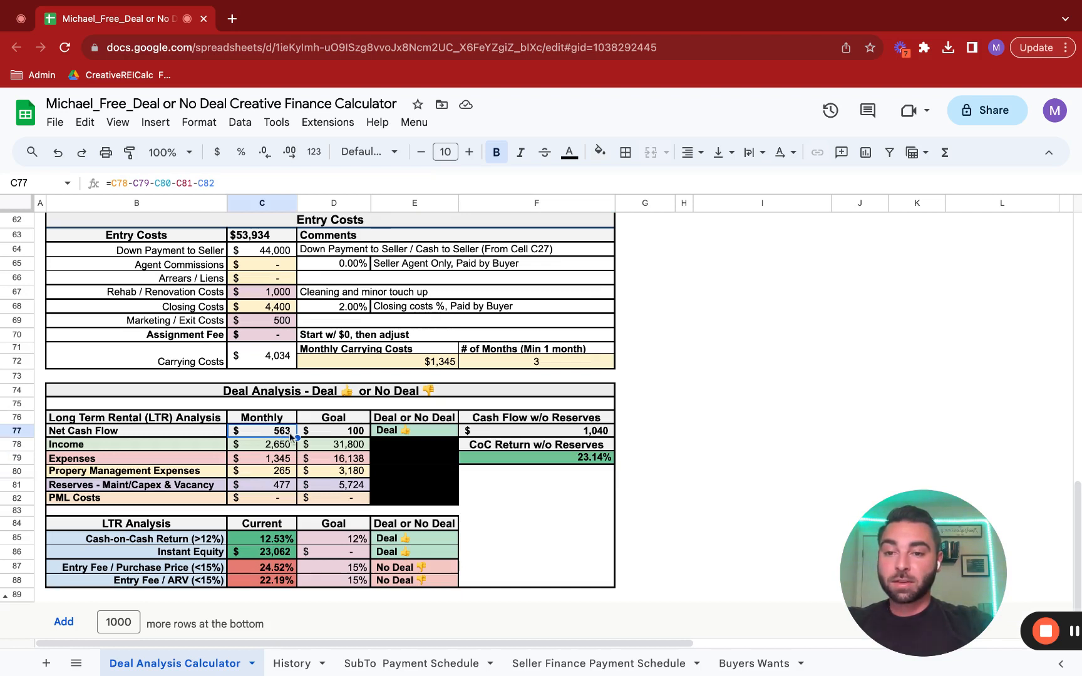
mouse_move(268, 245)
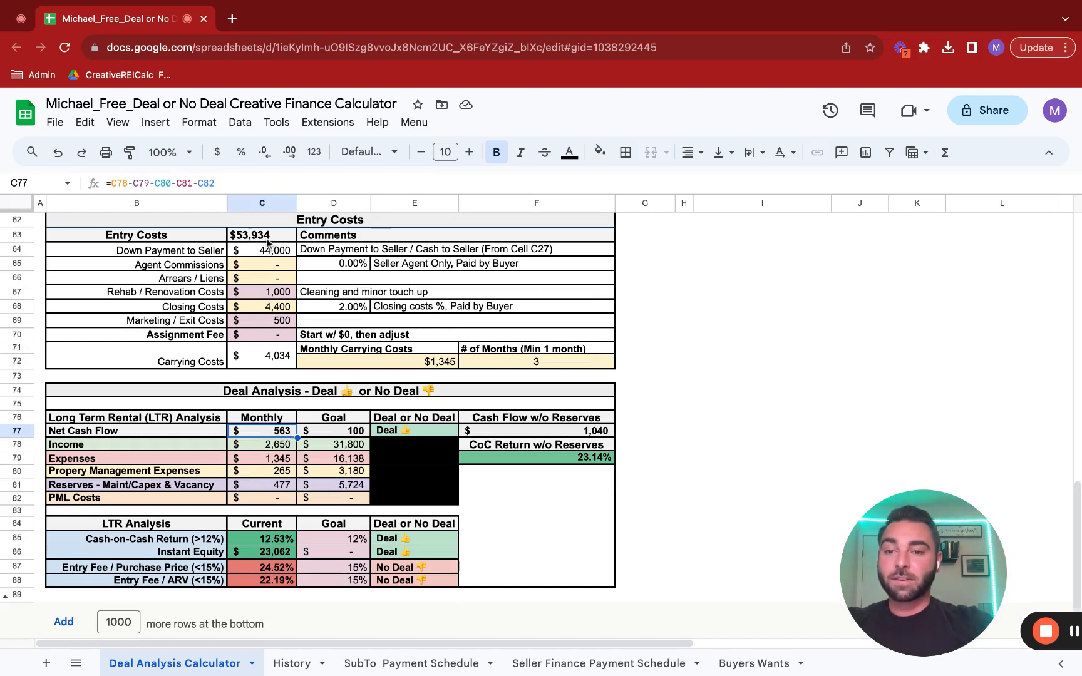
mouse_move(269, 476)
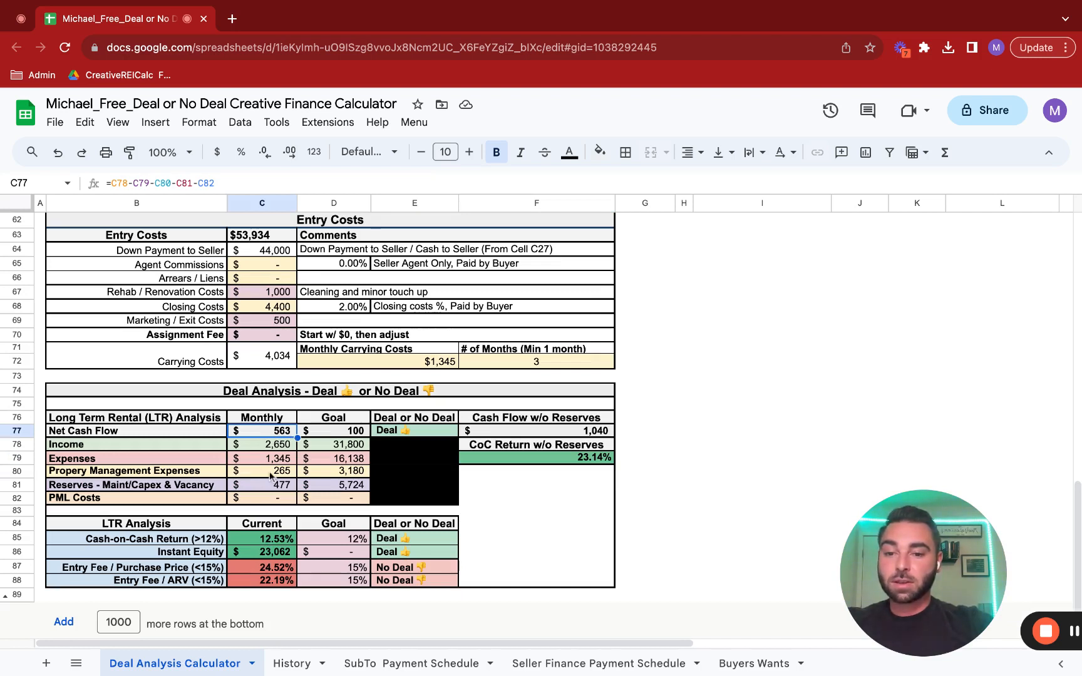
mouse_move(262, 550)
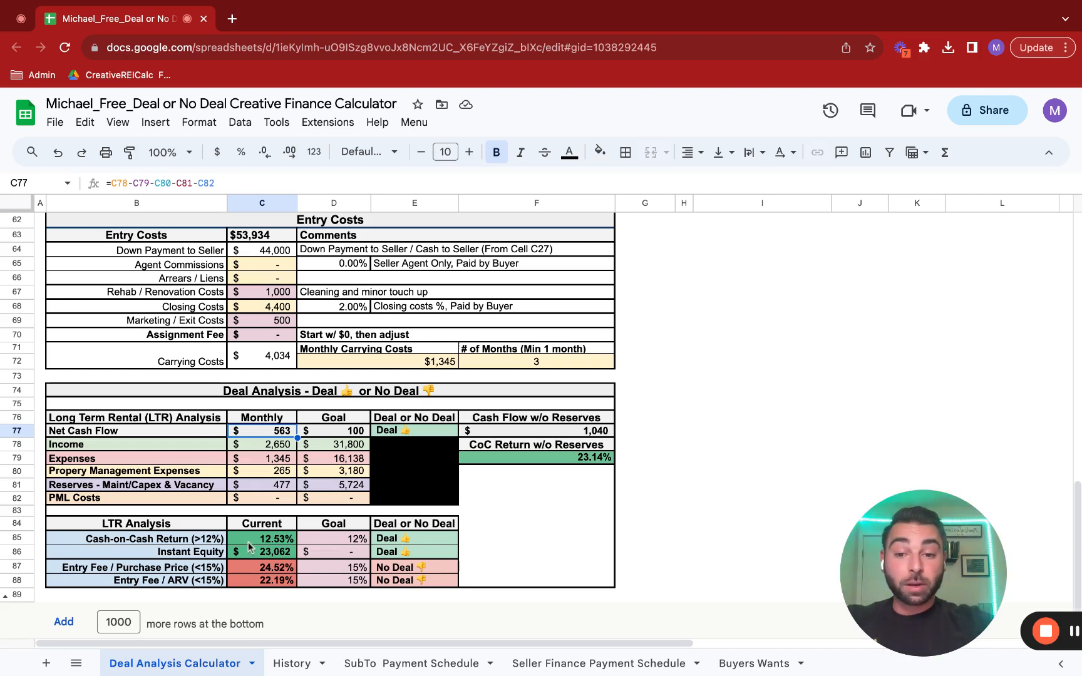
mouse_move(266, 416)
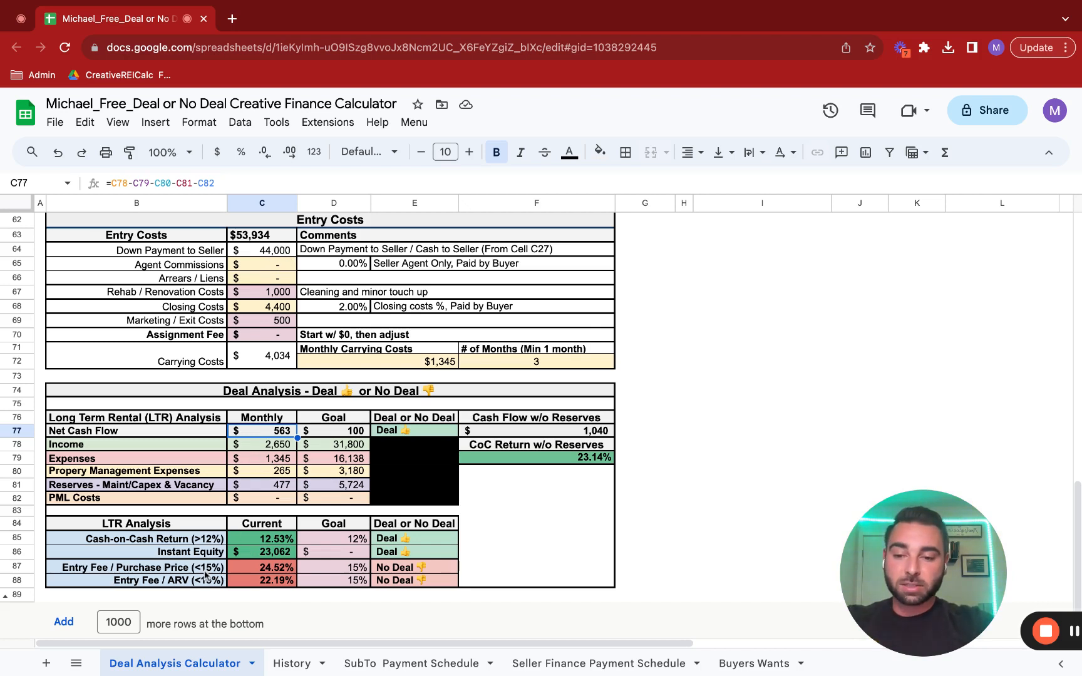
click(261, 566)
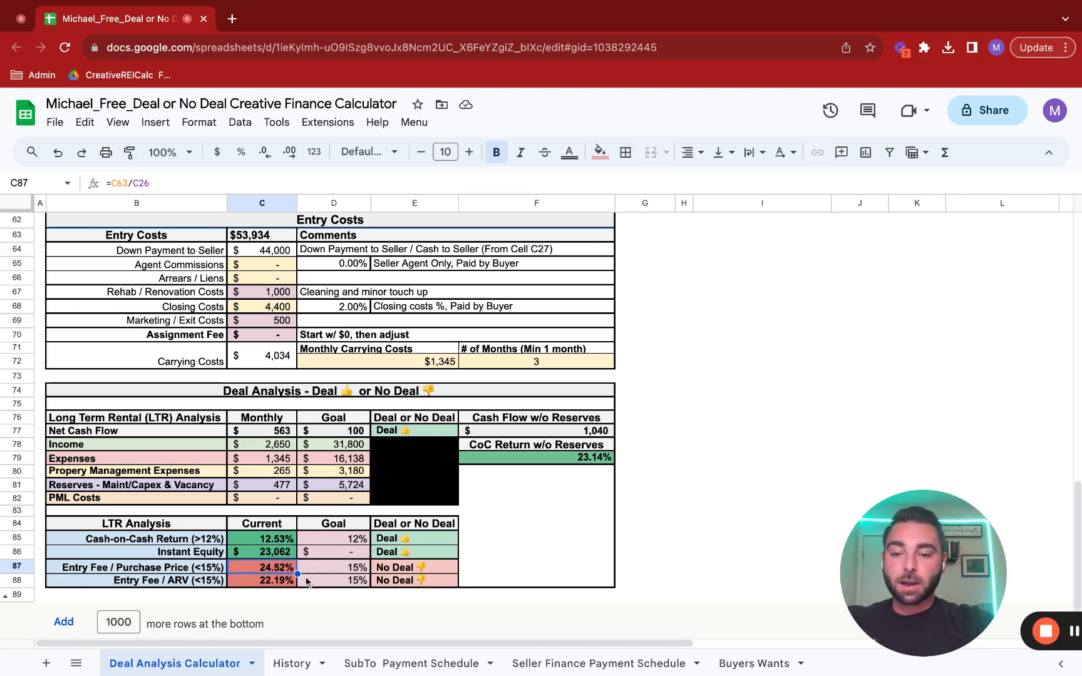
click(333, 579)
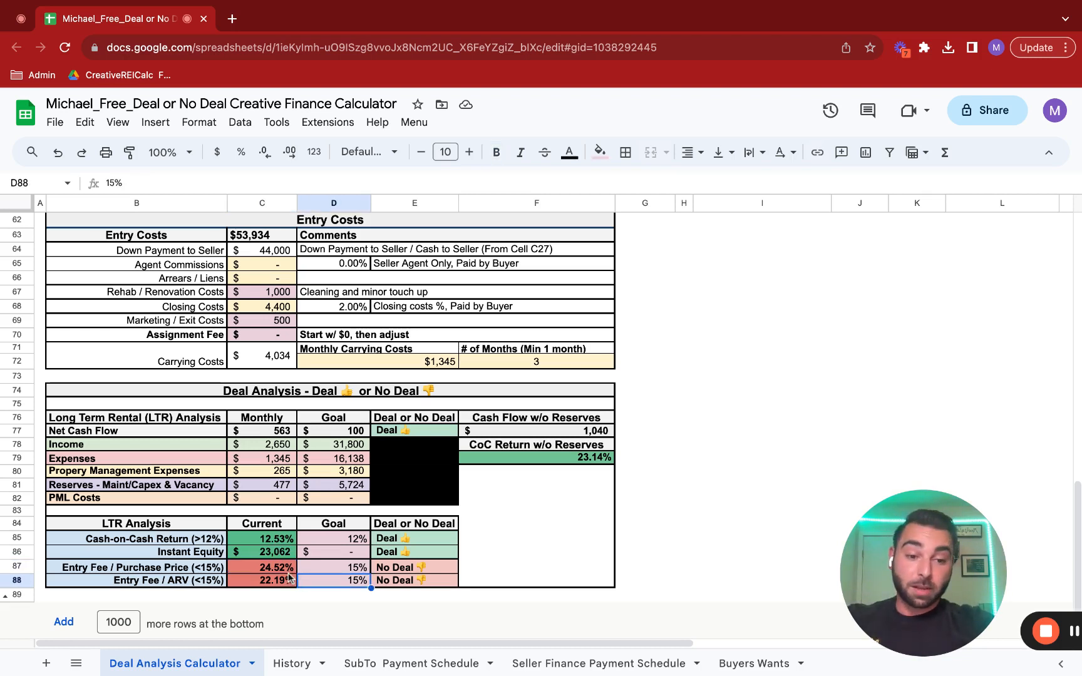
click(261, 580)
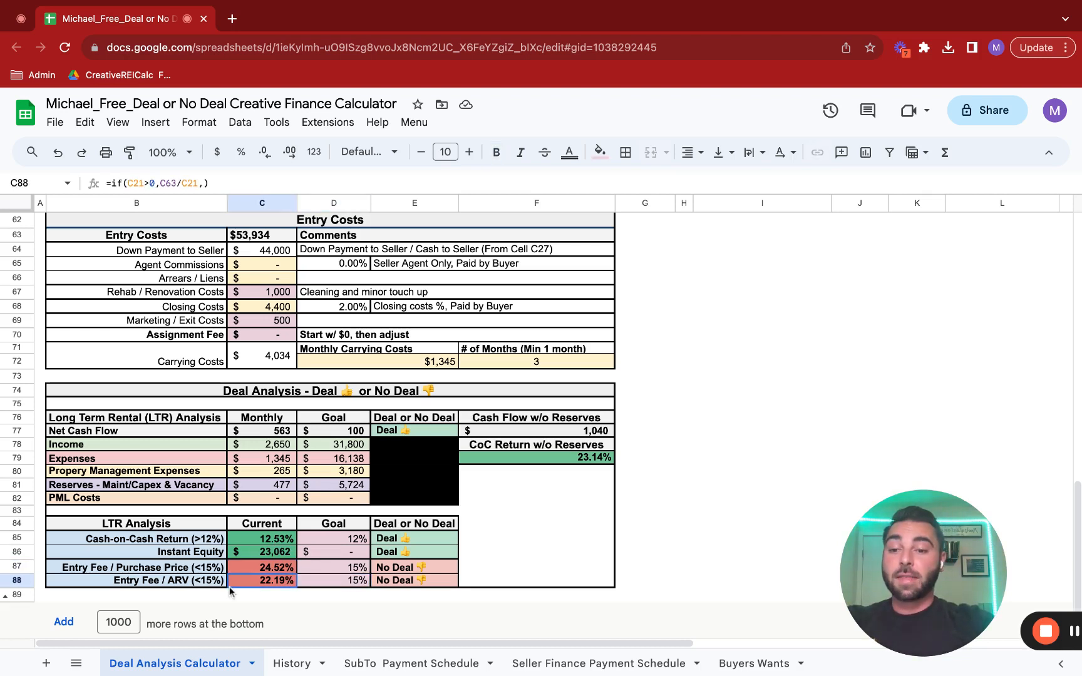
click(136, 580)
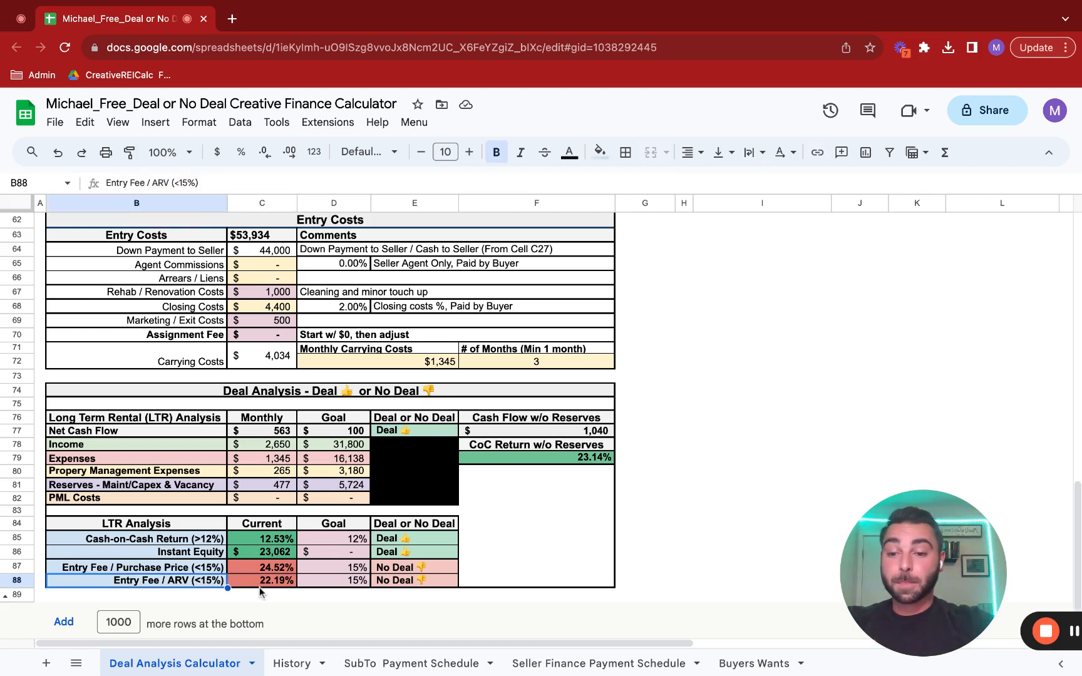
mouse_move(298, 592)
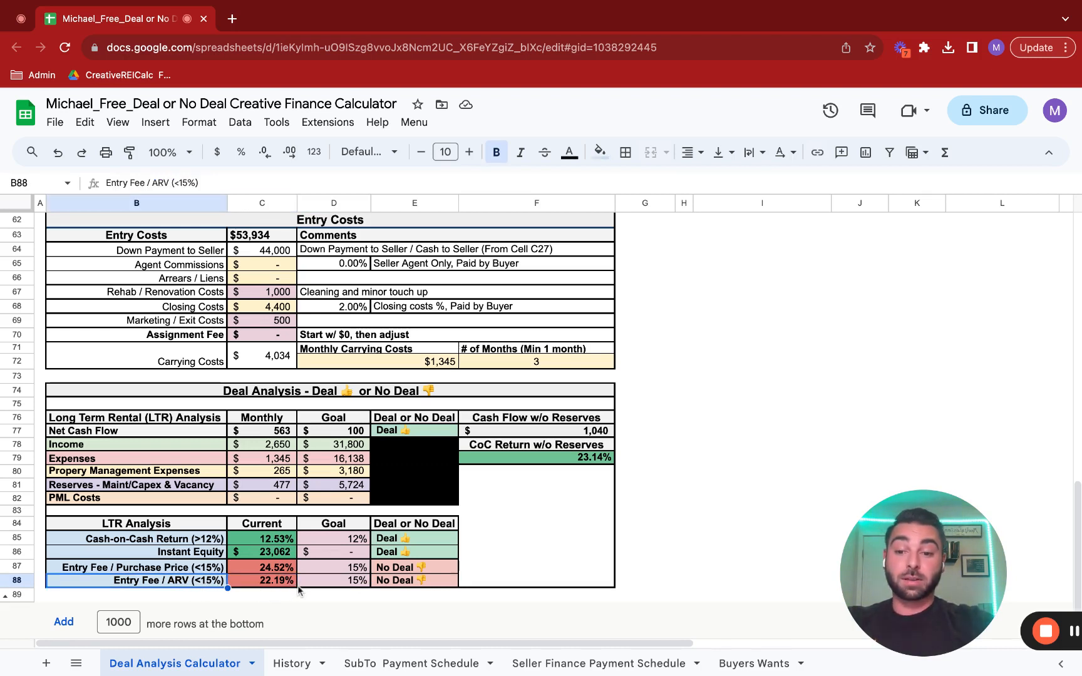
mouse_move(152, 591)
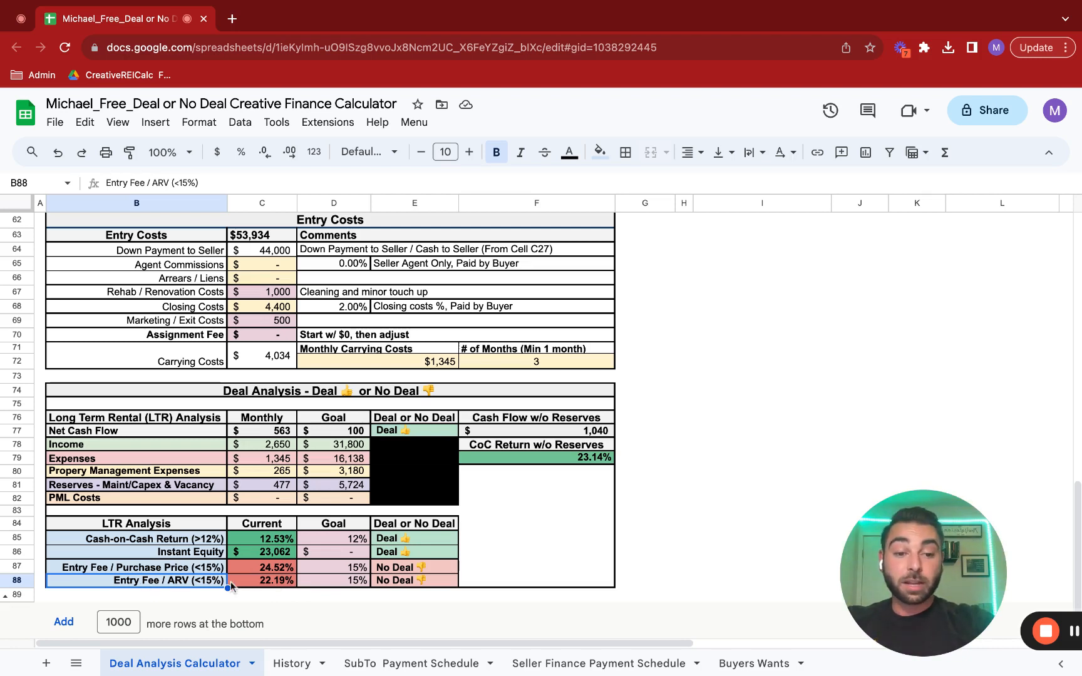
mouse_move(283, 466)
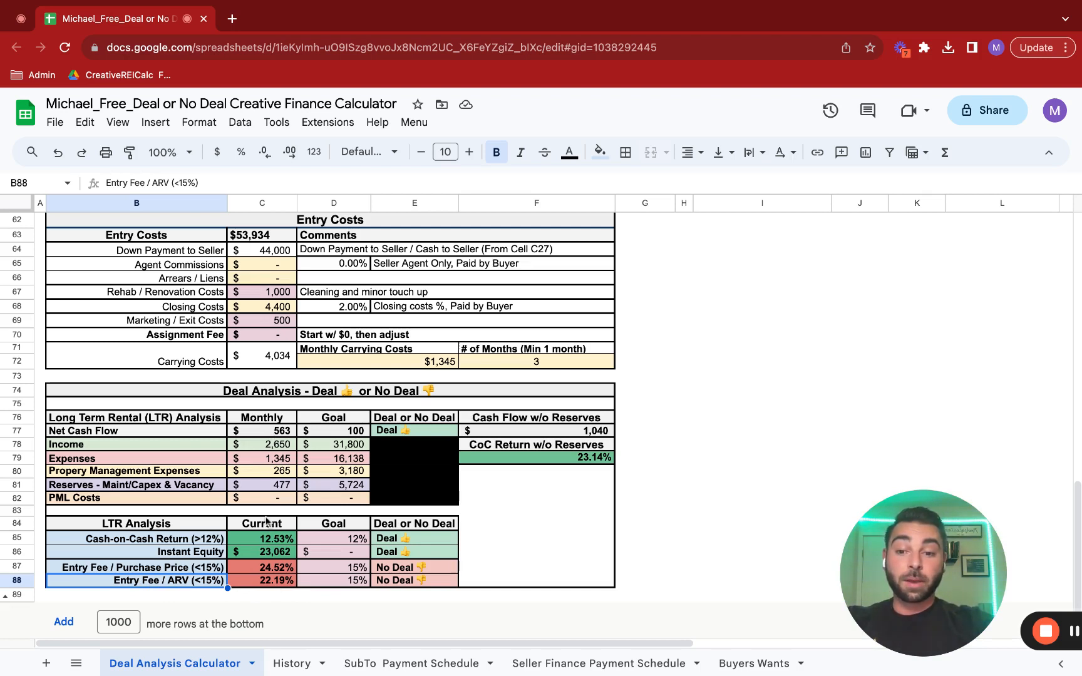
mouse_move(285, 551)
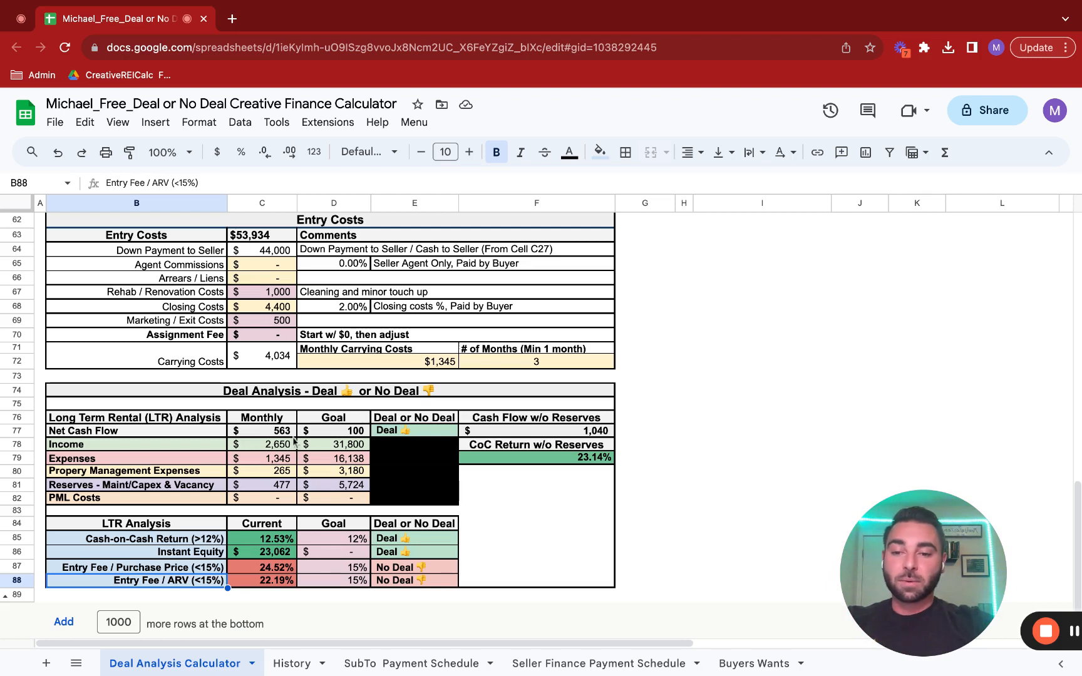
click(260, 431)
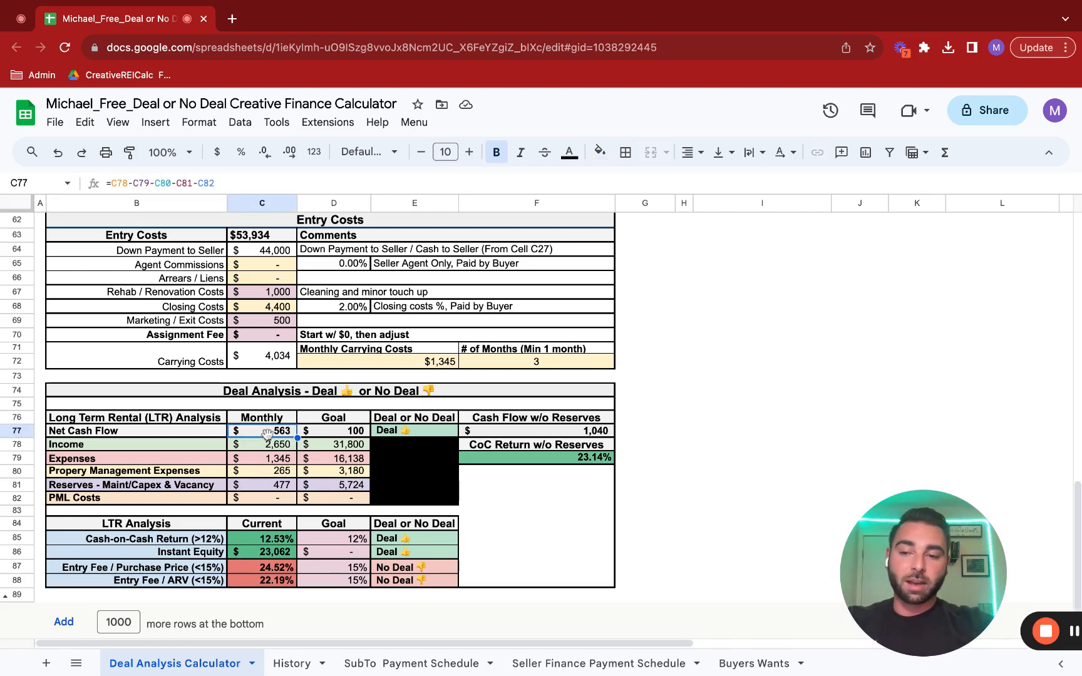
mouse_move(288, 538)
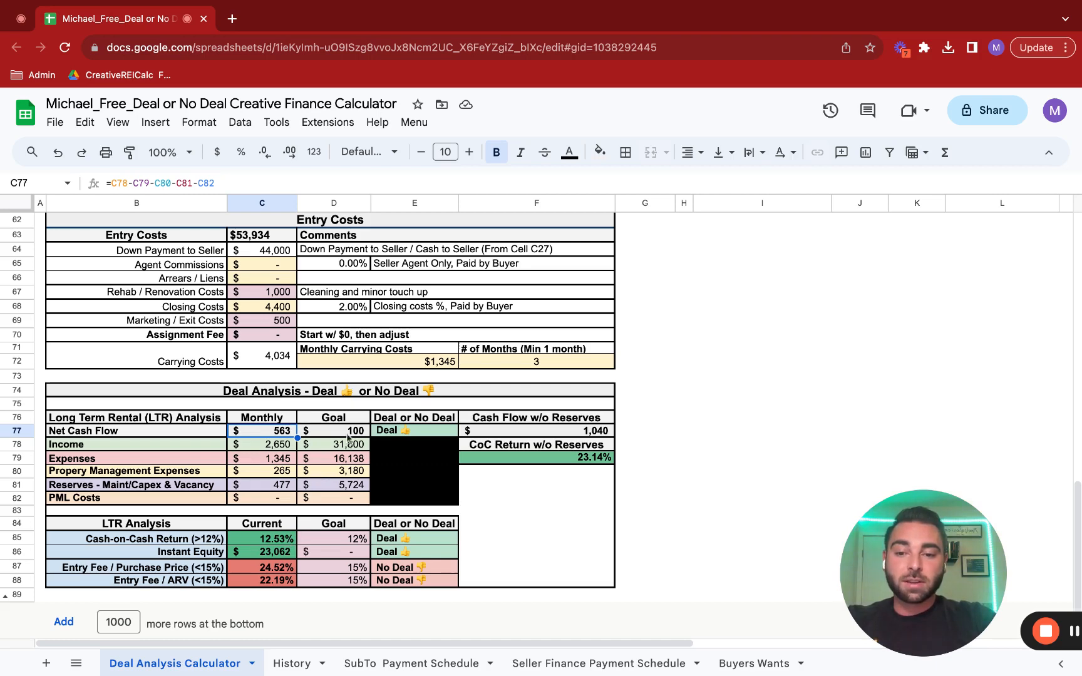
mouse_move(316, 577)
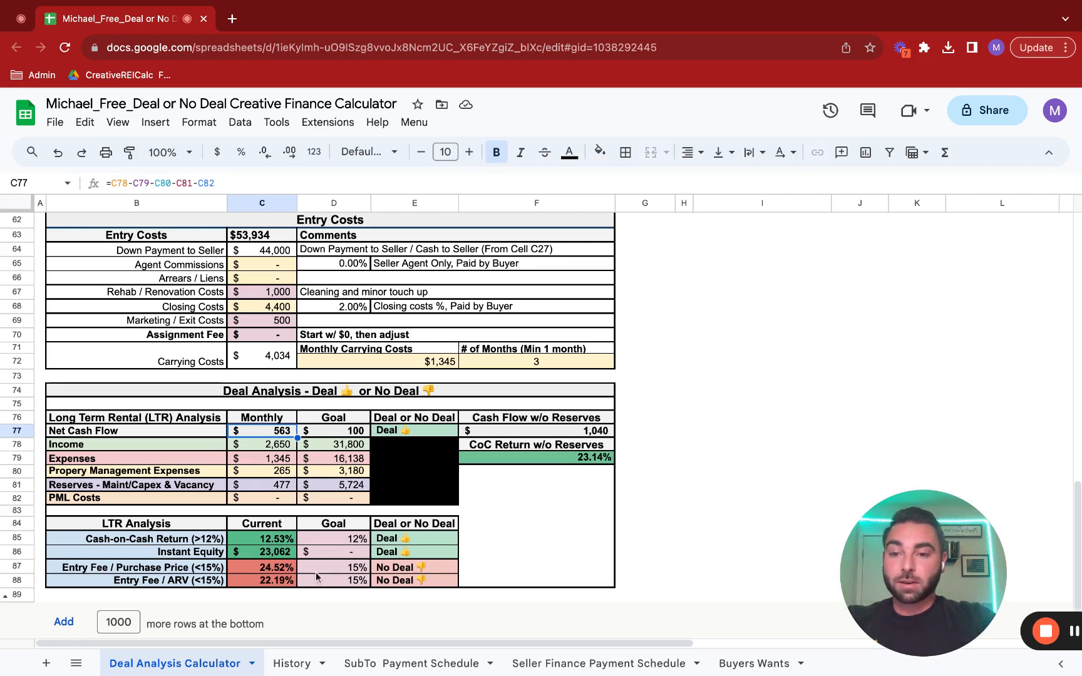
Scroll up to the Seller Finance Loan Calculator and back down to Deal Analysis.
scroll(up, 3)
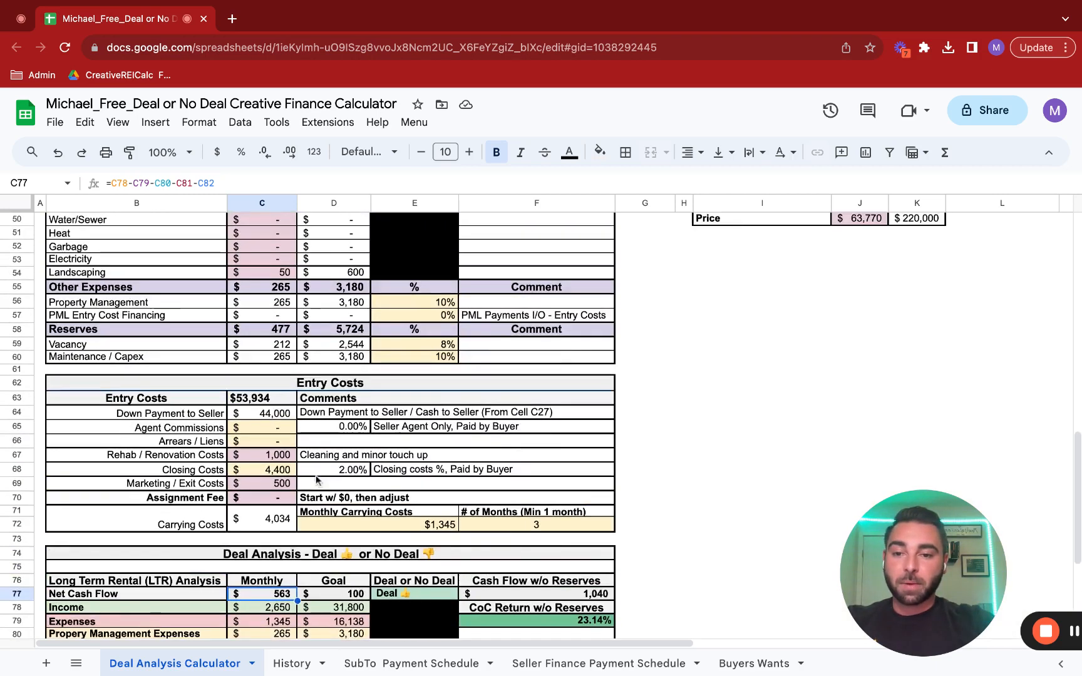
scroll(up, 3)
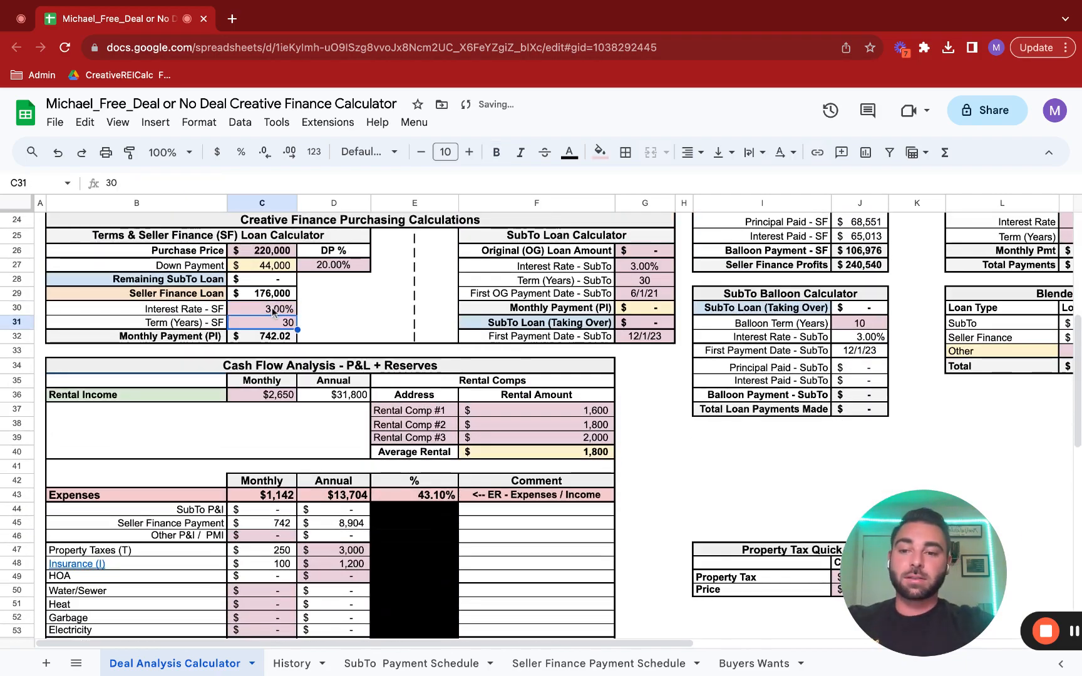
scroll(down, 3)
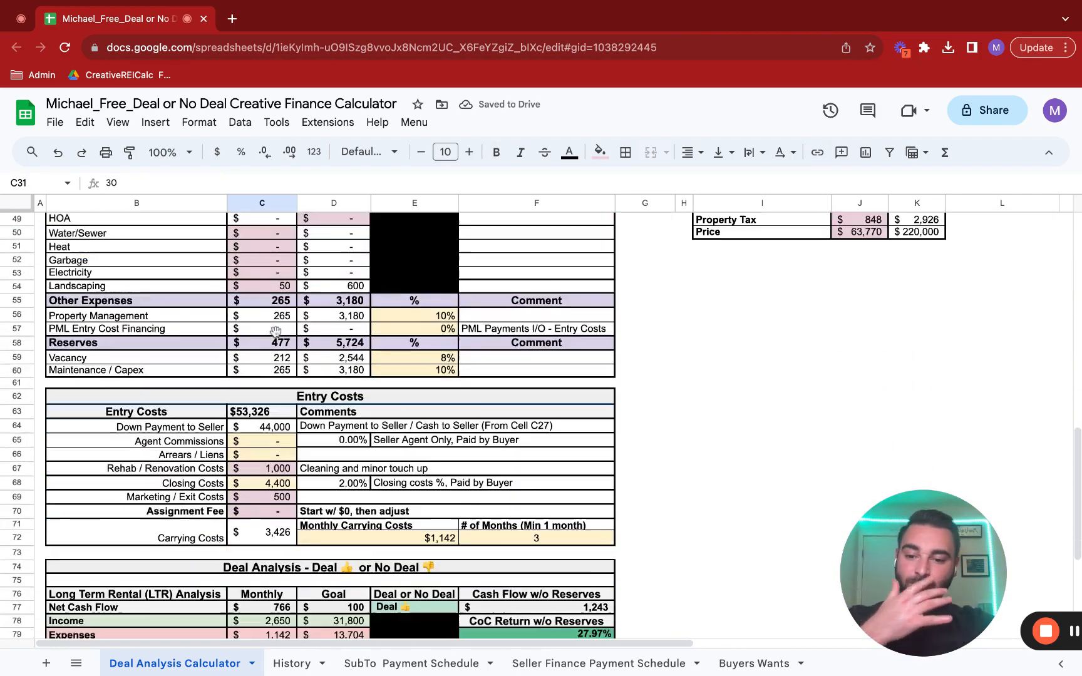
scroll(down, 3)
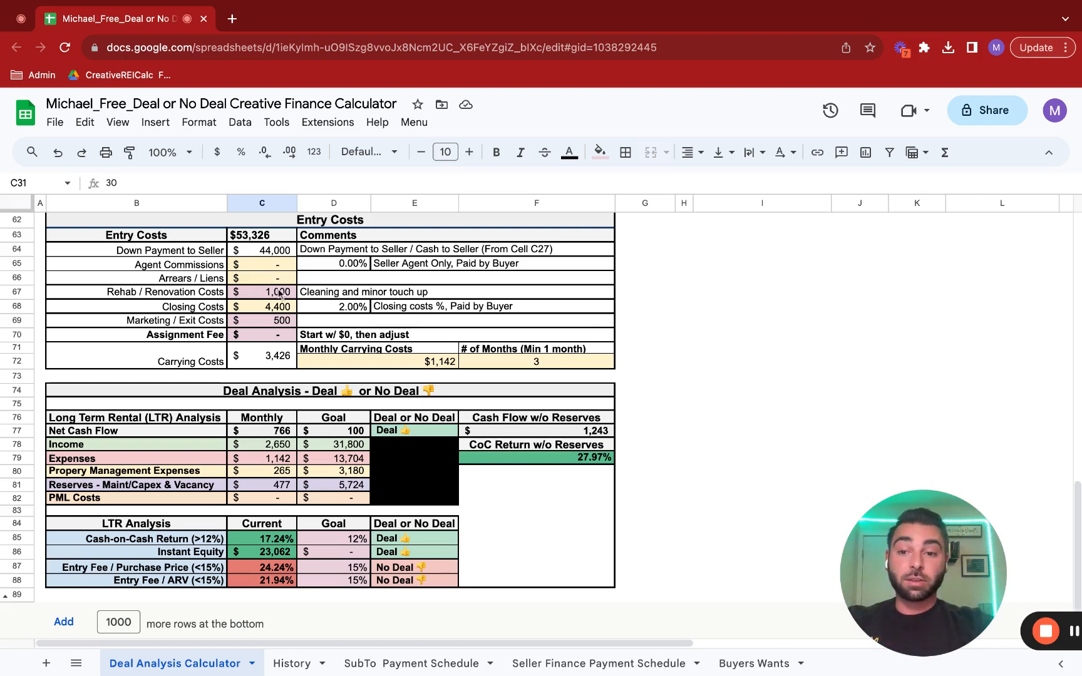
Try a 15,000 assignment fee in the entry costs.
click(184, 334)
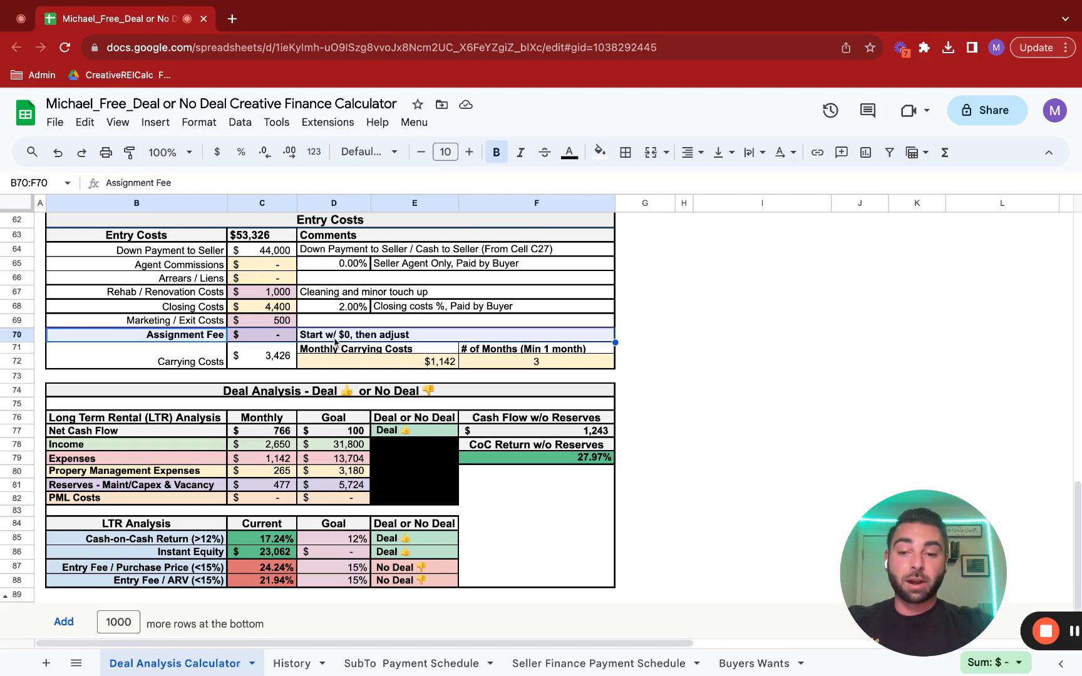
mouse_move(298, 382)
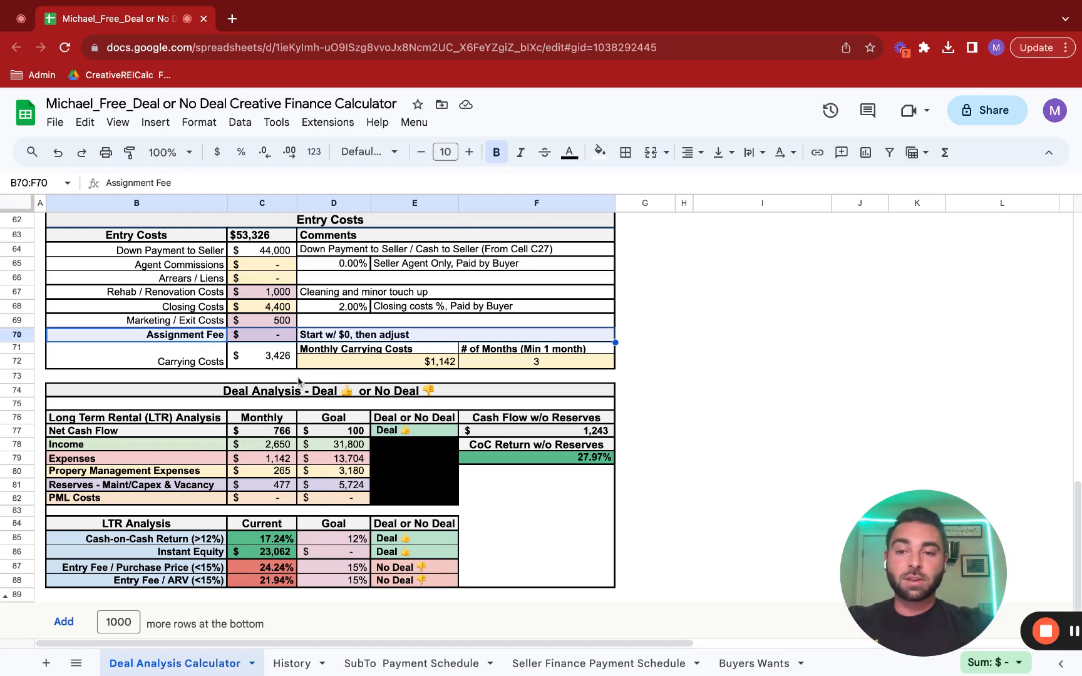
click(262, 334)
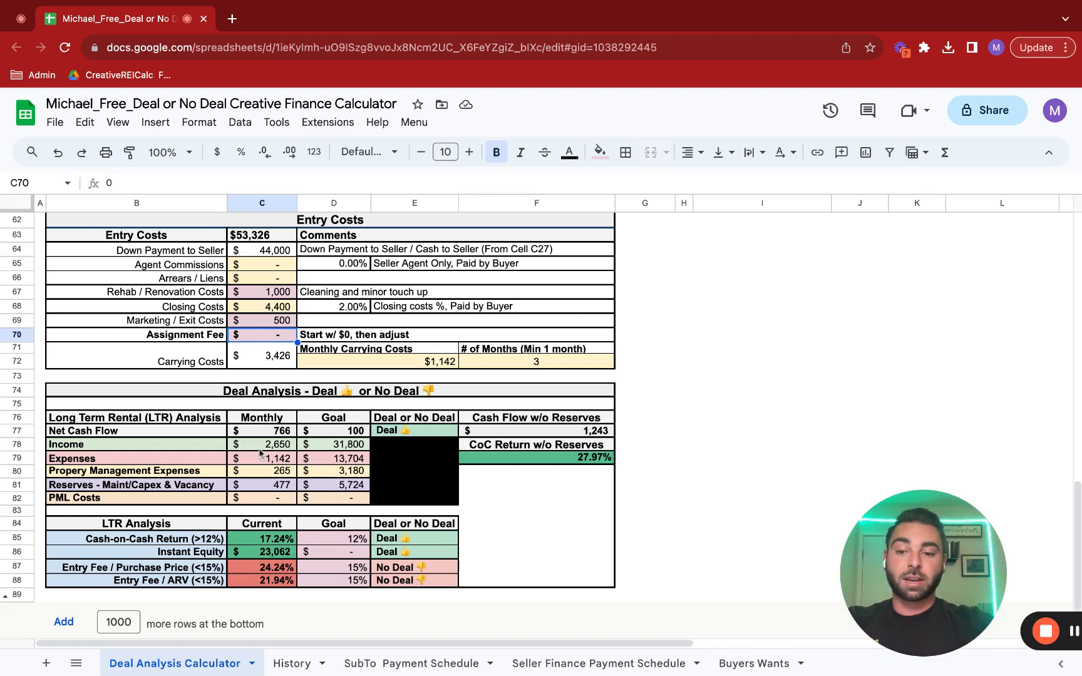
mouse_move(278, 337)
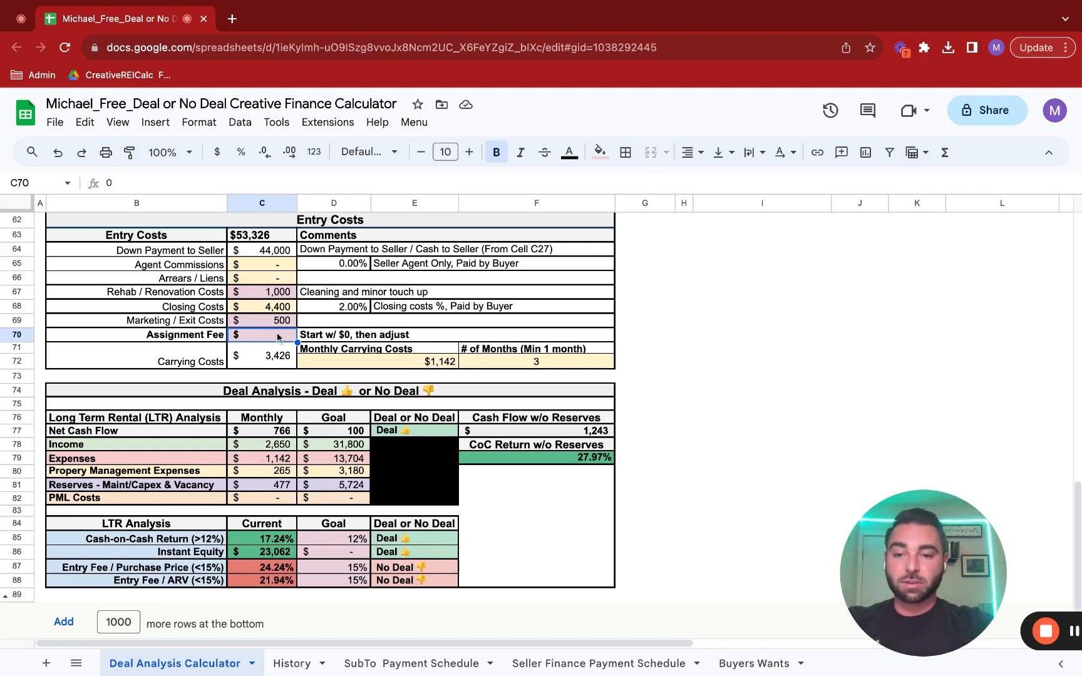
text(15)
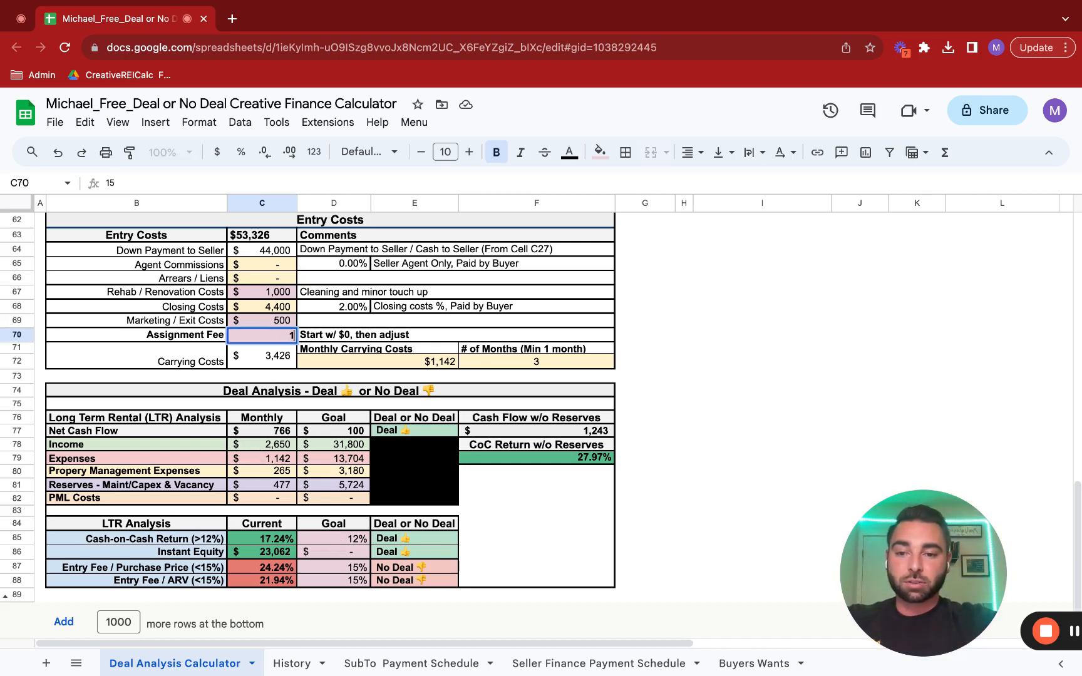
text(10000)
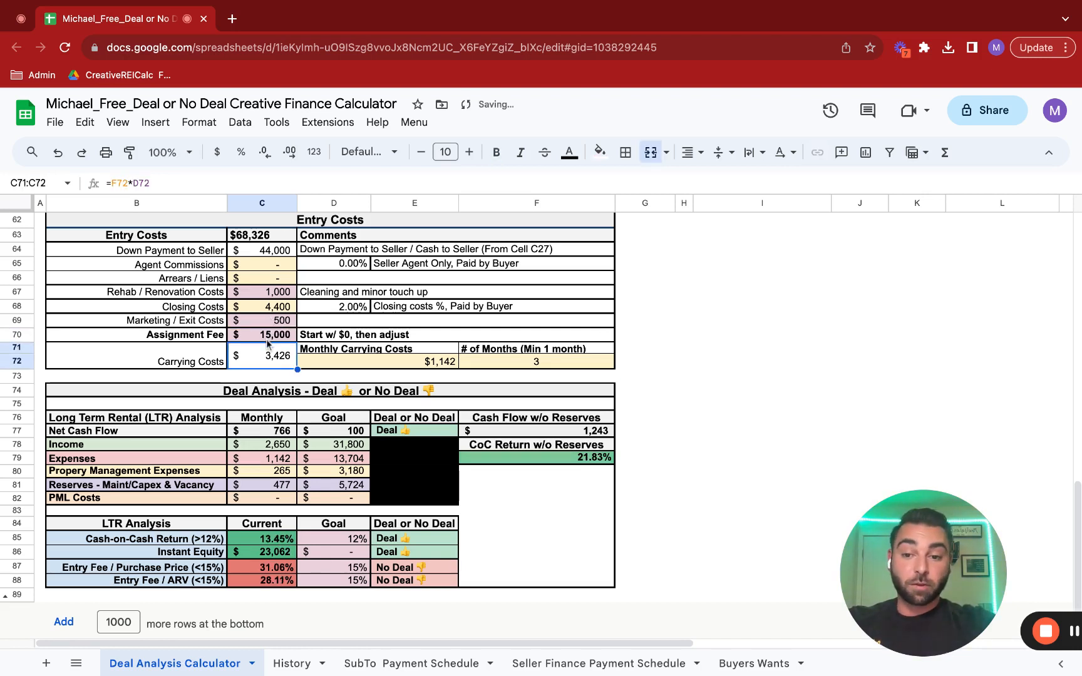
Set the assignment fee to 20,000, raising entry costs to $73,326 and CoC to 12.54%.
click(261, 334)
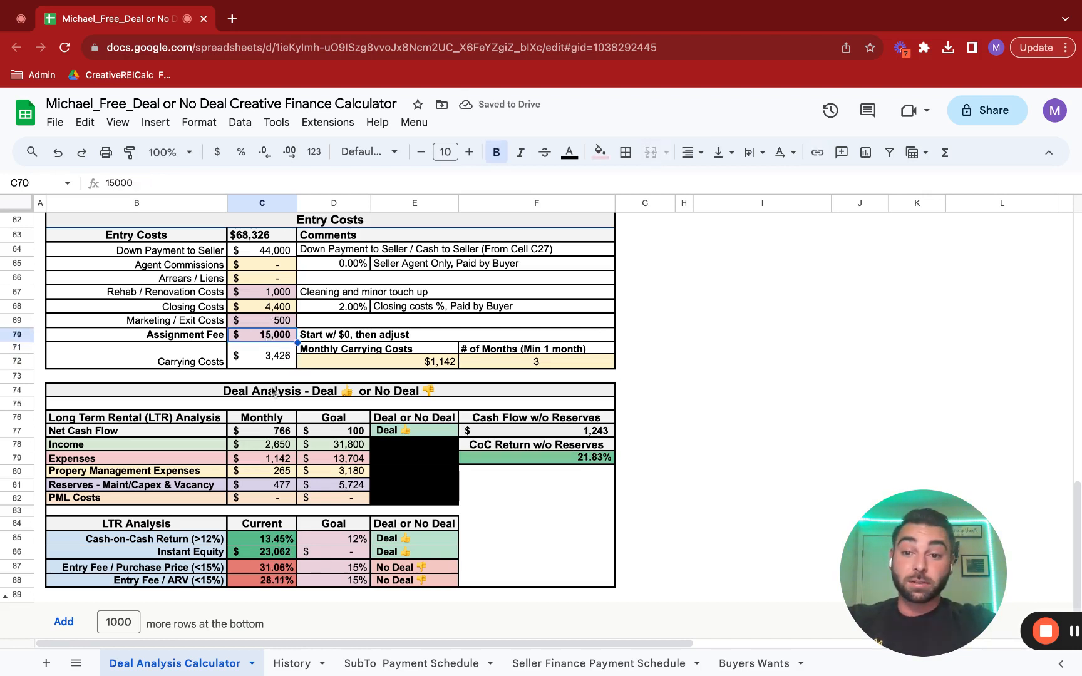
text(200)
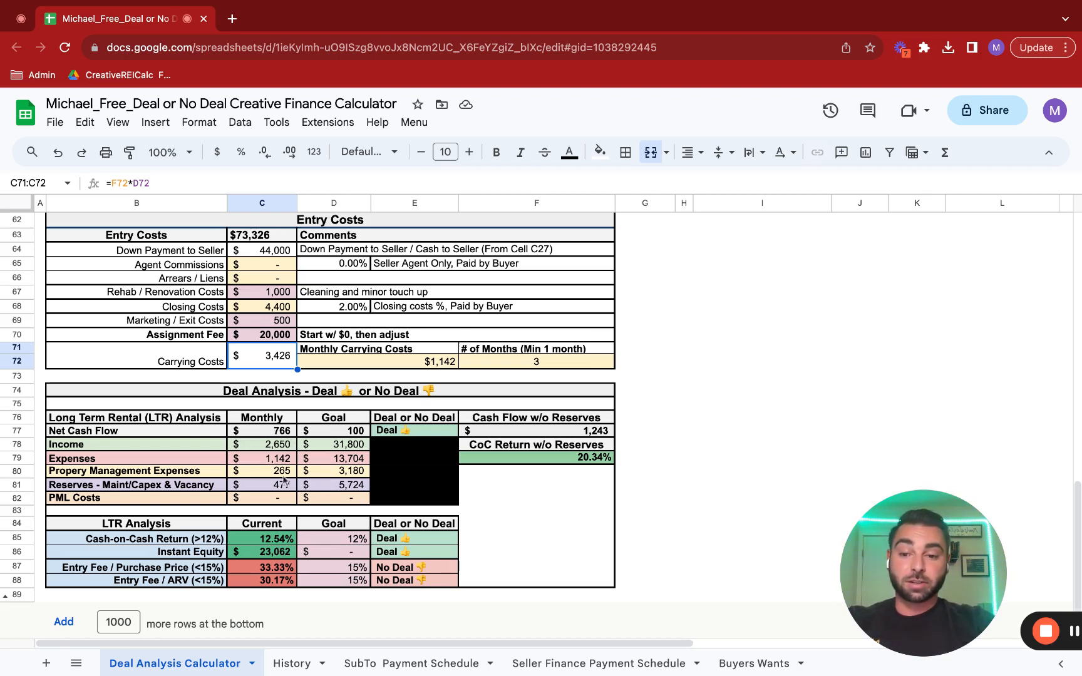
mouse_move(240, 567)
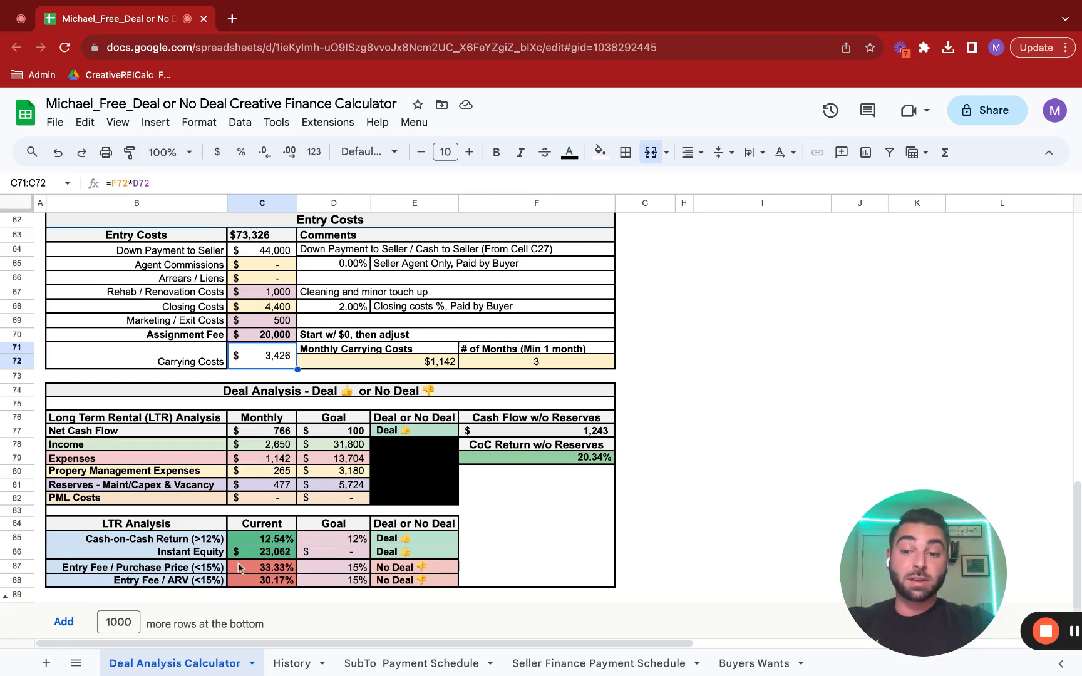
mouse_move(209, 593)
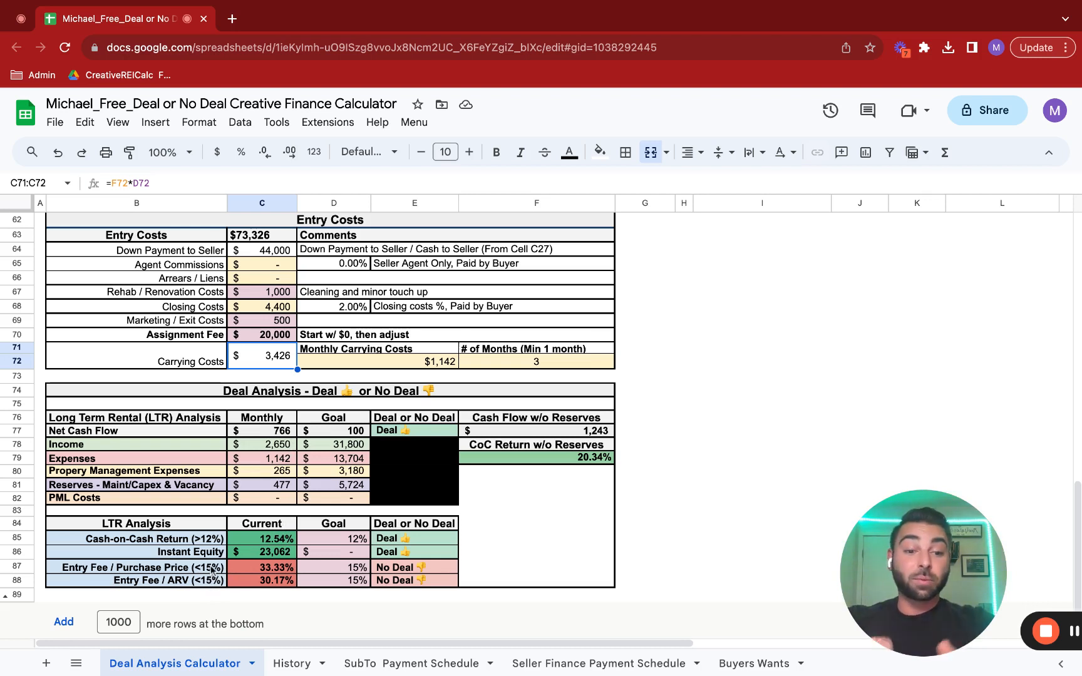
mouse_move(252, 499)
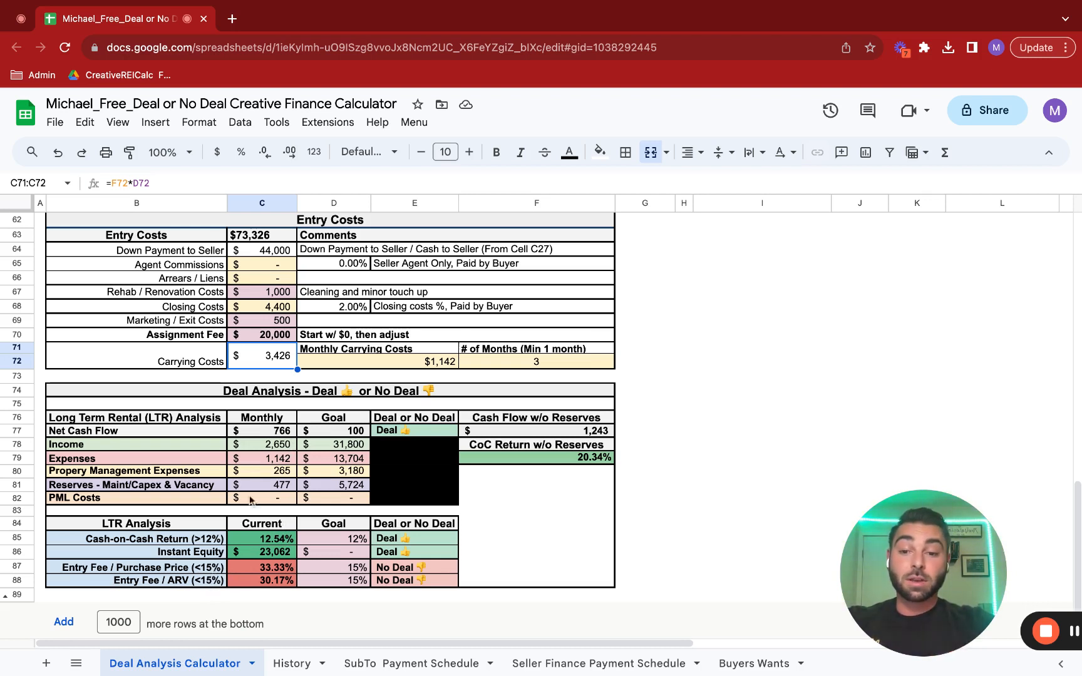
Lower the down payment to 10% ($22,000) for an $834.78 seller payment.
scroll(up, 3)
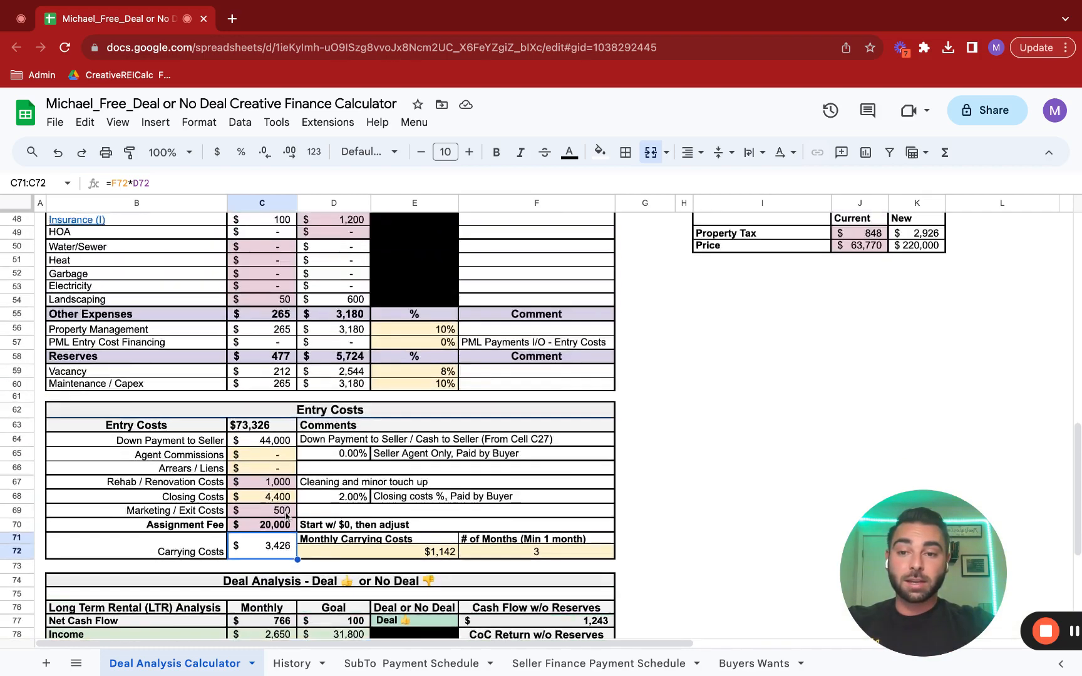
scroll(up, 3)
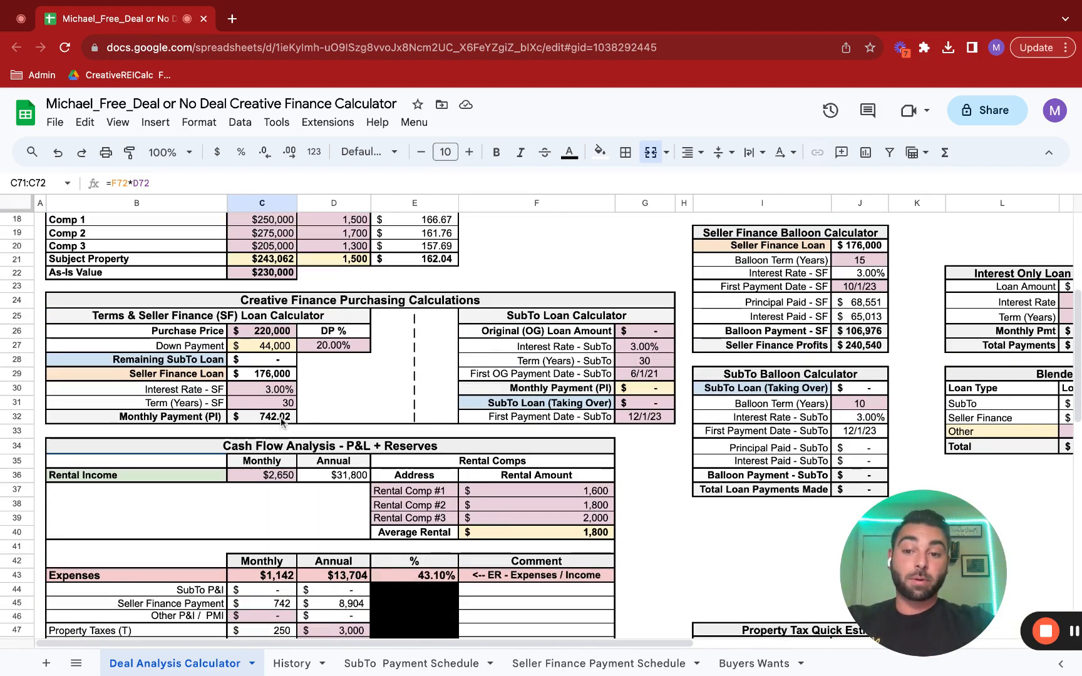
mouse_move(328, 357)
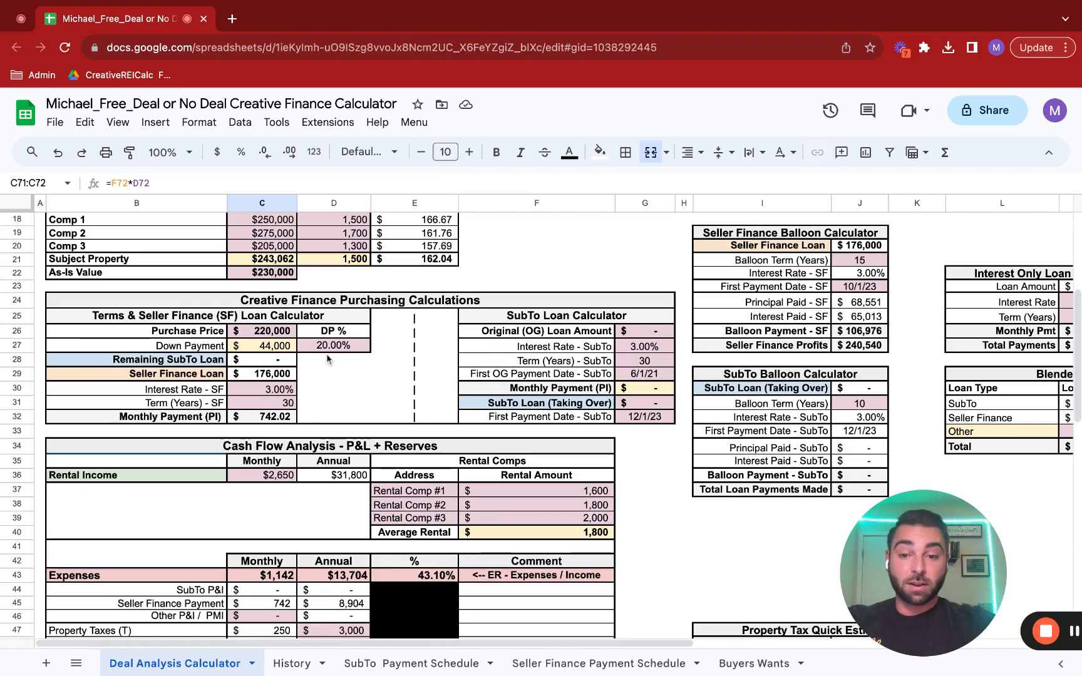
mouse_move(275, 426)
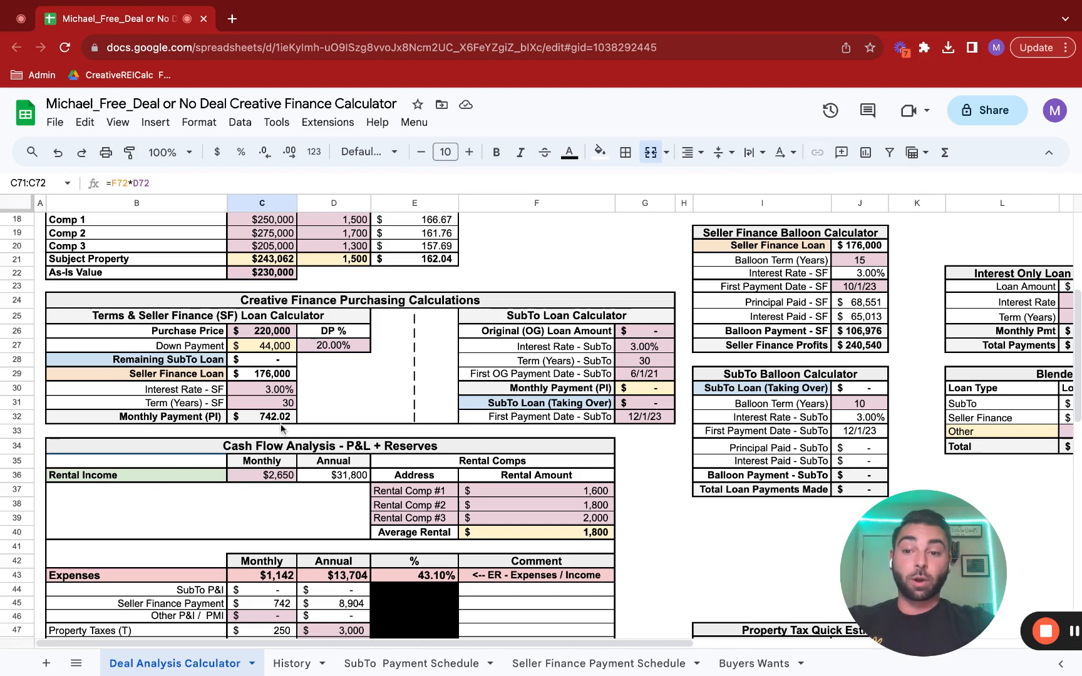
click(335, 346)
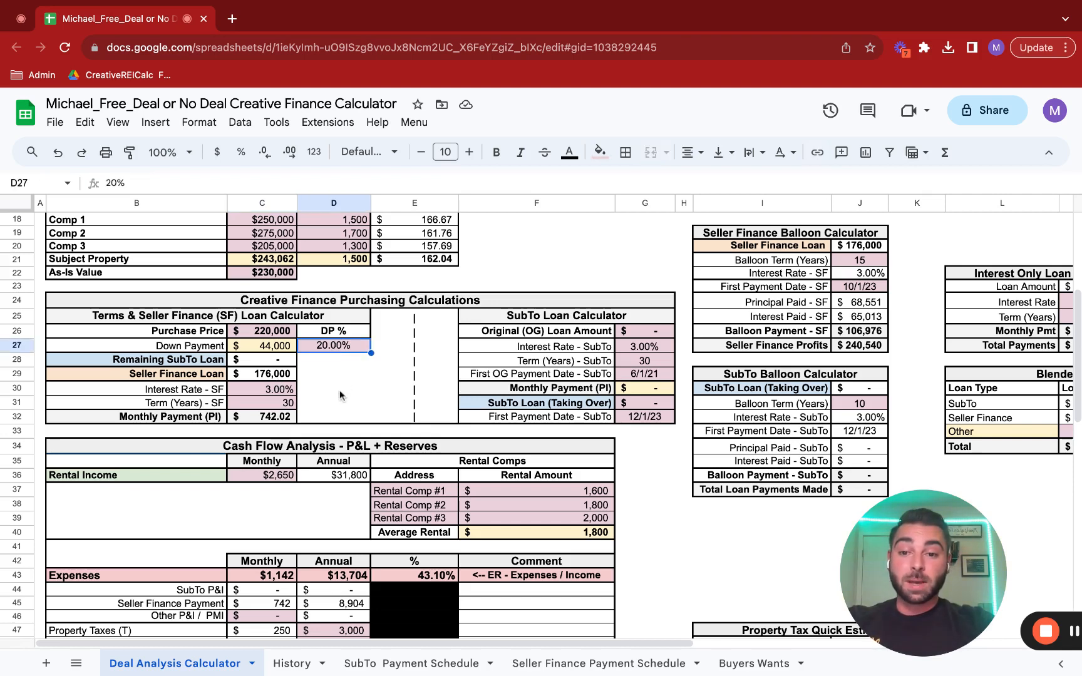
text(1%)
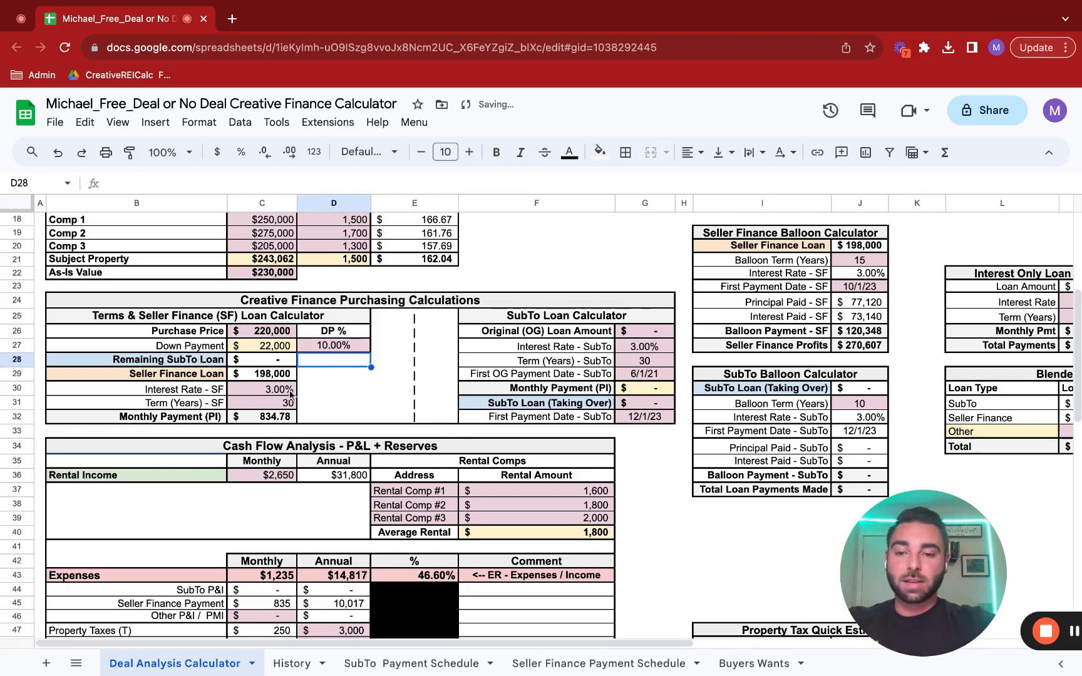
scroll(down, 3)
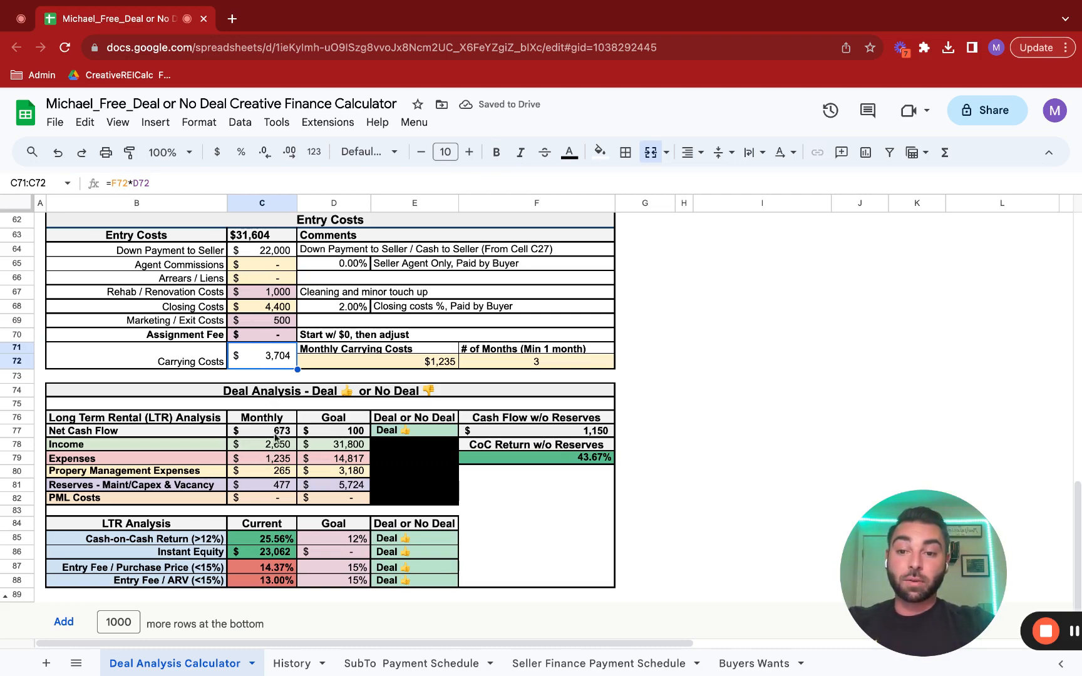
scroll(up, 3)
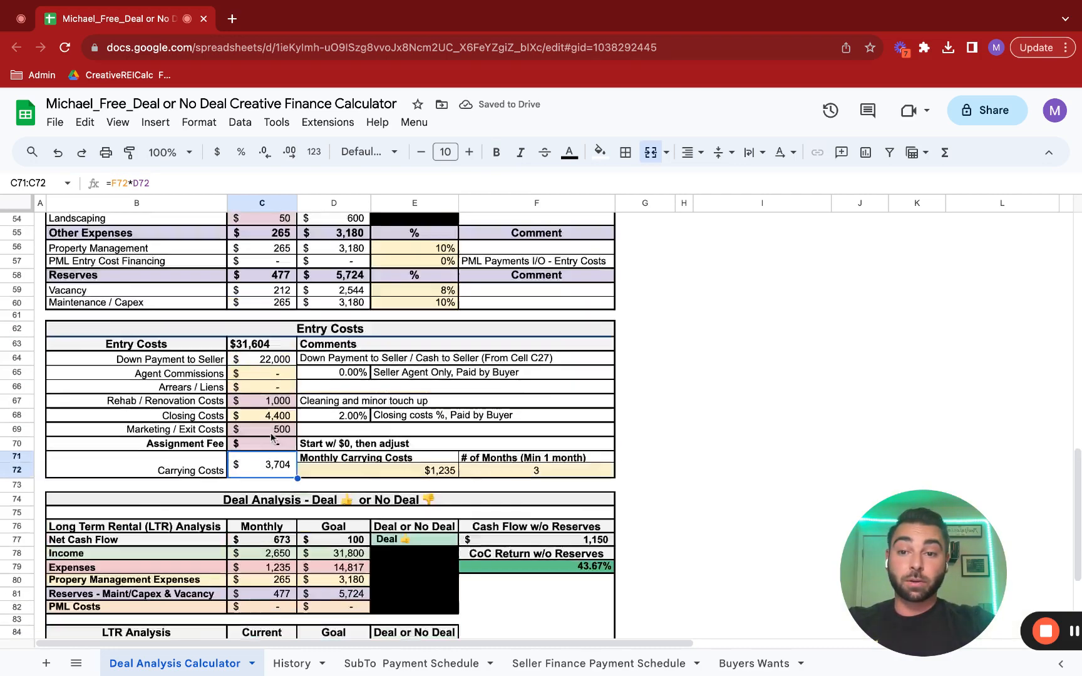
scroll(up, 3)
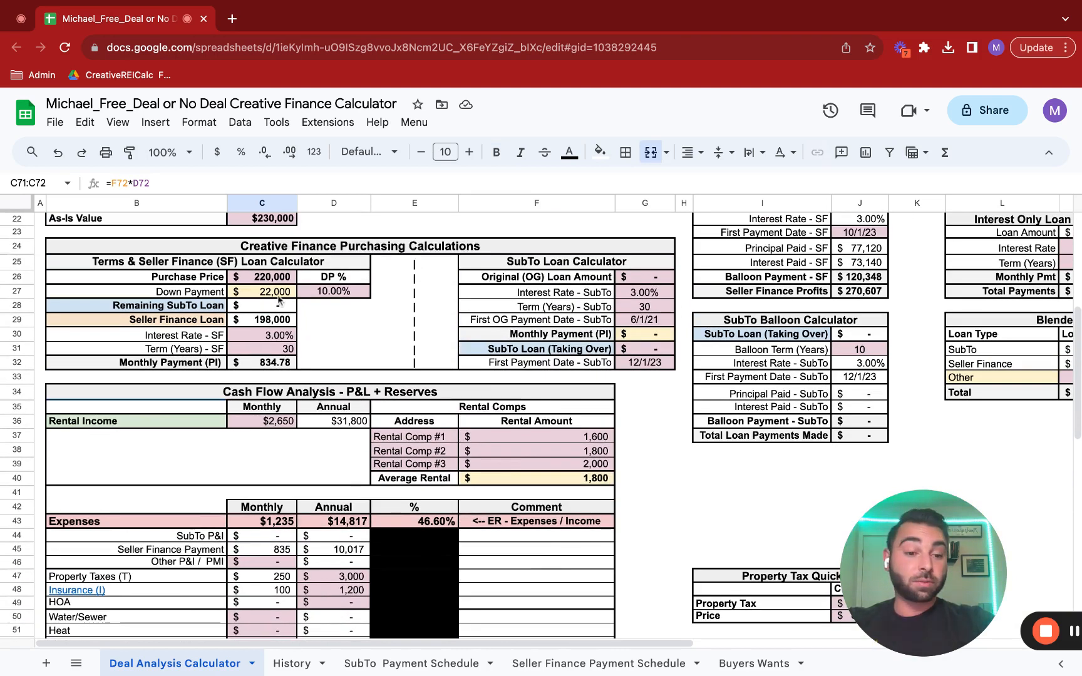
scroll(down, 3)
text(20)
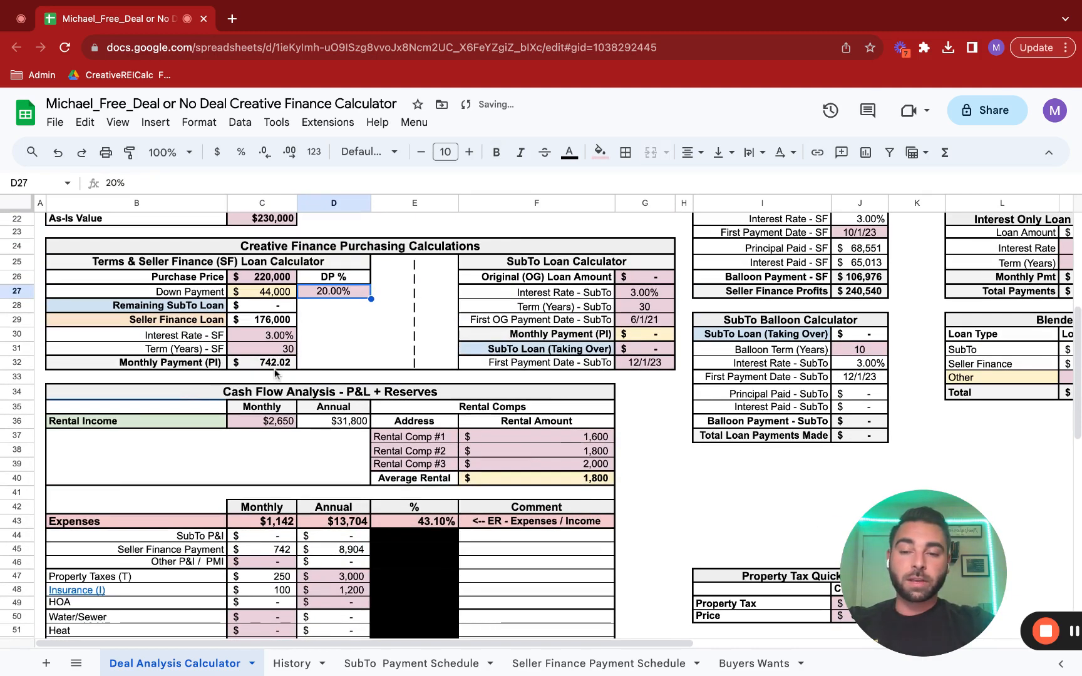
click(261, 362)
text(10)
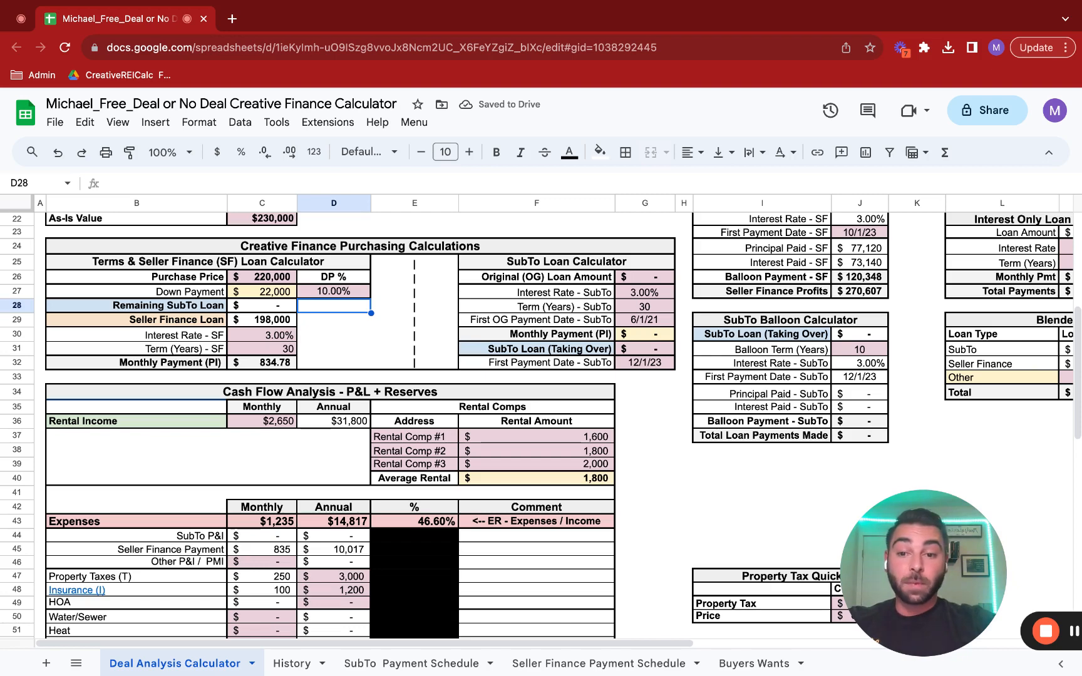
Review the Monthly net cash flow of $673 and 15.66% CoC in Deal Analysis.
scroll(down, 3)
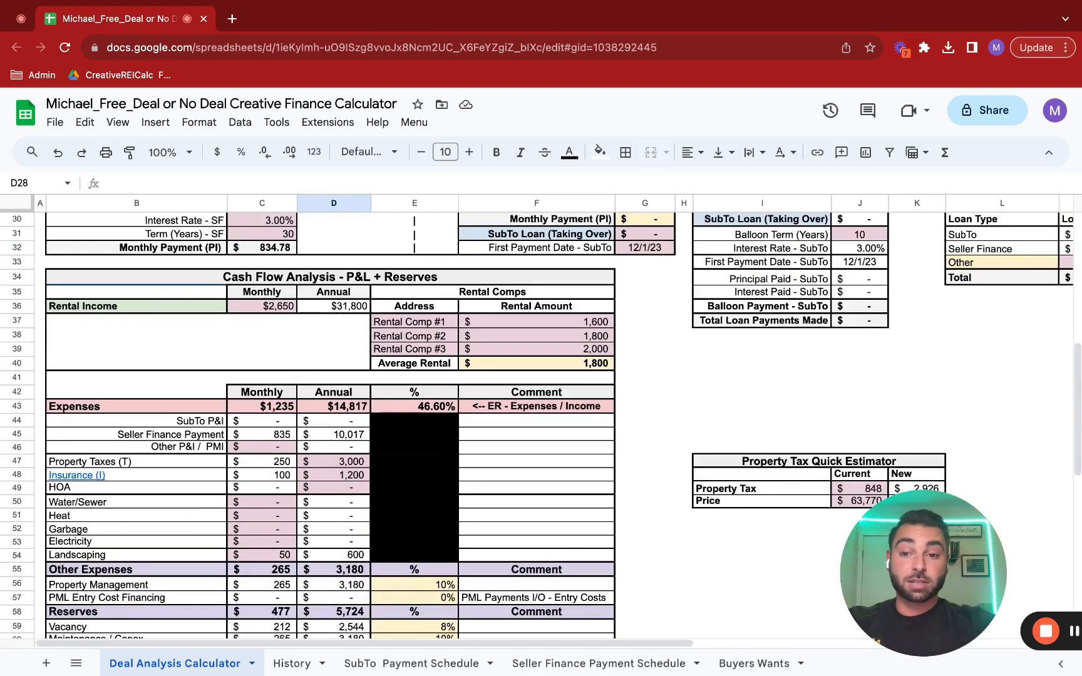
scroll(down, 3)
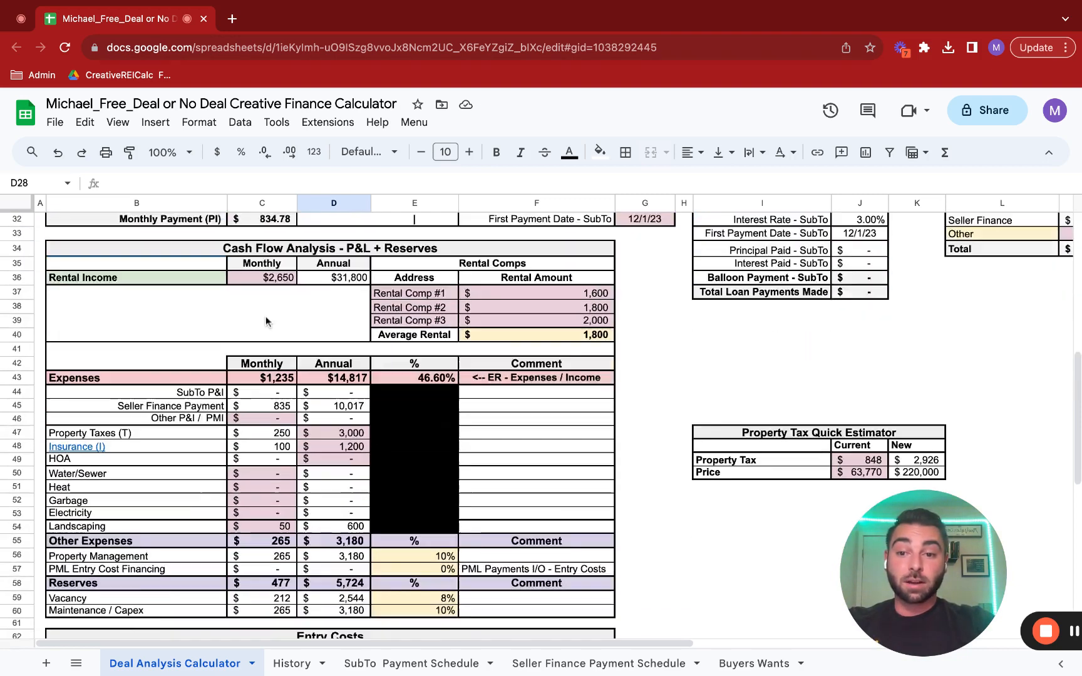
scroll(down, 3)
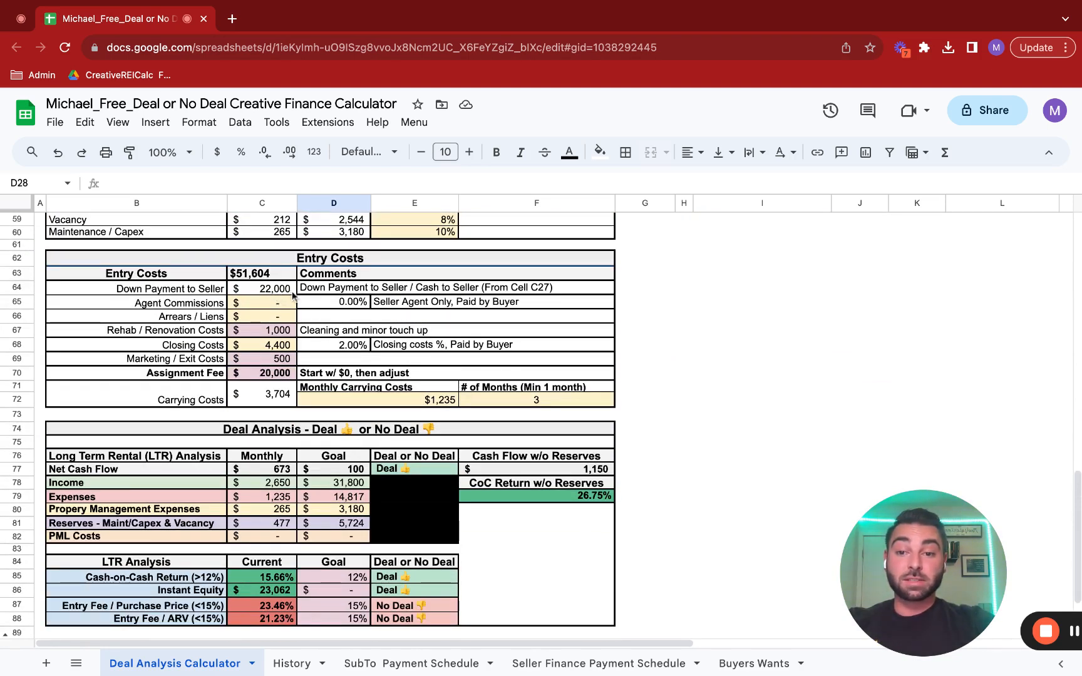
click(262, 416)
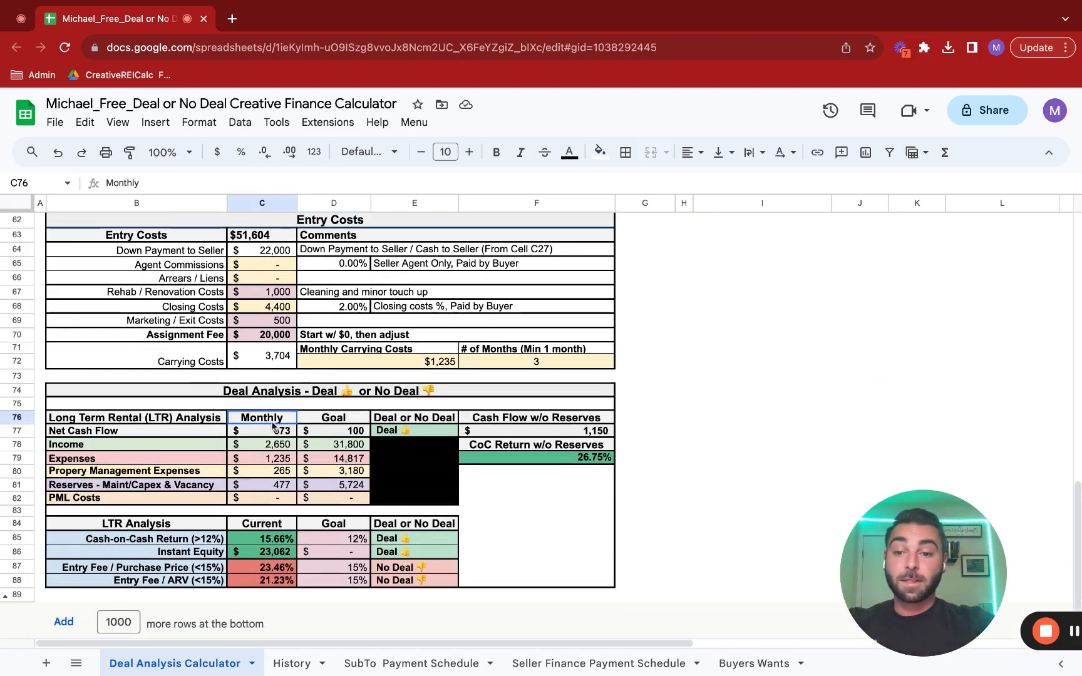
click(262, 431)
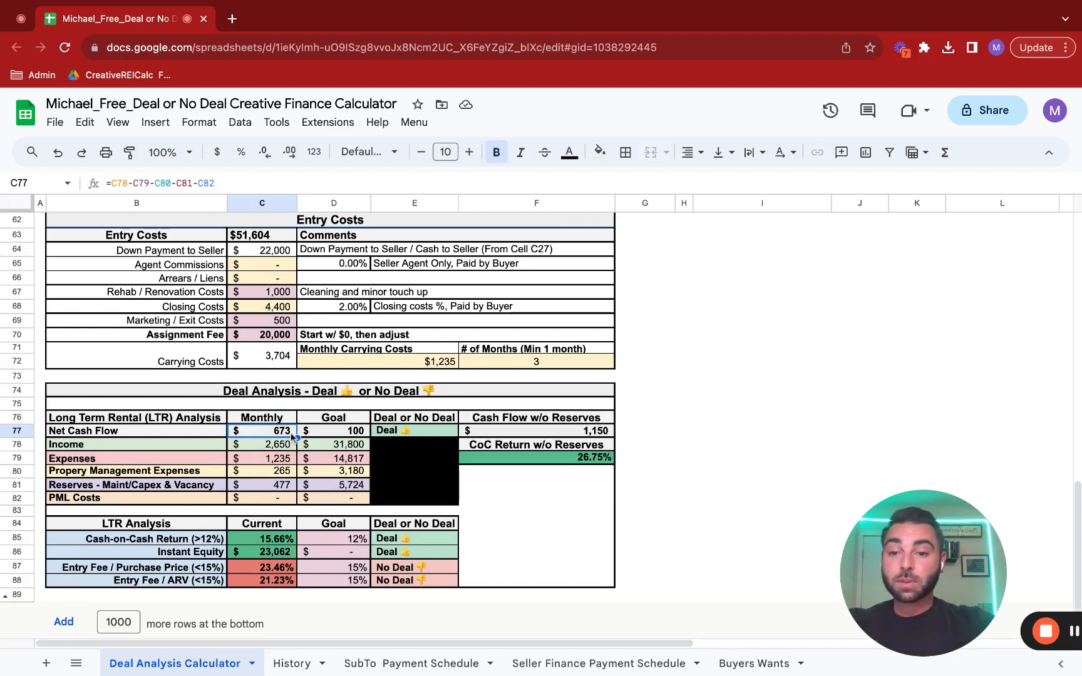
mouse_move(280, 512)
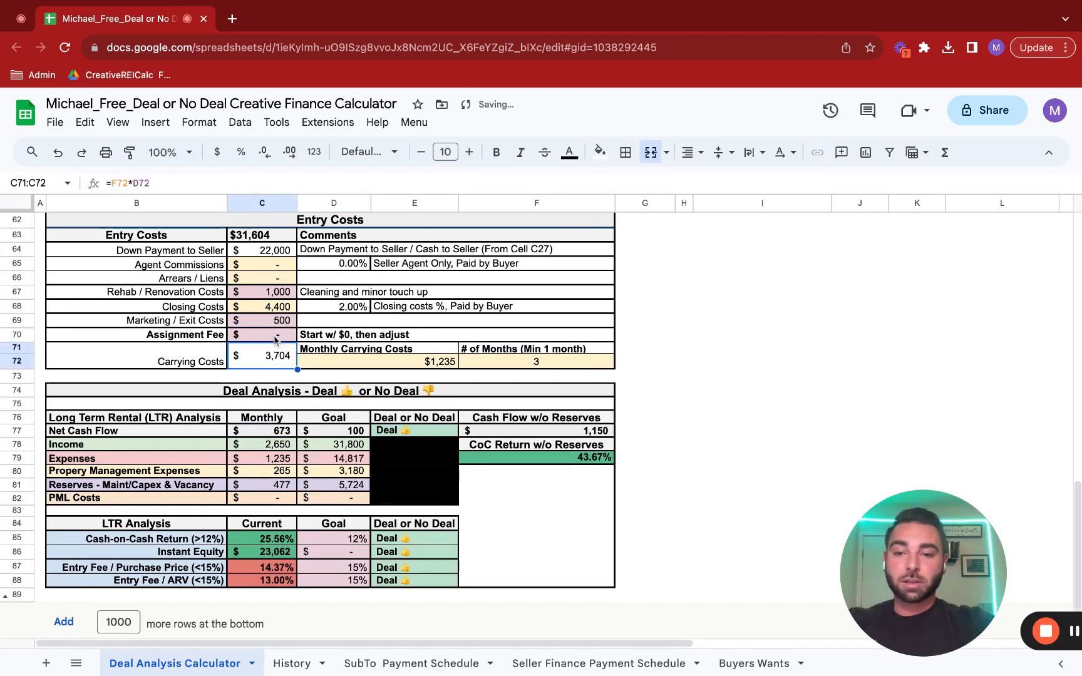
mouse_move(286, 539)
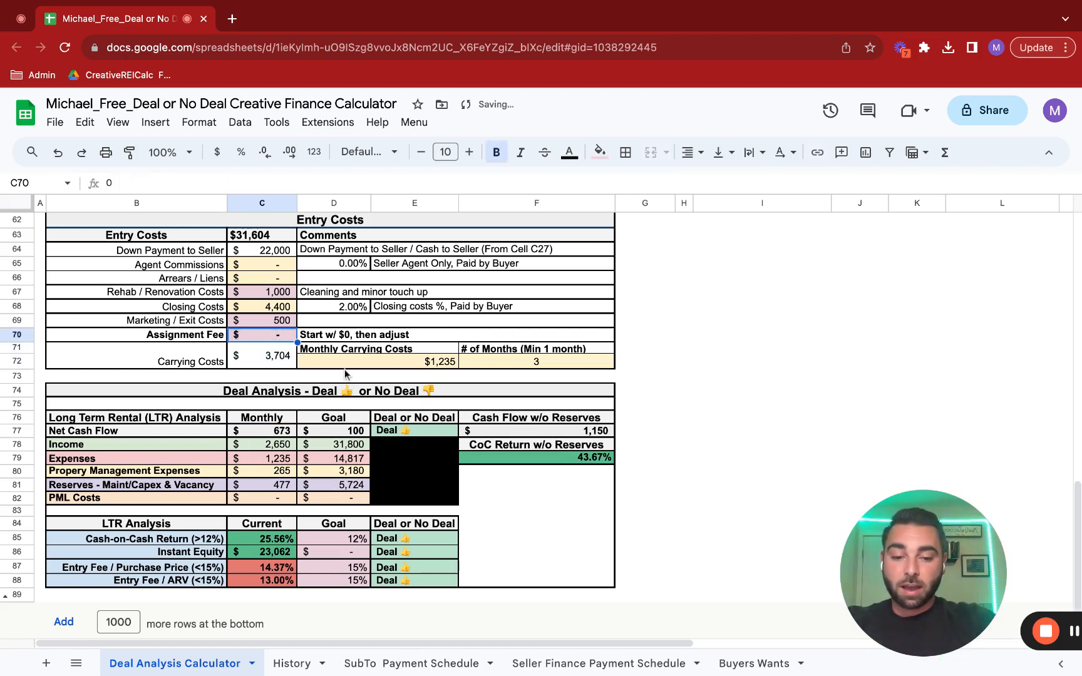
Try a 25,000 assignment fee, then set it to $20,000 for $51,604 entry costs.
text(40)
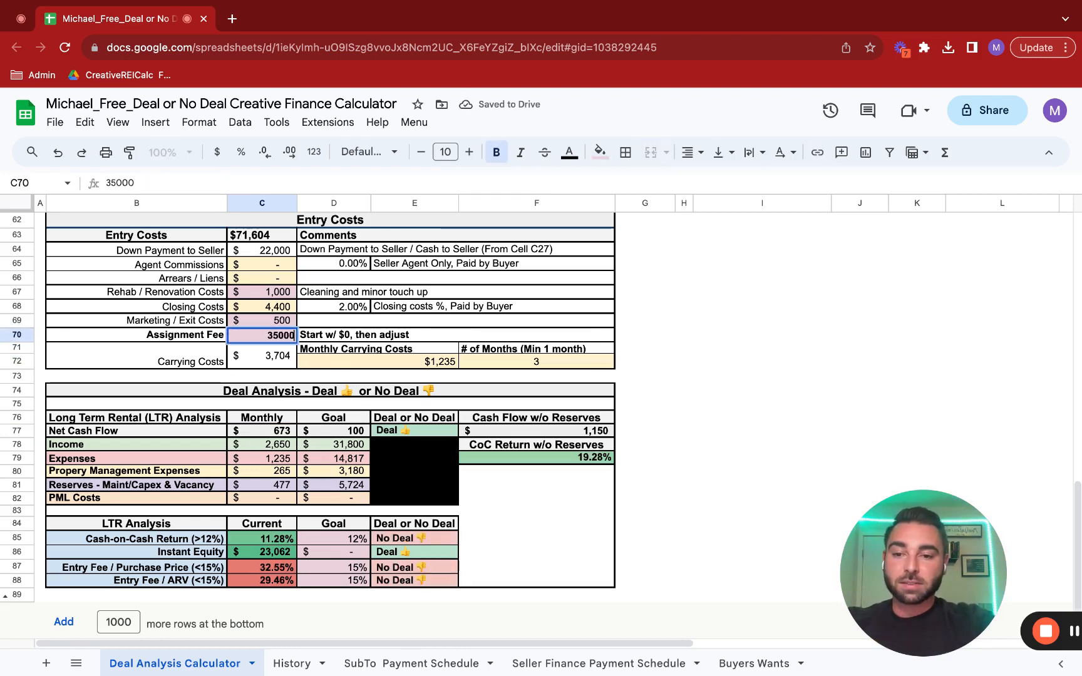
key(Return)
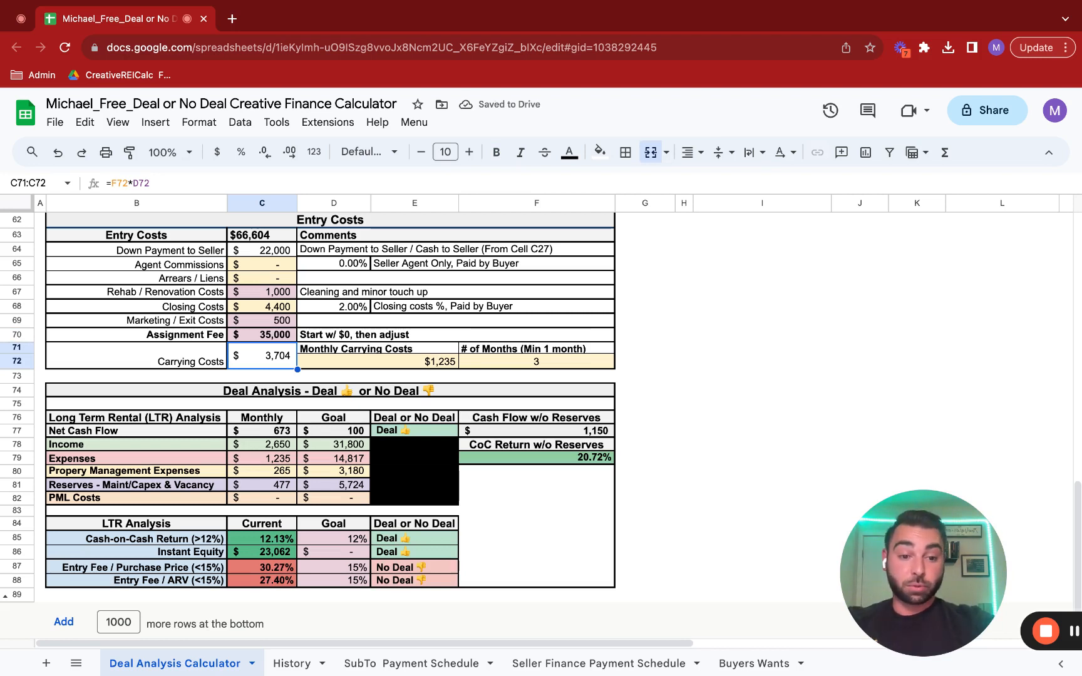
click(262, 334)
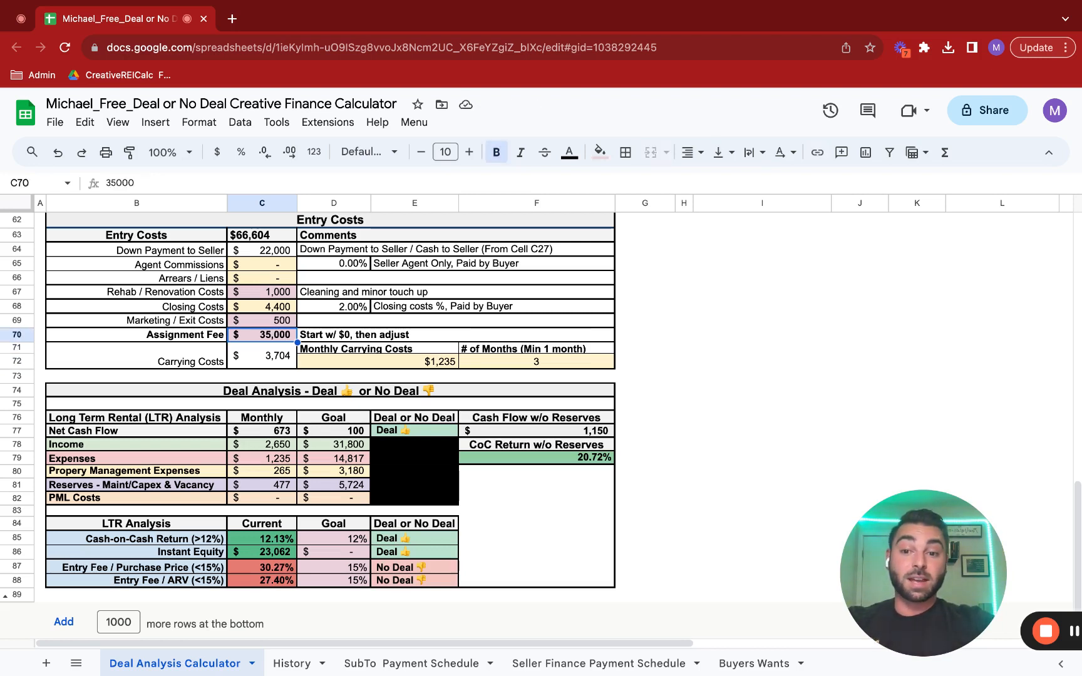
mouse_move(227, 654)
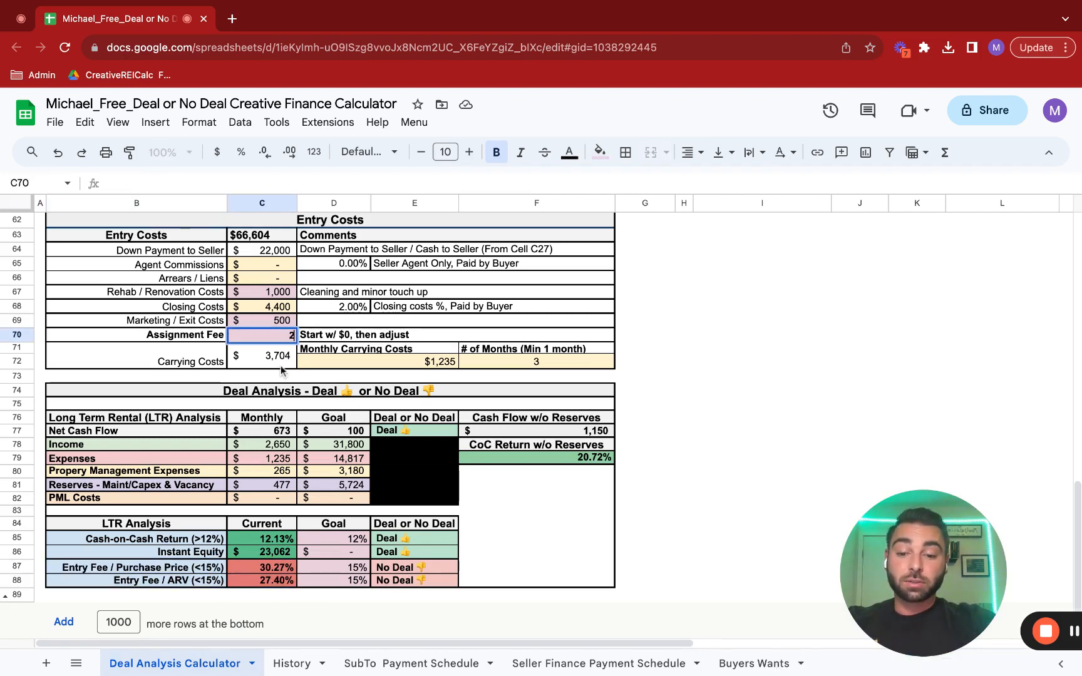
text(25000)
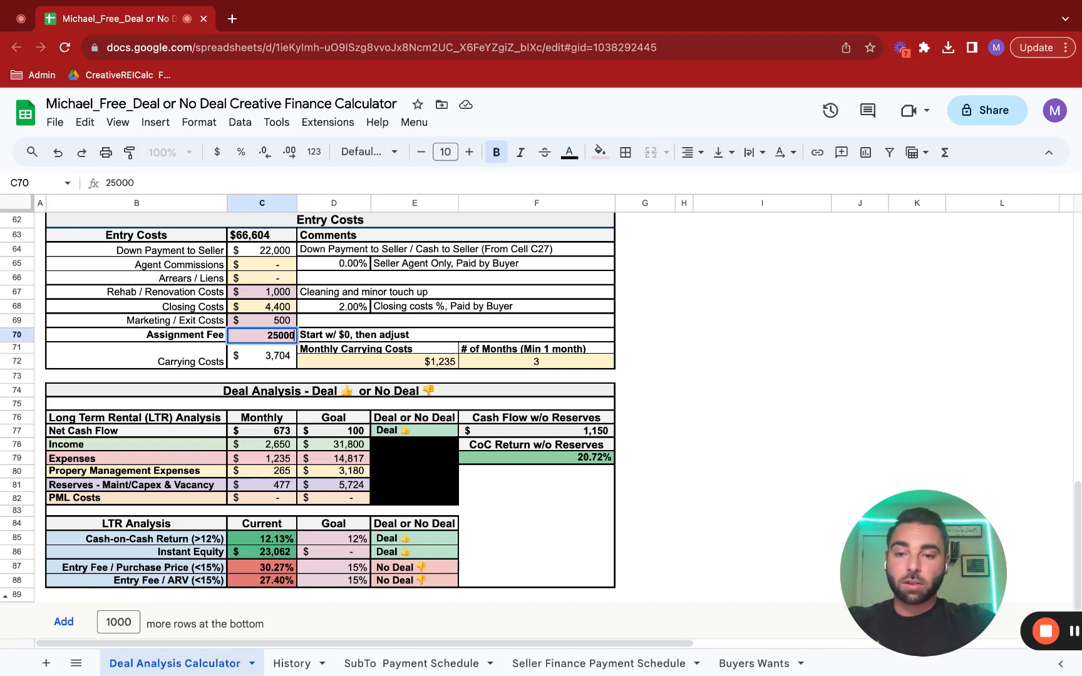
text(20000)
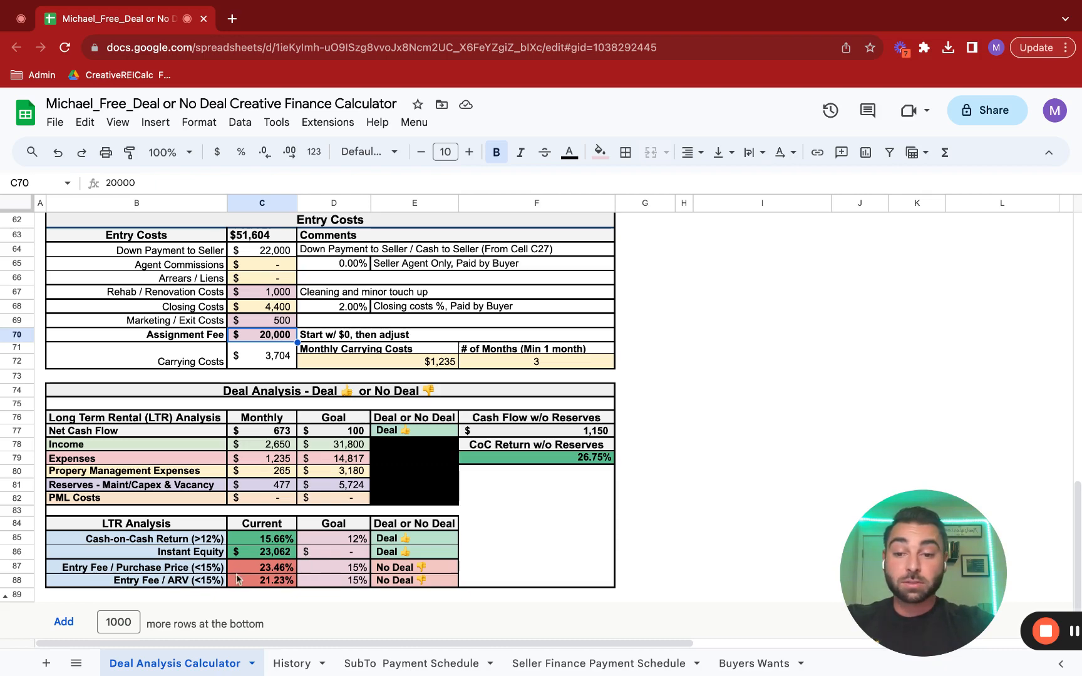
mouse_move(365, 594)
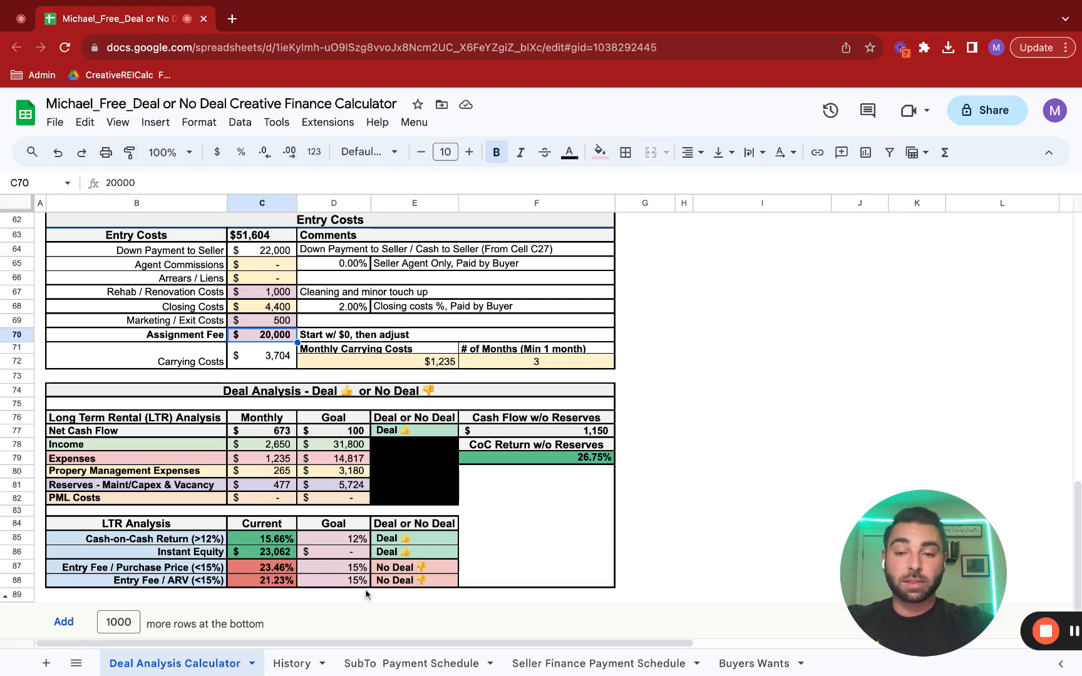
Set the Balloon Term to 10 years with First Payment Date 12/1/23, giving a $150,061 balloon.
scroll(up, 3)
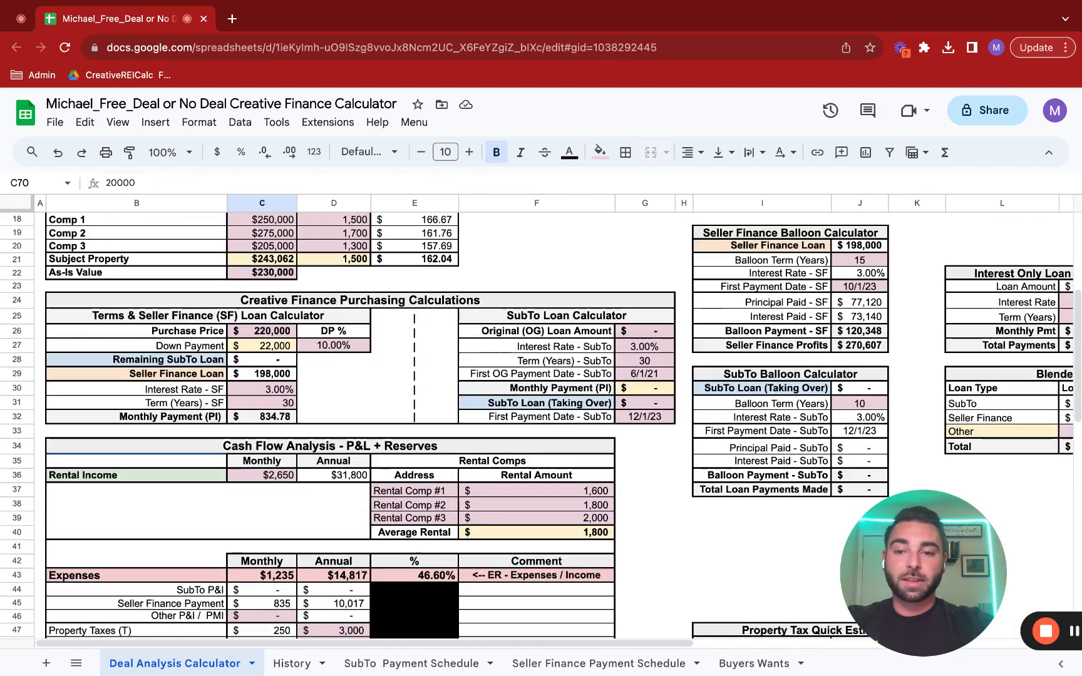
click(335, 403)
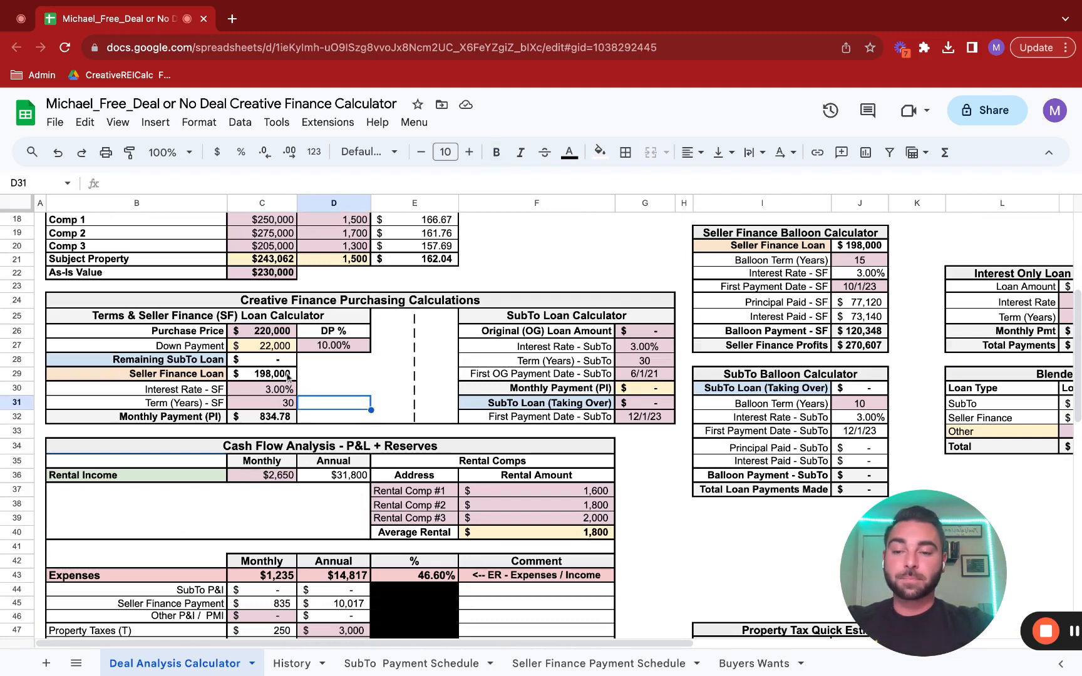
click(262, 330)
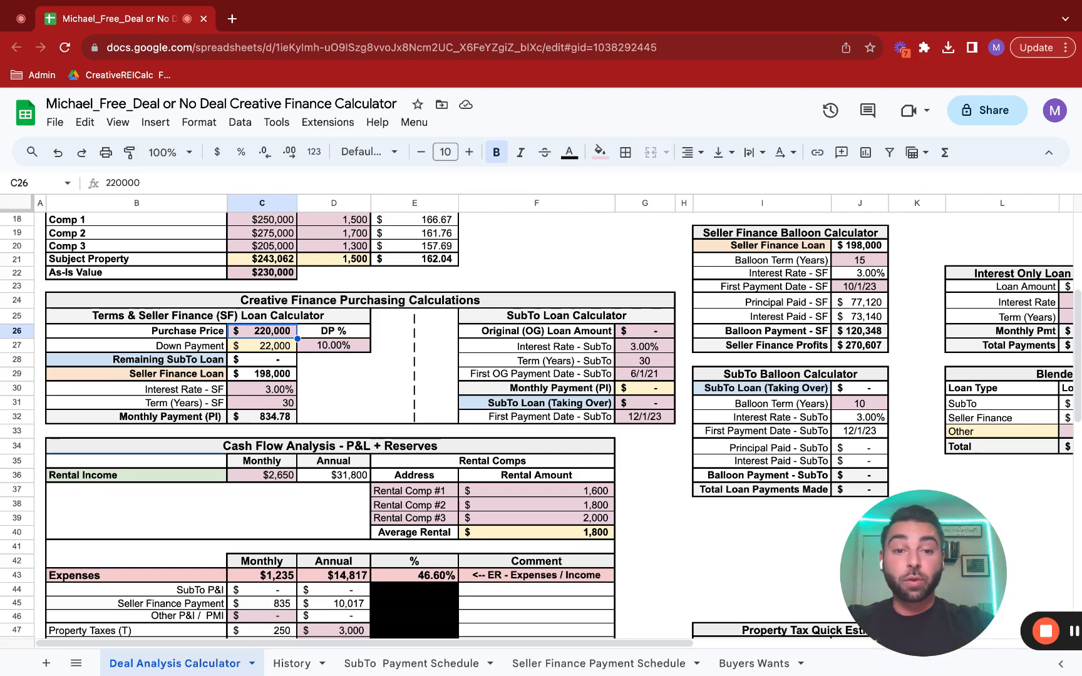
click(788, 233)
text(10)
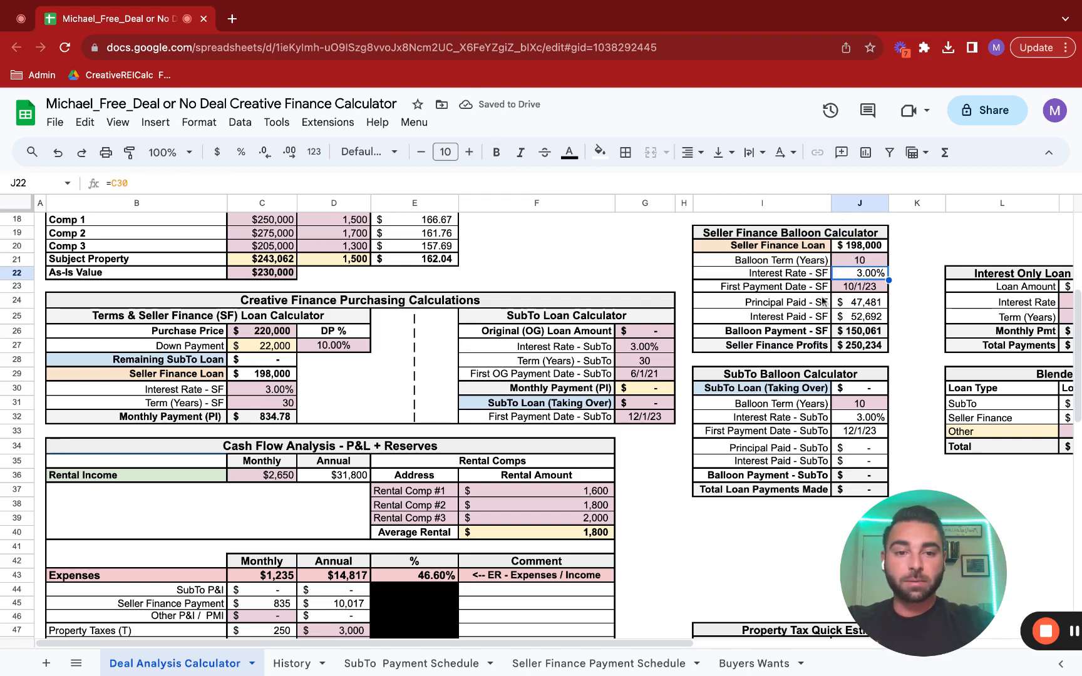
Inspect the principal-paid and balloon-payment formulas behind the $250,234 seller profits.
click(858, 286)
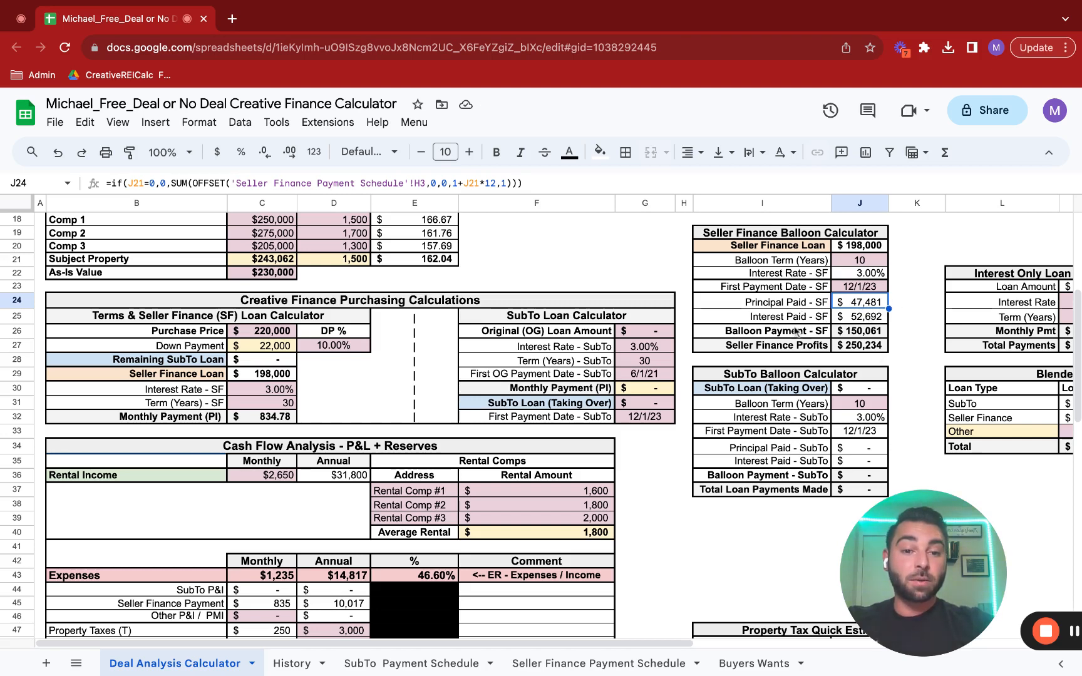
click(860, 331)
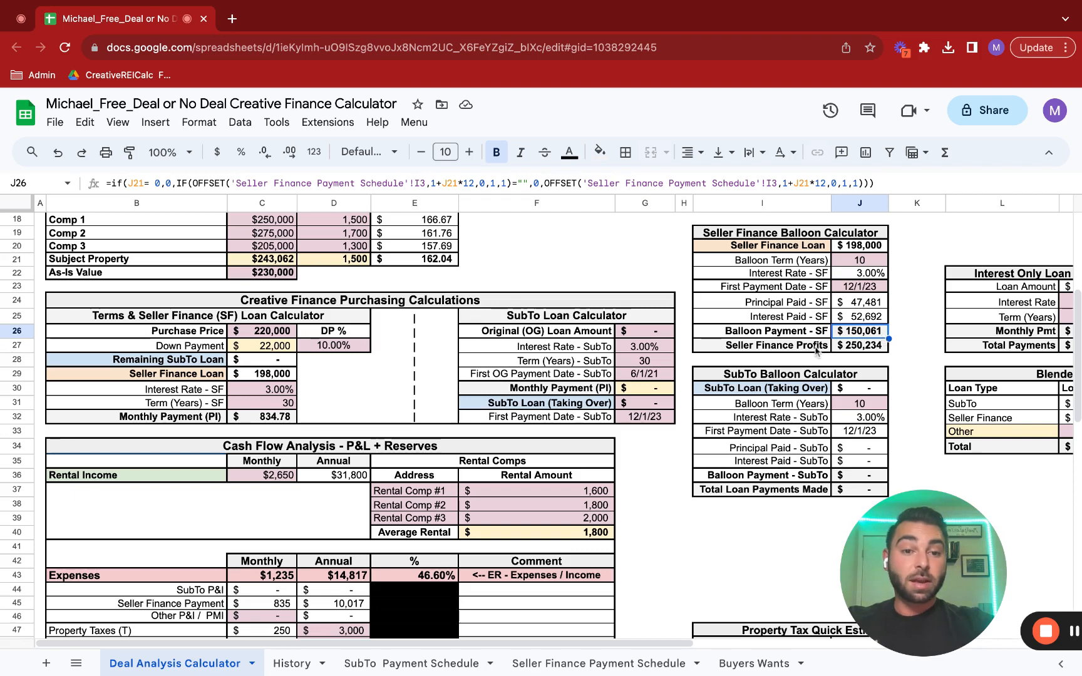
click(762, 345)
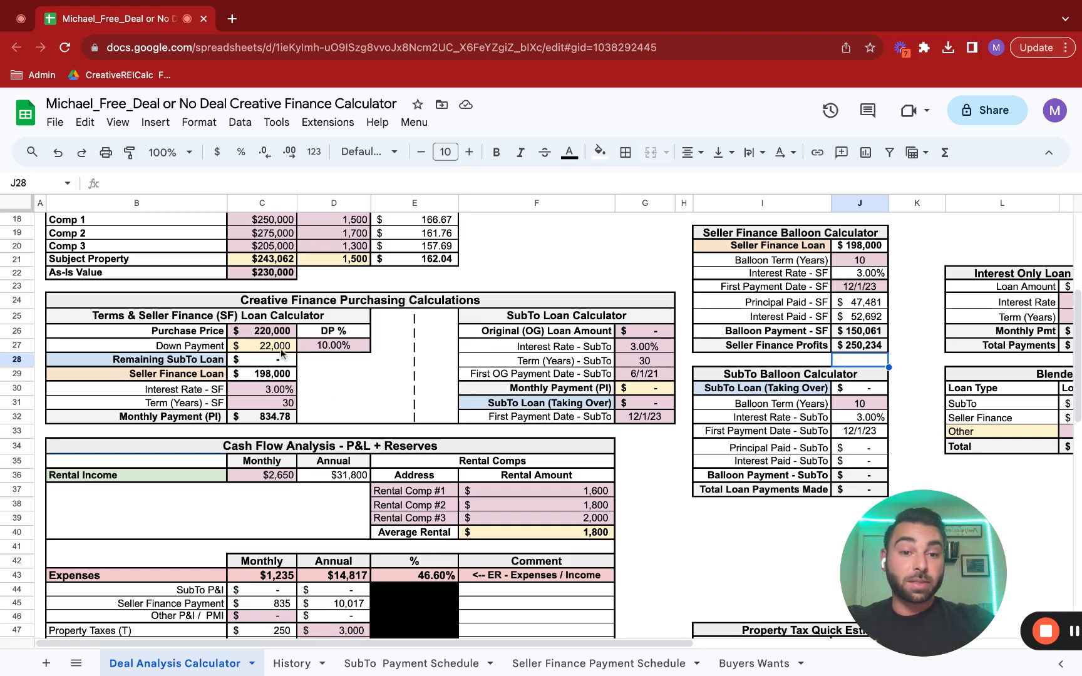
mouse_move(903, 352)
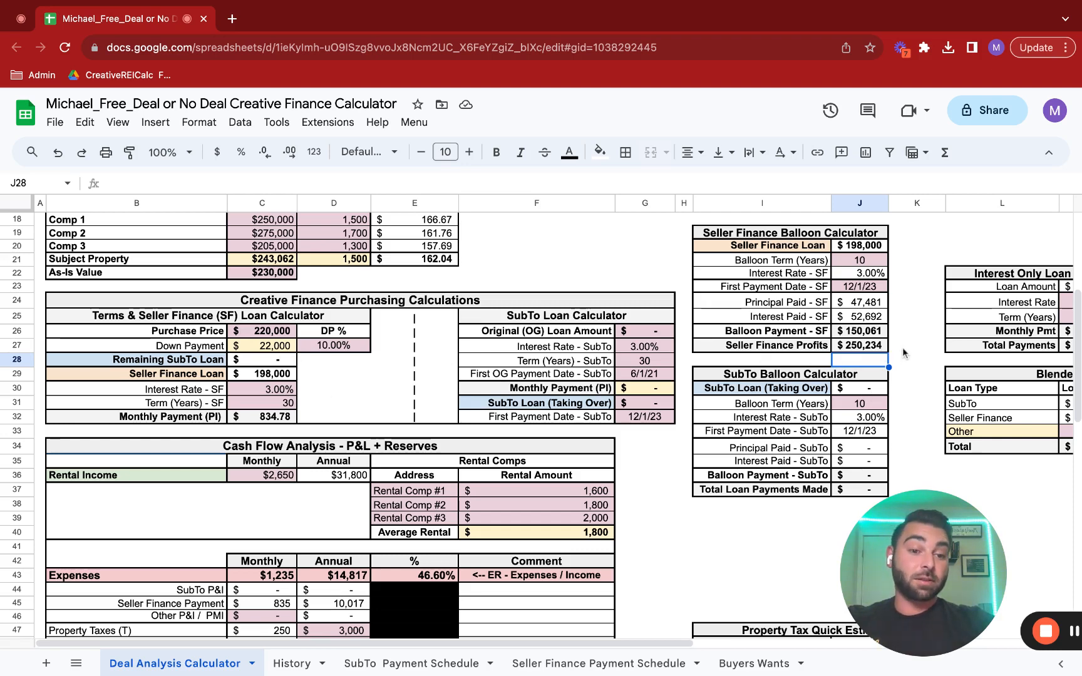
click(916, 345)
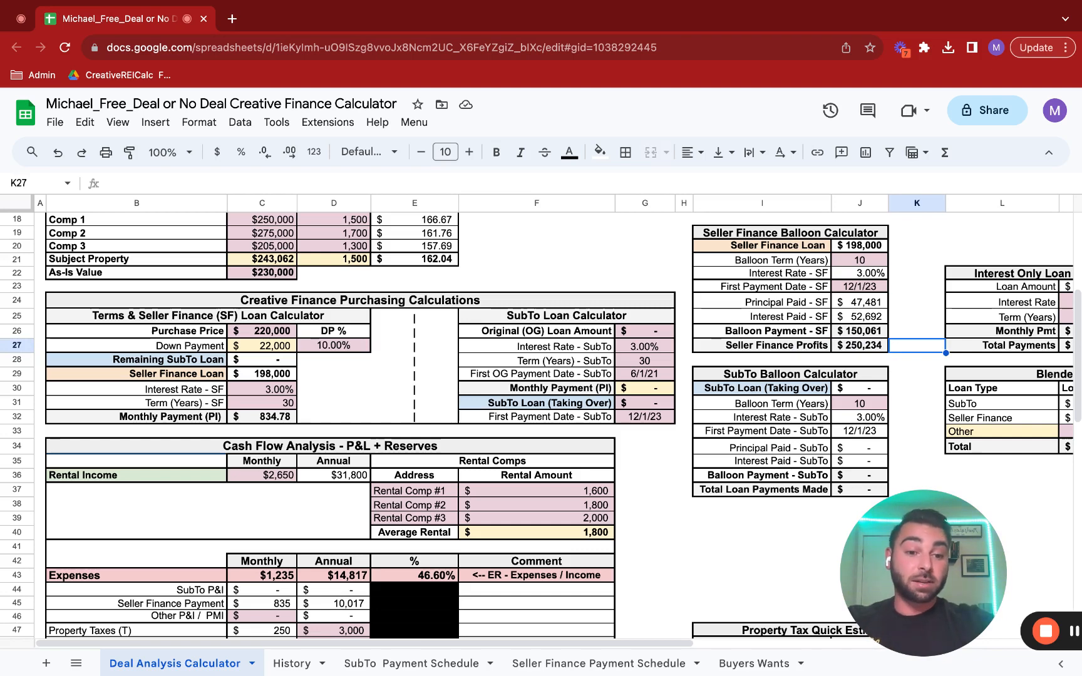
mouse_move(802, 414)
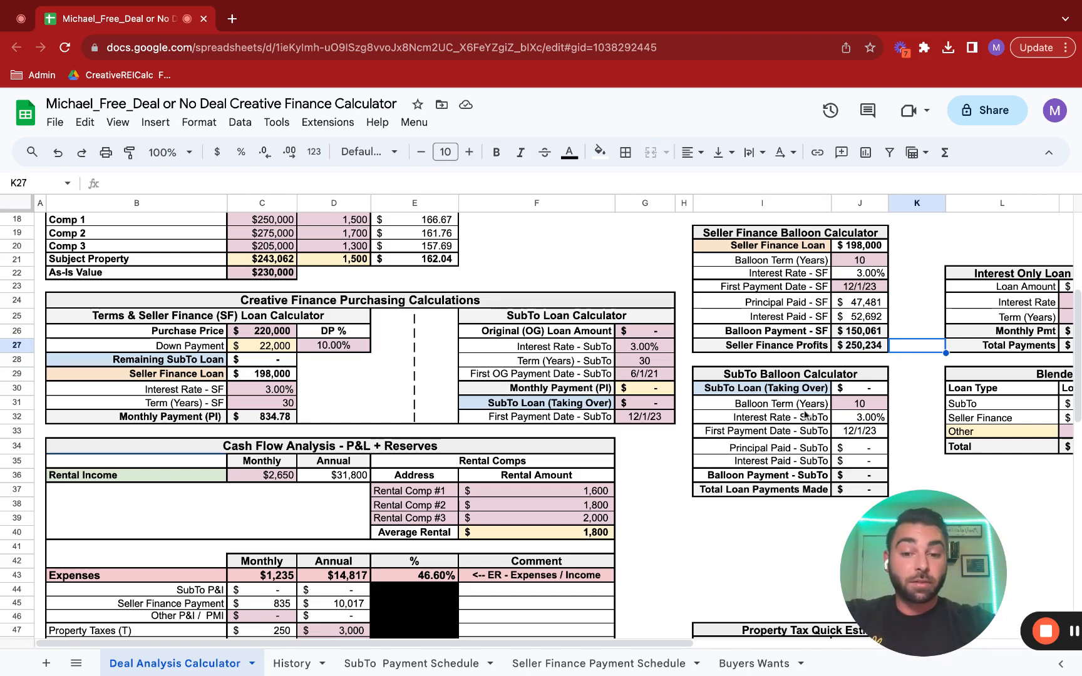
mouse_move(559, 626)
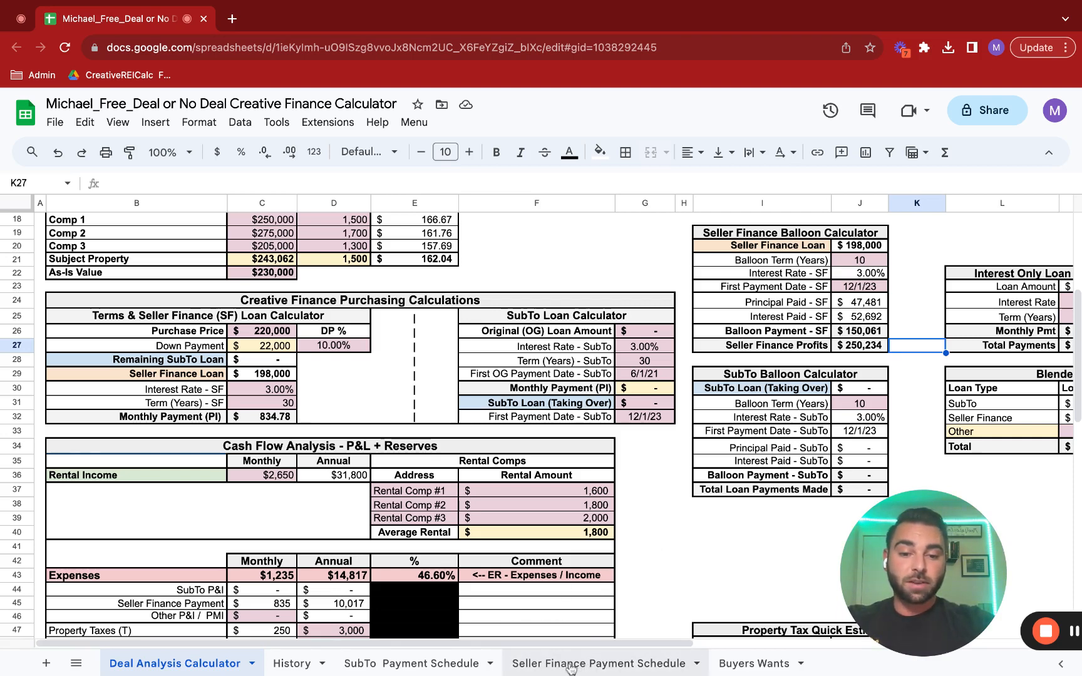
click(601, 663)
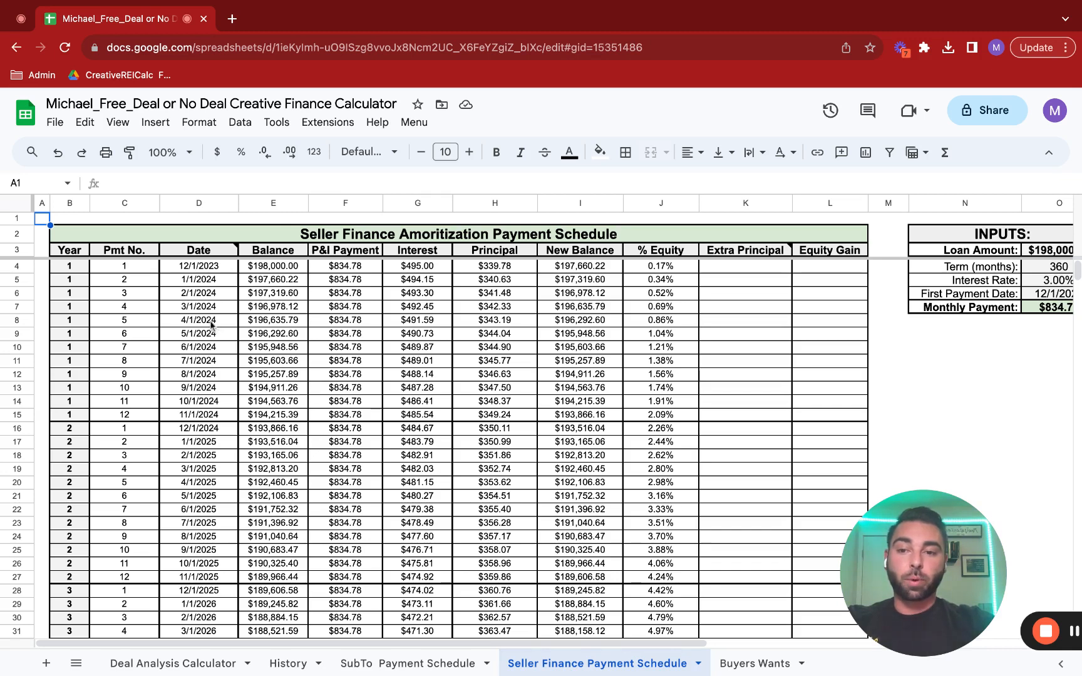
click(199, 266)
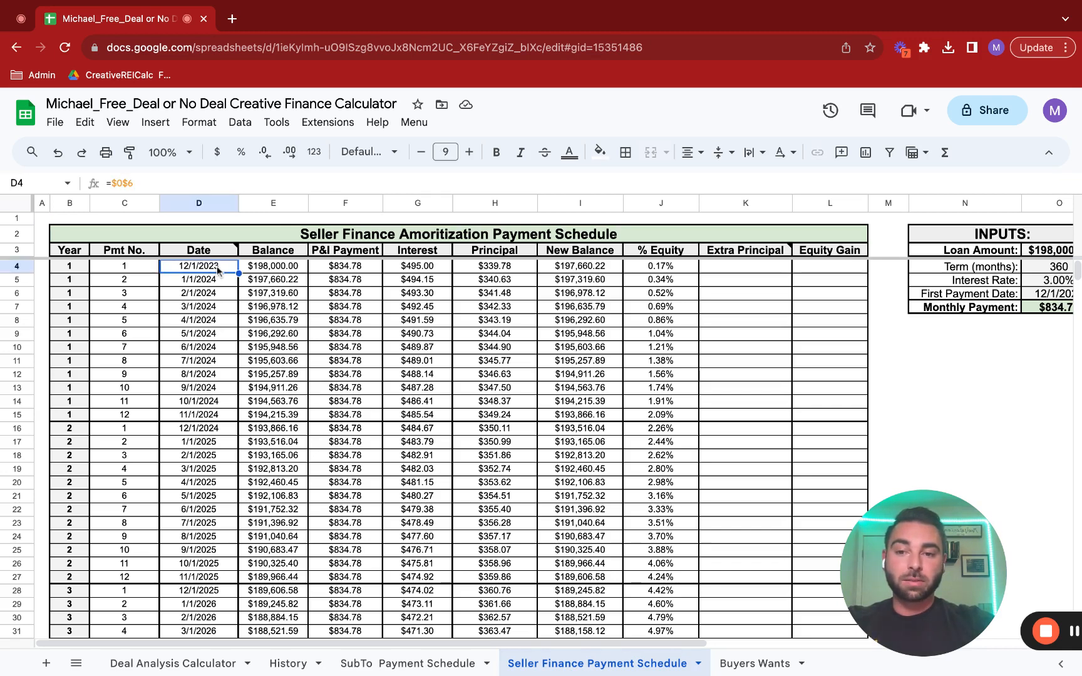
click(273, 265)
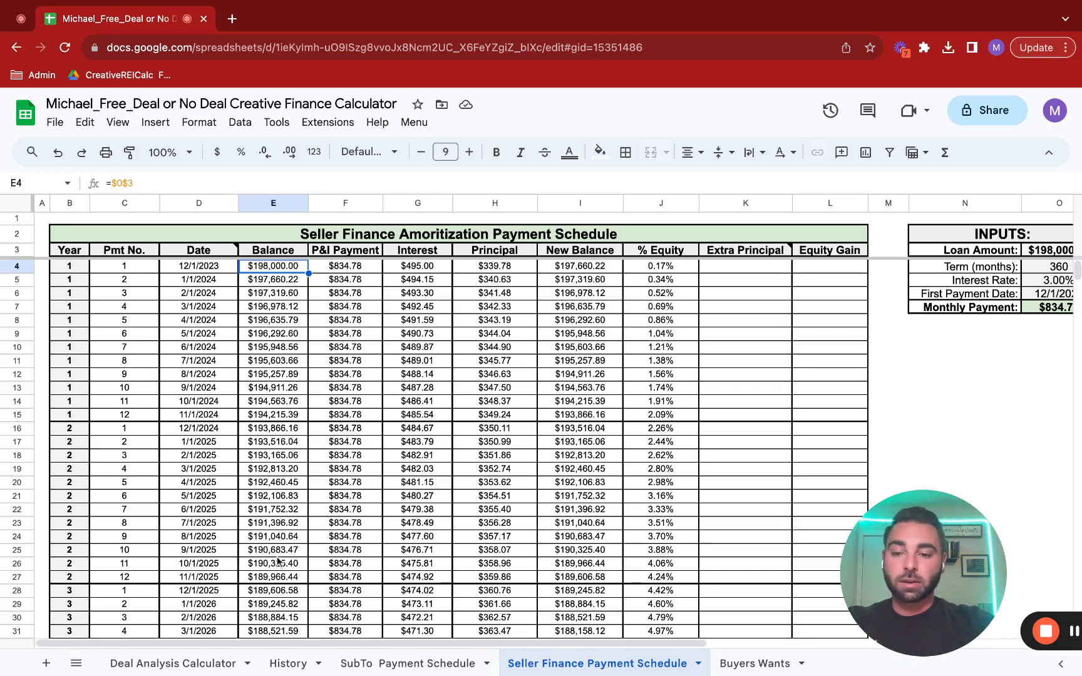
click(273, 577)
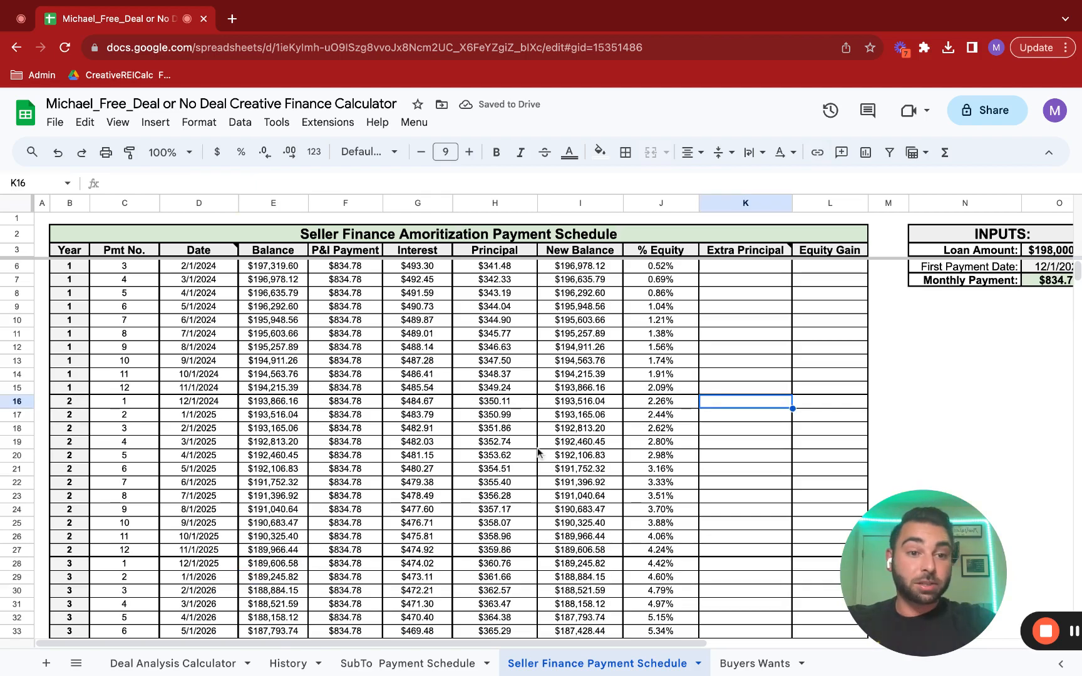
scroll(down, 3)
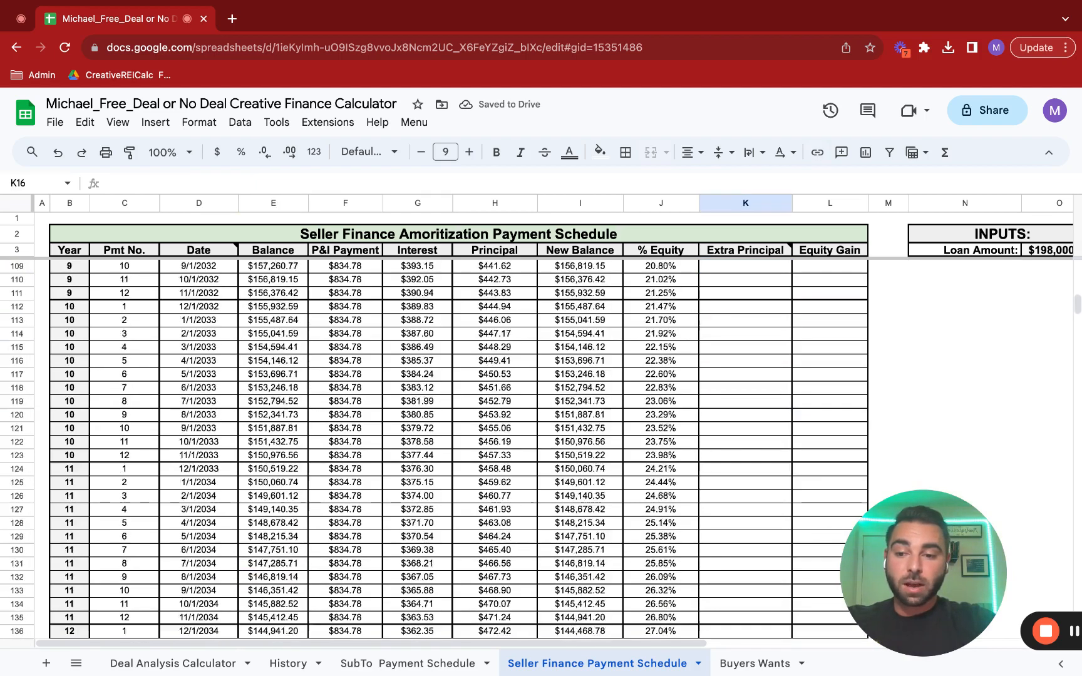
scroll(down, 3)
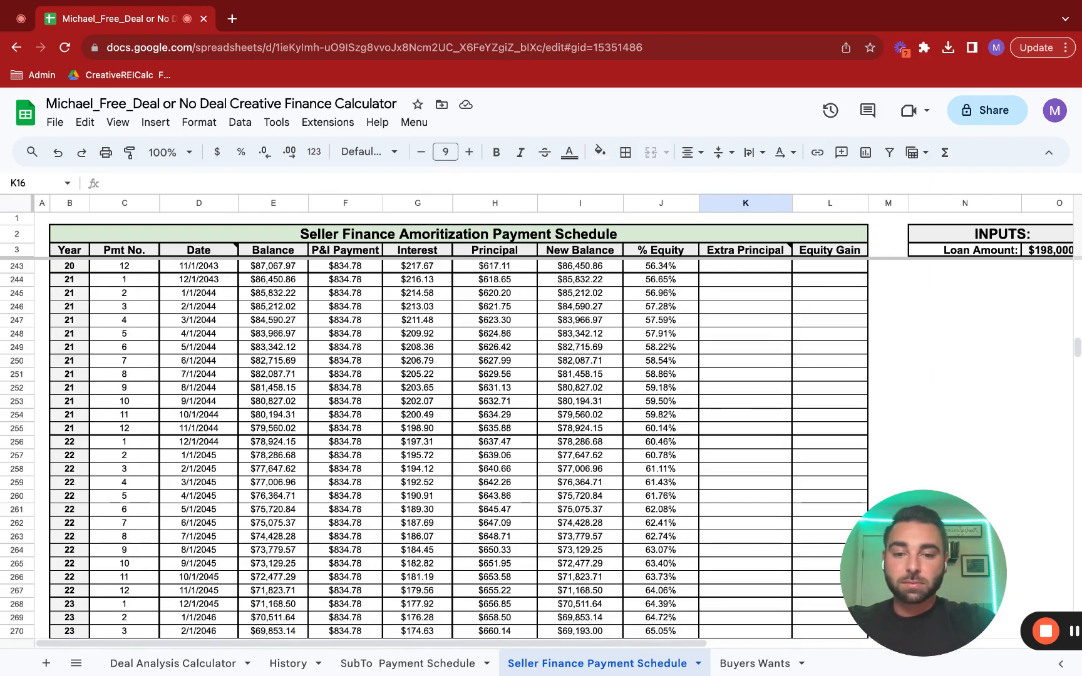
scroll(up, 3)
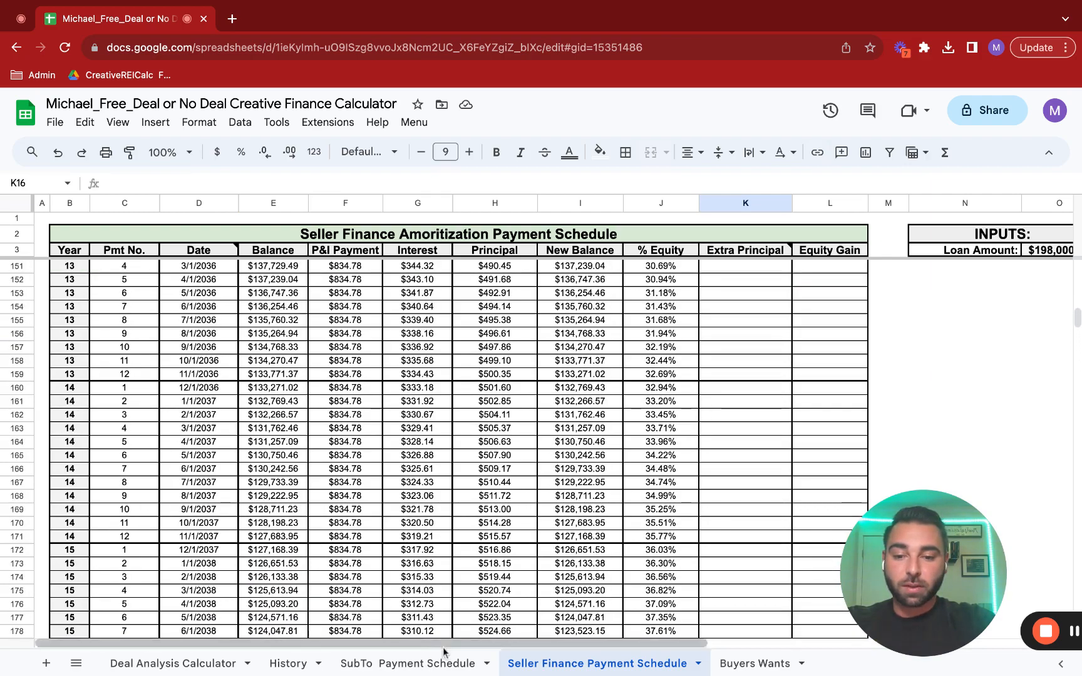
click(172, 664)
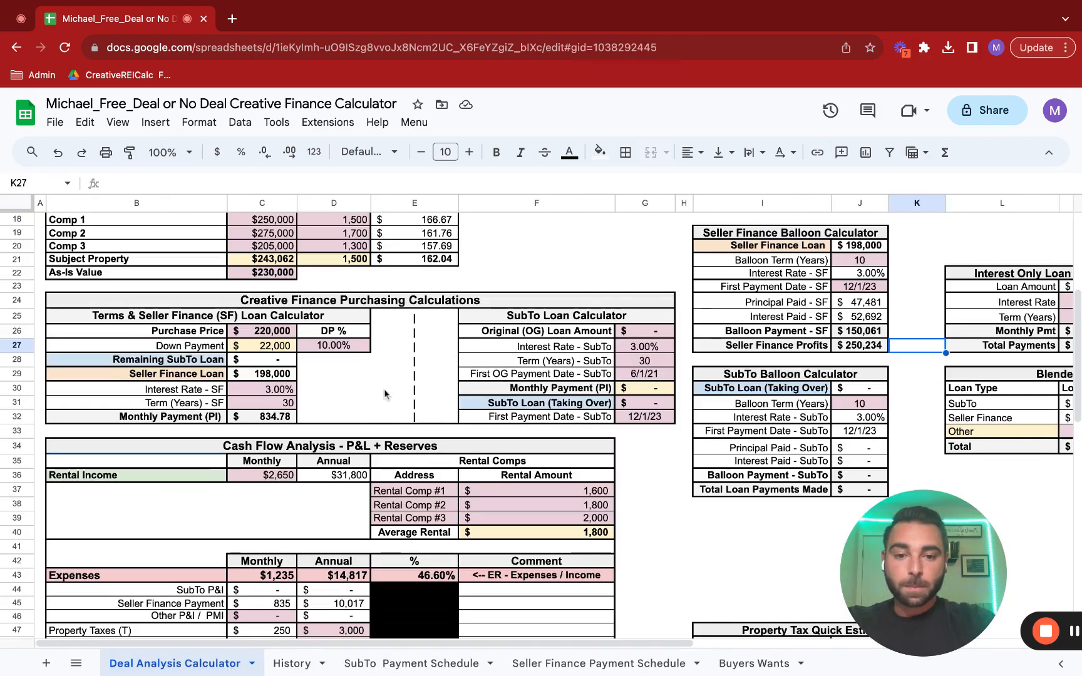
scroll(up, 3)
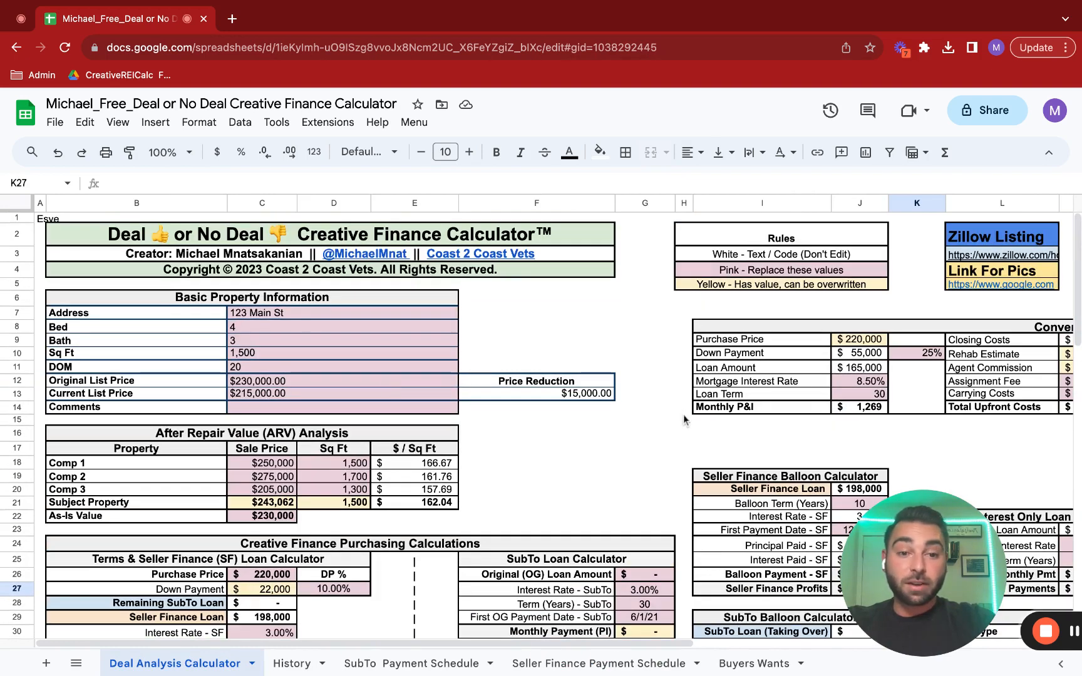
scroll(down, 3)
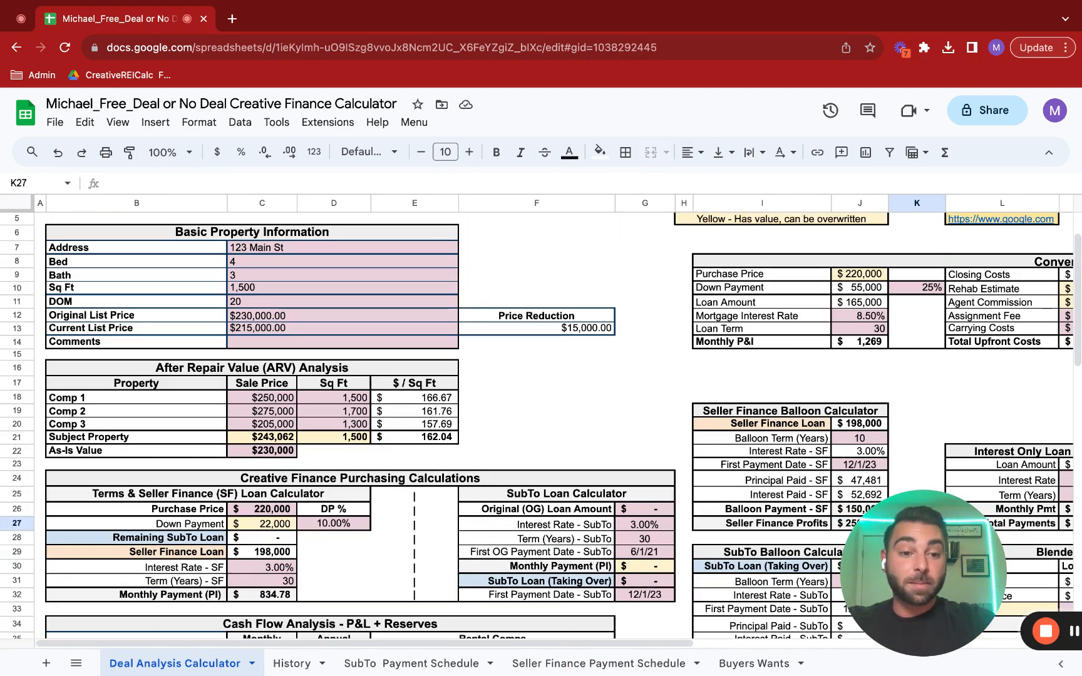
scroll(up, 3)
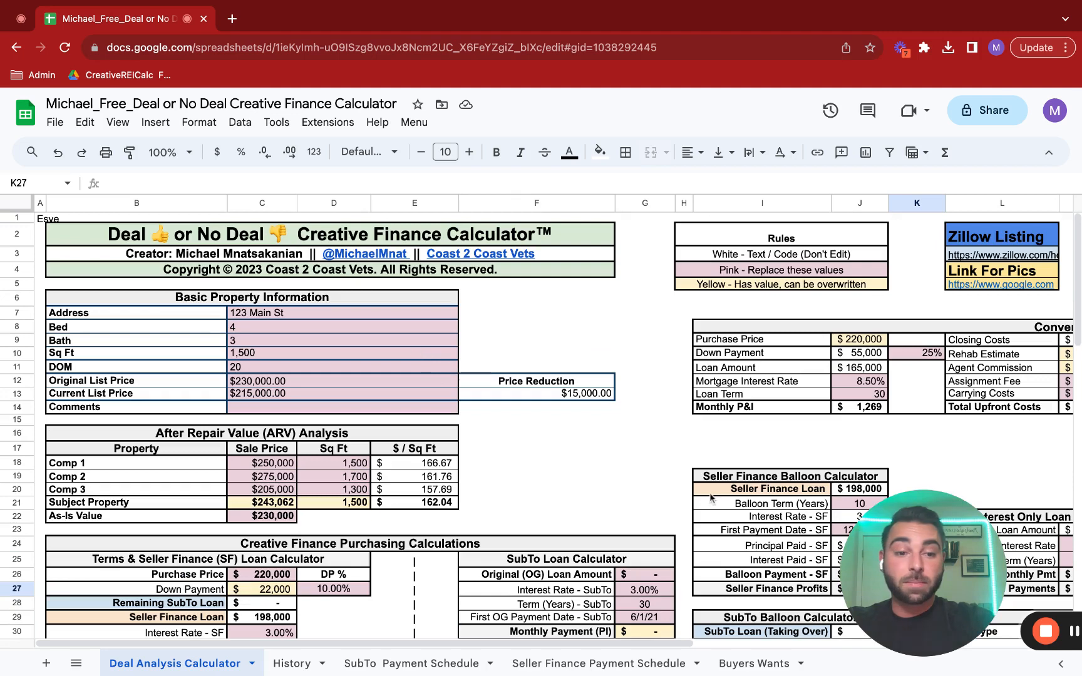
click(537, 476)
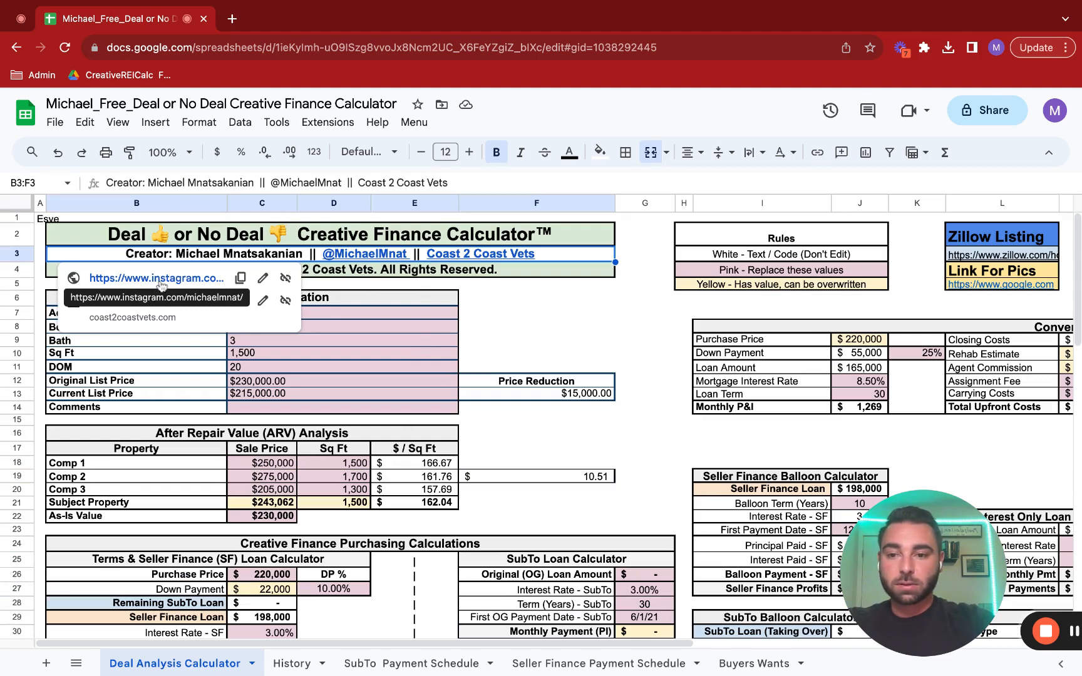
click(157, 278)
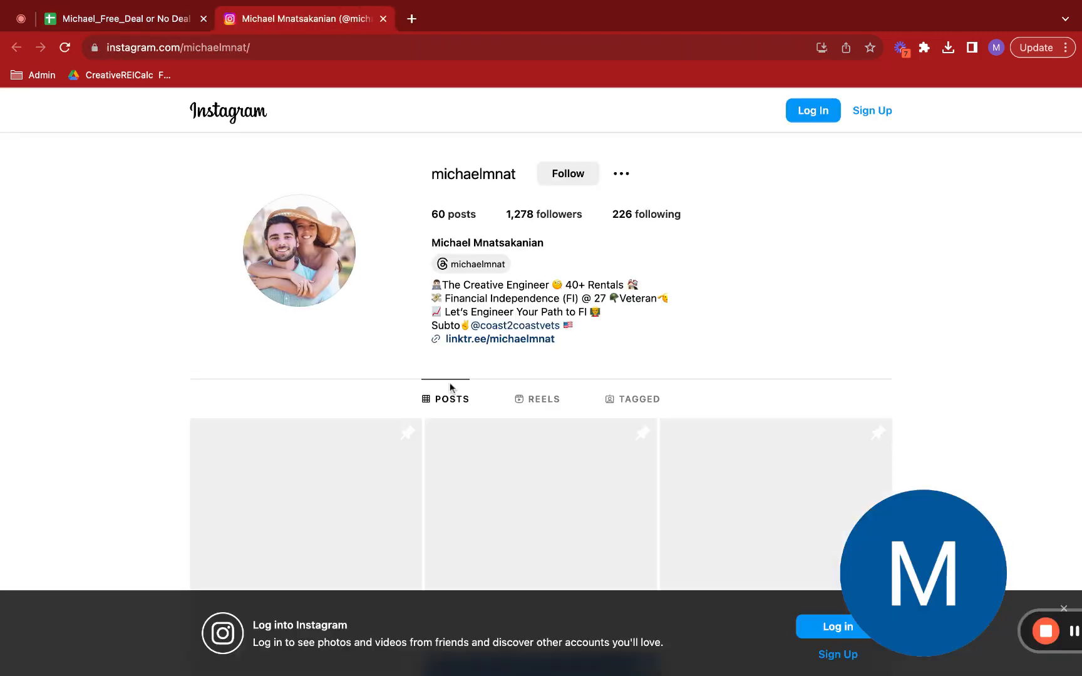
scroll(down, 3)
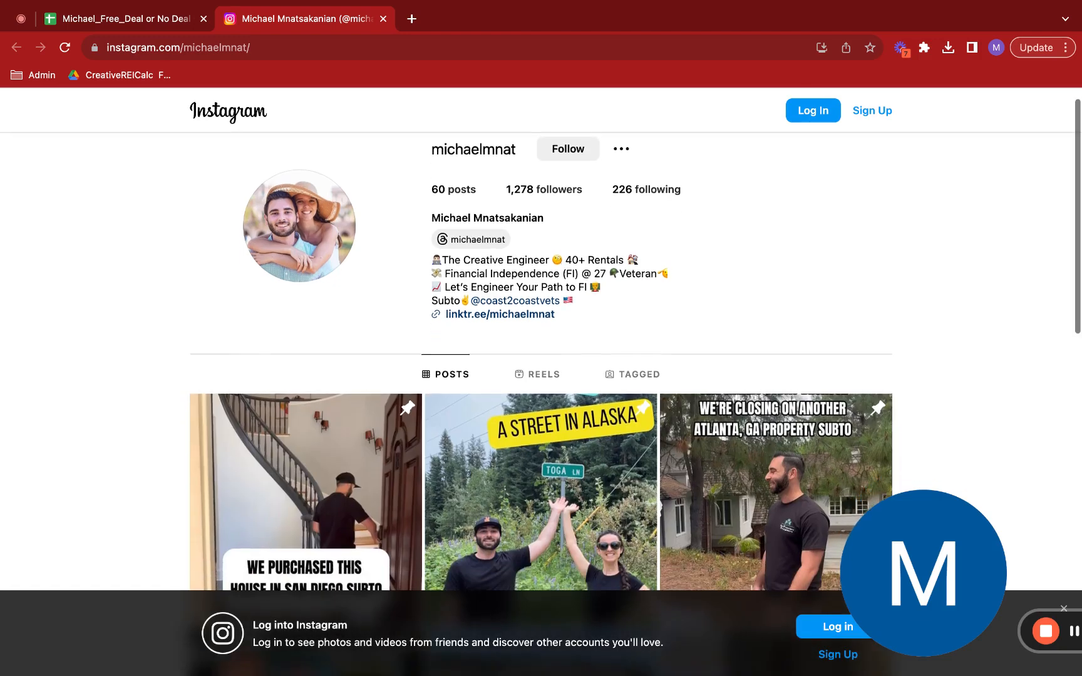
scroll(down, 3)
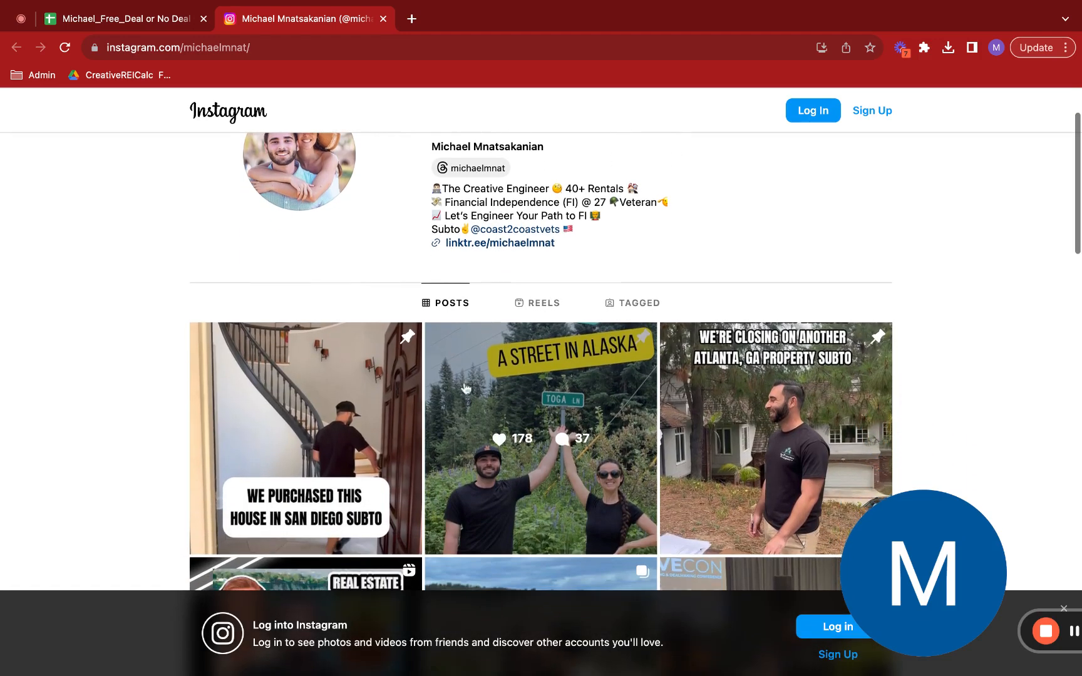